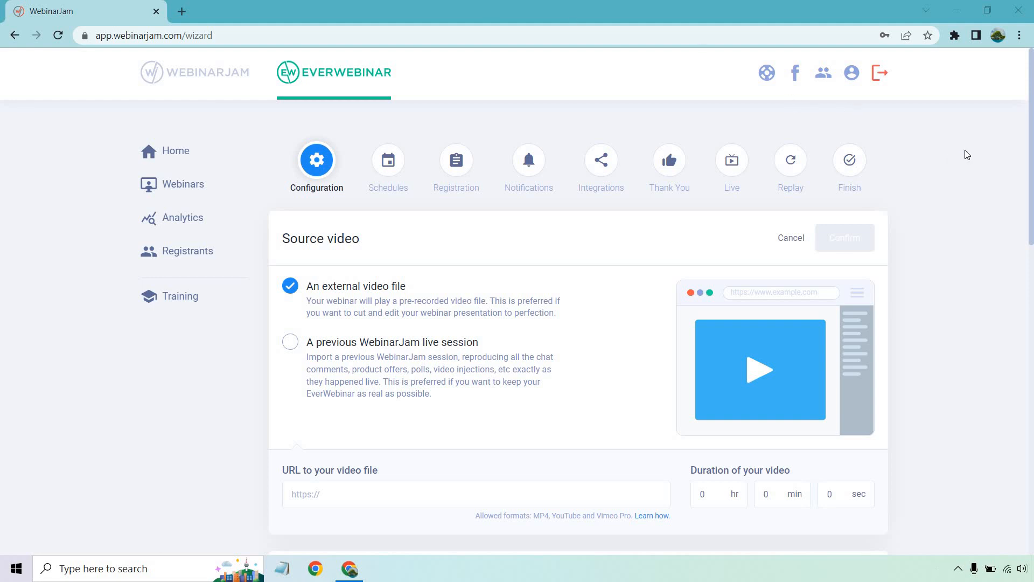
{"action": "mouse_move", "coordinate": [1028, 116]}
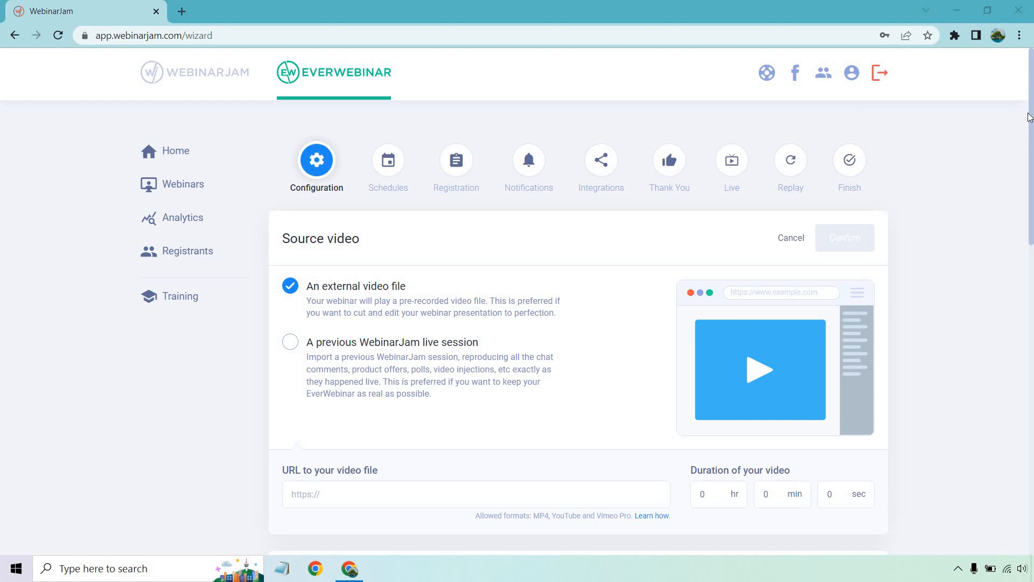
Set the source video to the YouTube link (watch?v=g9PZ3D5wbas) with a 3-minute duration and confirm it
{"action": "scroll", "scroll_direction": "down", "scroll_amount": 3}
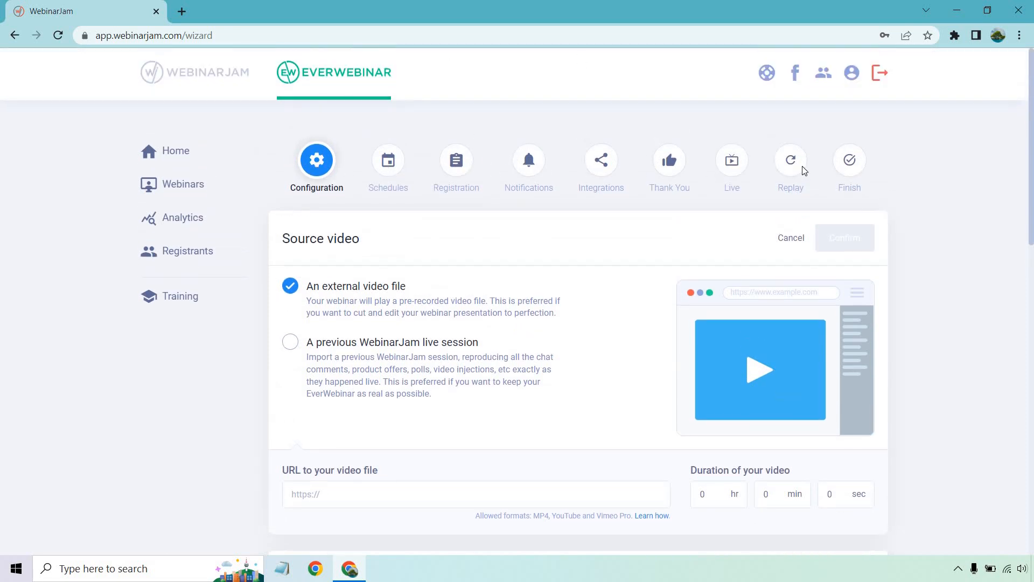
{"action": "mouse_move", "coordinate": [440, 173]}
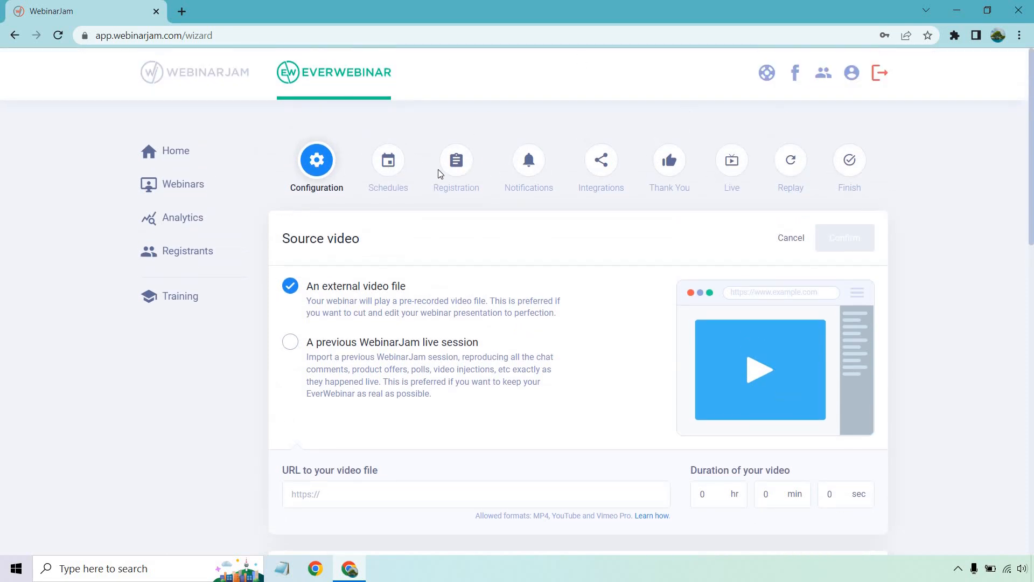
{"action": "scroll", "scroll_direction": "down", "scroll_amount": 3}
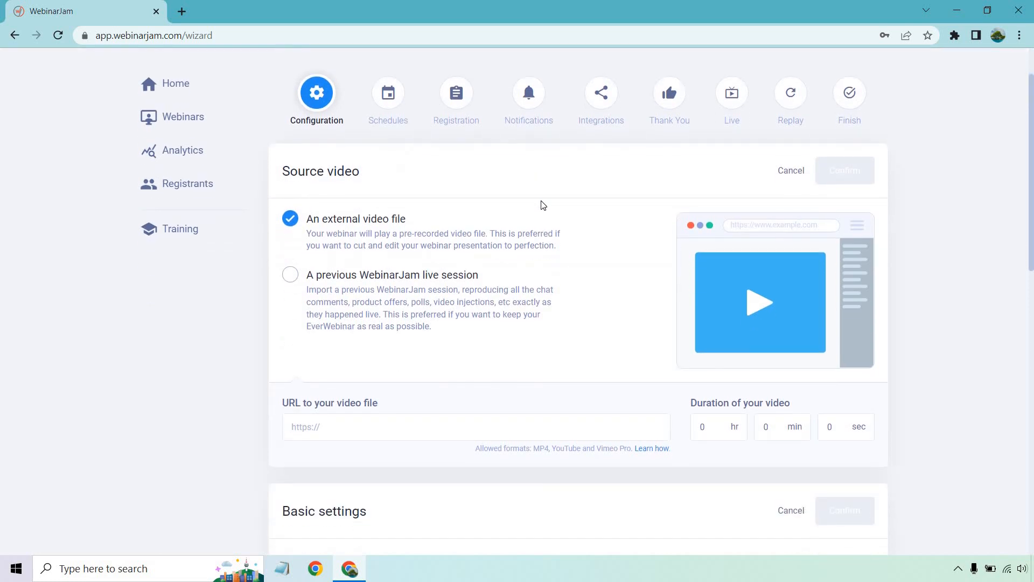
{"action": "mouse_move", "coordinate": [560, 254]}
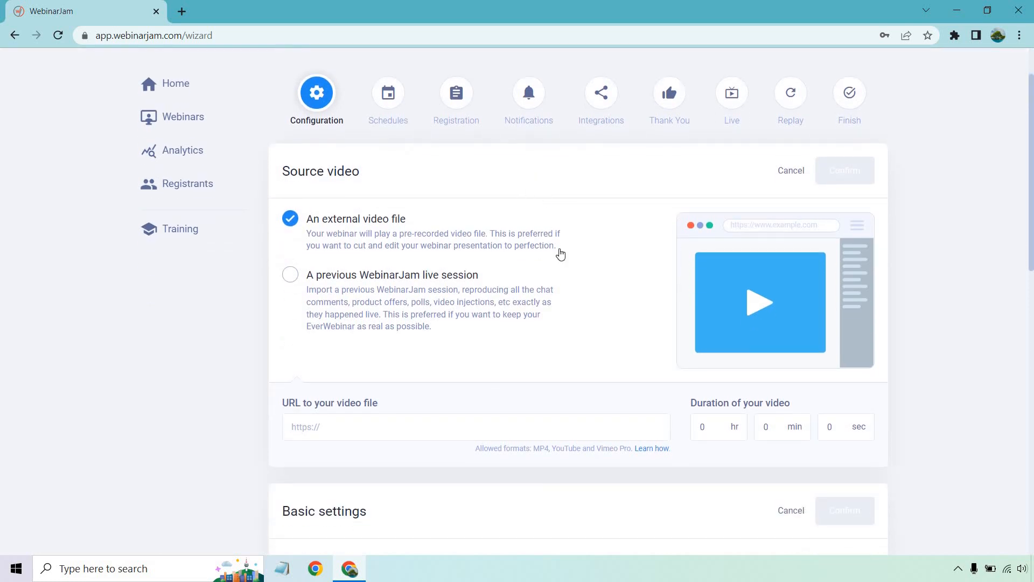
{"action": "mouse_move", "coordinate": [596, 300]}
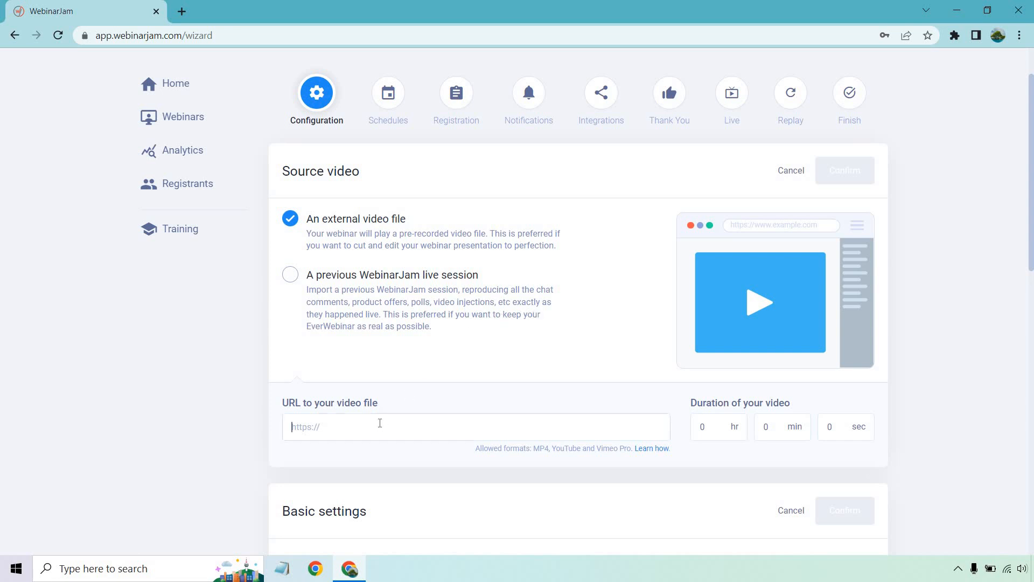
{"action": "type", "text": "https://www.youtube.com/watch?v=g9PZ3D5wbas"}
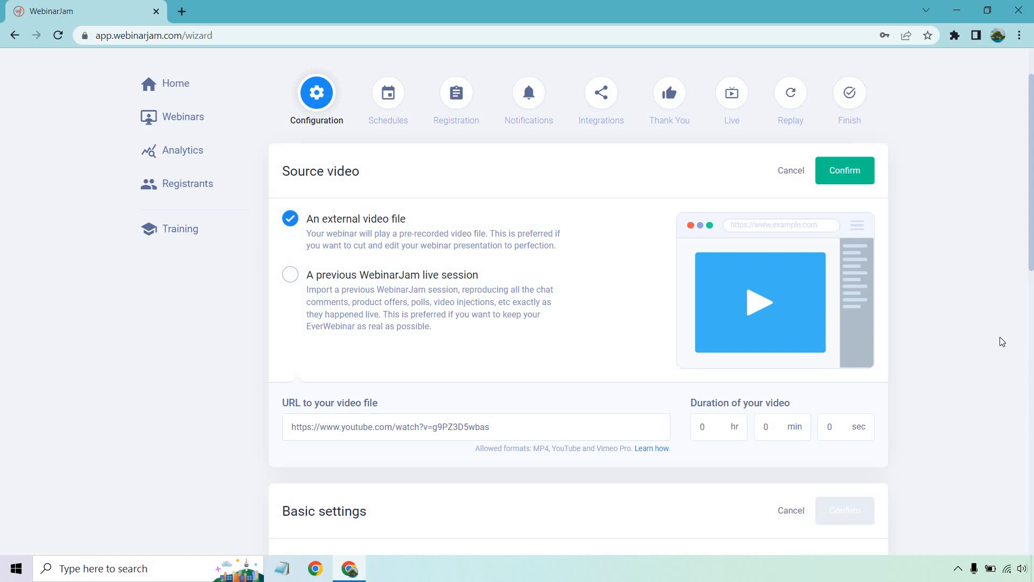
{"action": "mouse_move", "coordinate": [660, 453]}
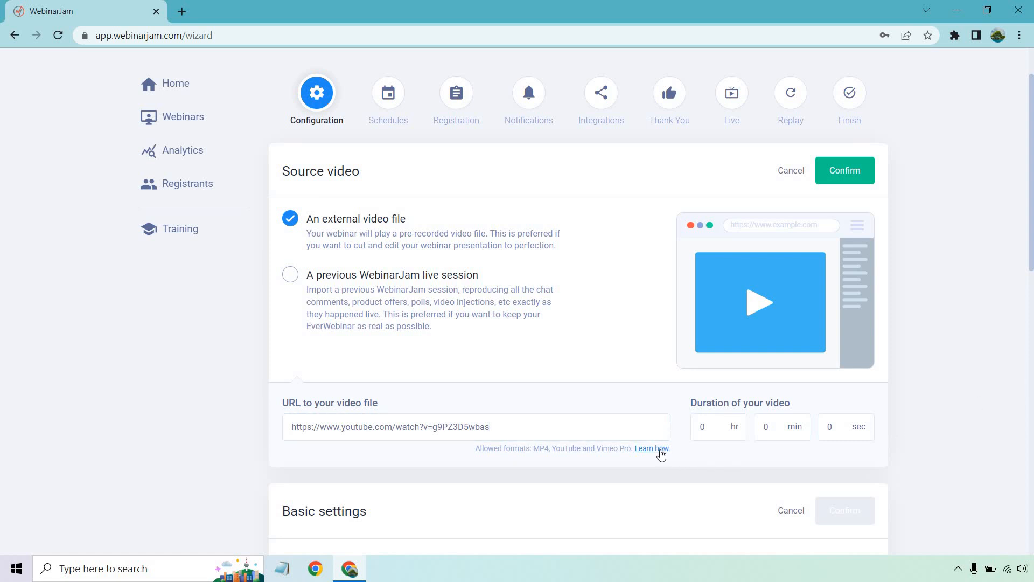
{"action": "mouse_move", "coordinate": [983, 339]}
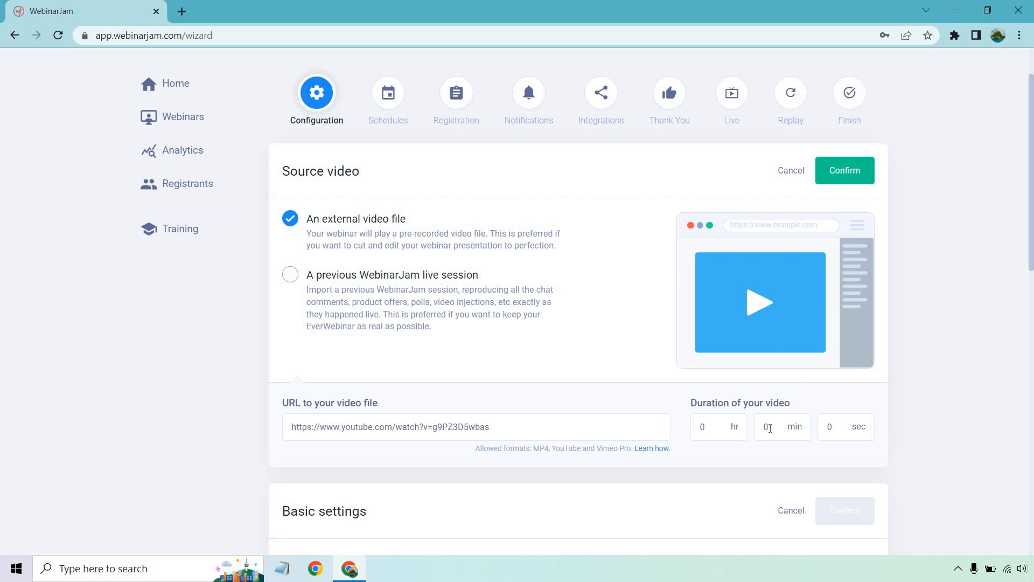
{"action": "left_click", "coordinate": [782, 427]}
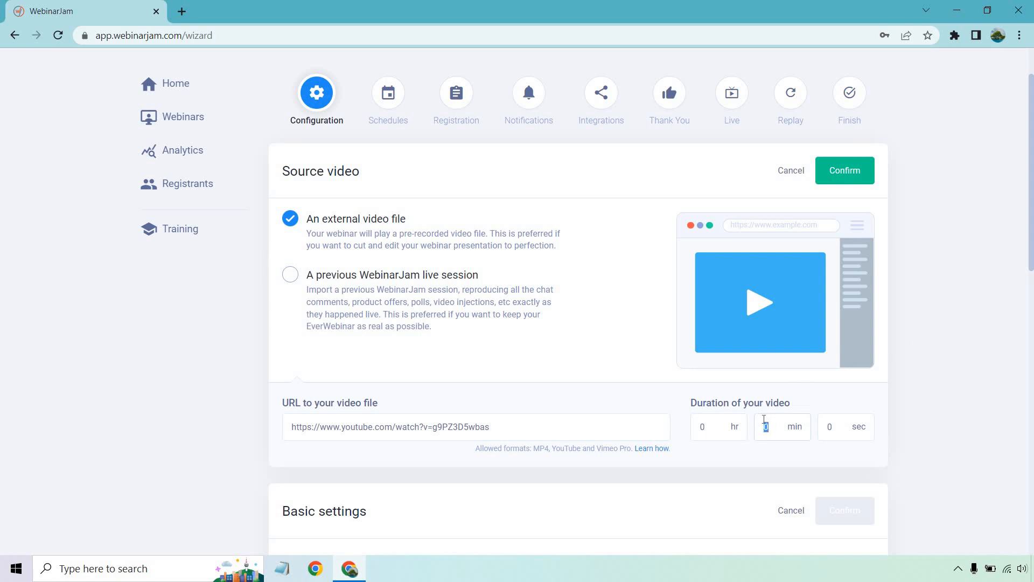
{"action": "type", "text": "3"}
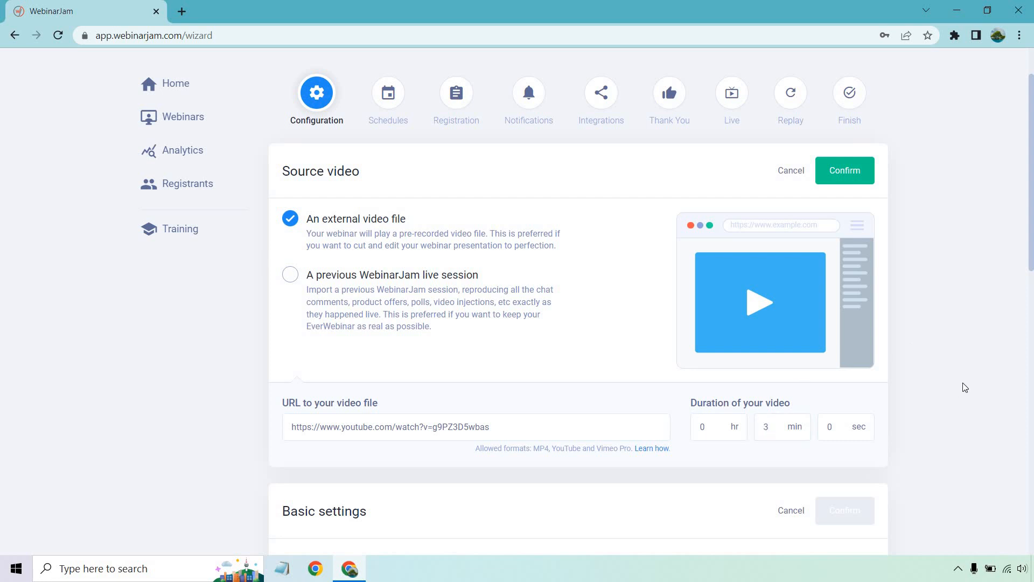
{"action": "mouse_move", "coordinate": [946, 321]}
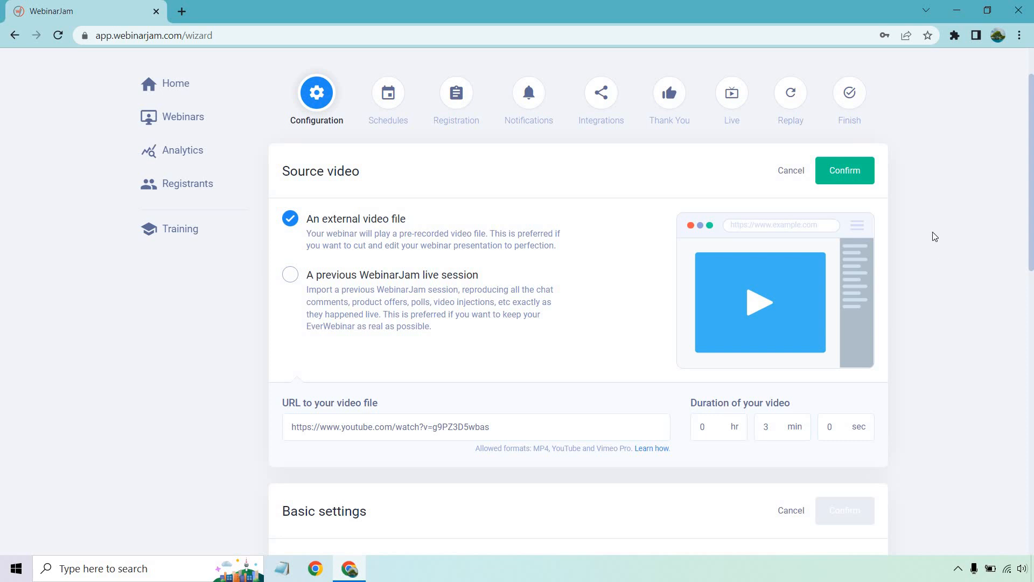
{"action": "left_click", "coordinate": [845, 171]}
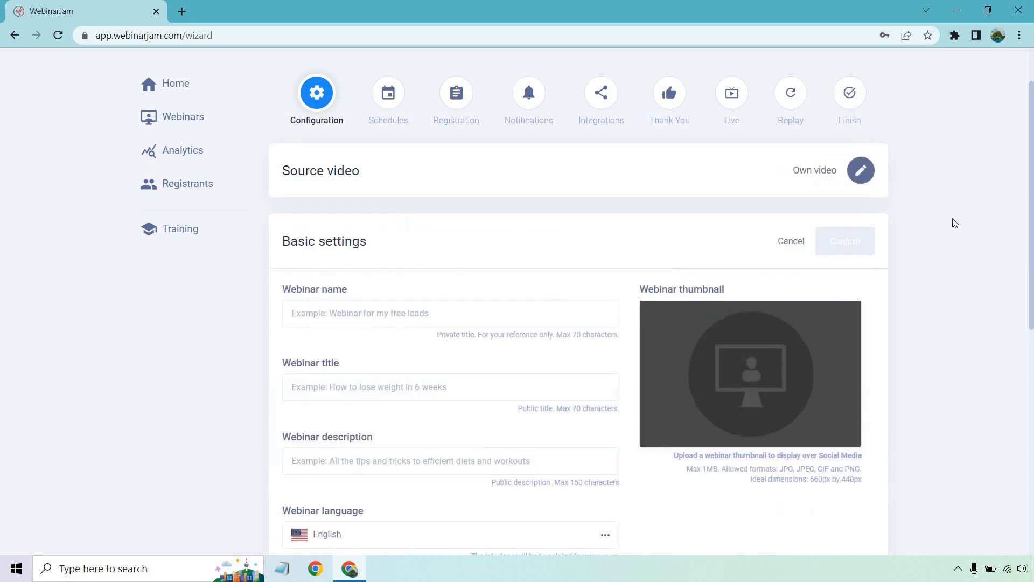
Confirm the Basic settings with name, title, description, English language and private listing
{"action": "scroll", "scroll_direction": "down", "scroll_amount": 3}
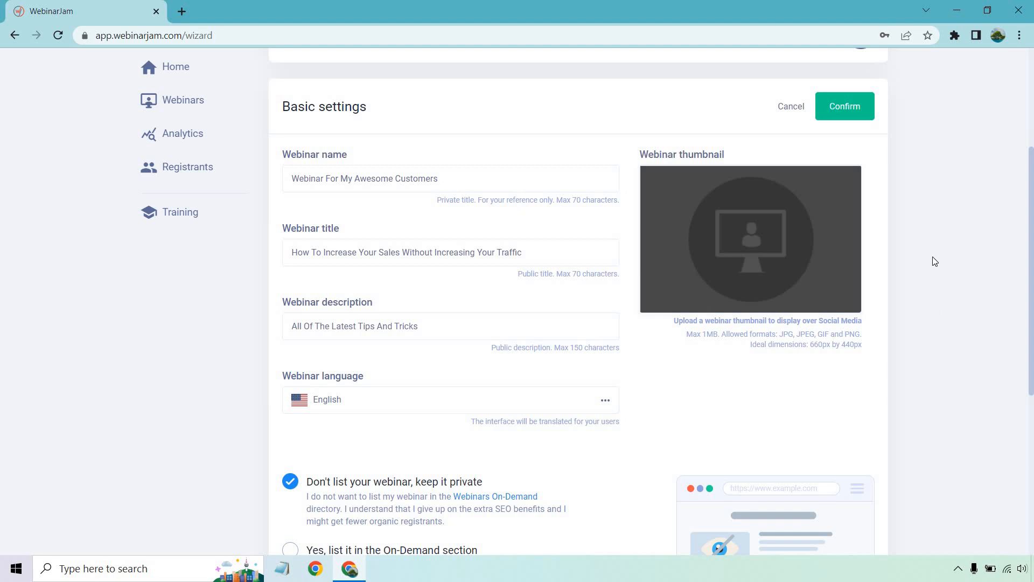
{"action": "scroll", "scroll_direction": "down", "scroll_amount": 3}
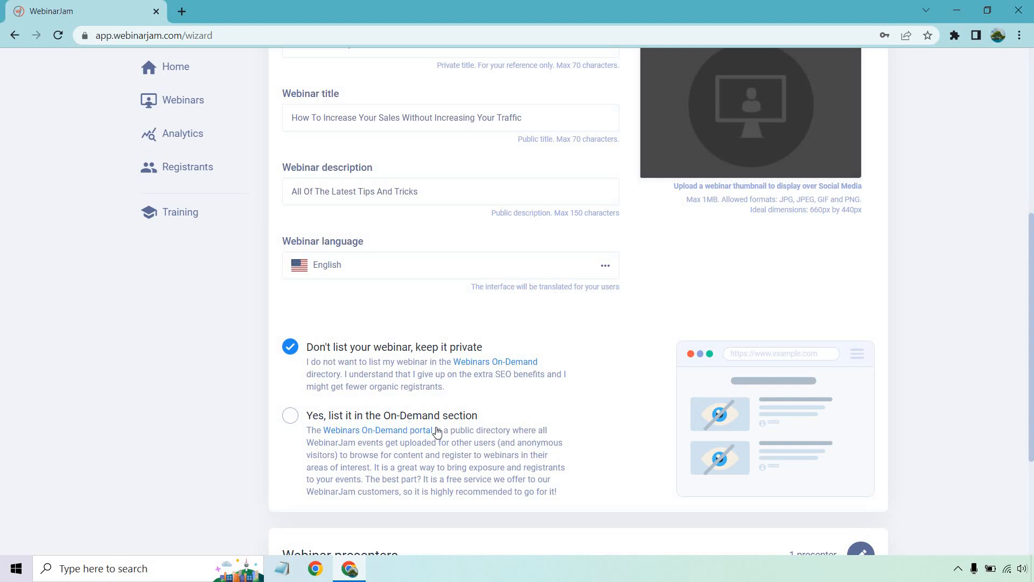
{"action": "mouse_move", "coordinate": [549, 418]}
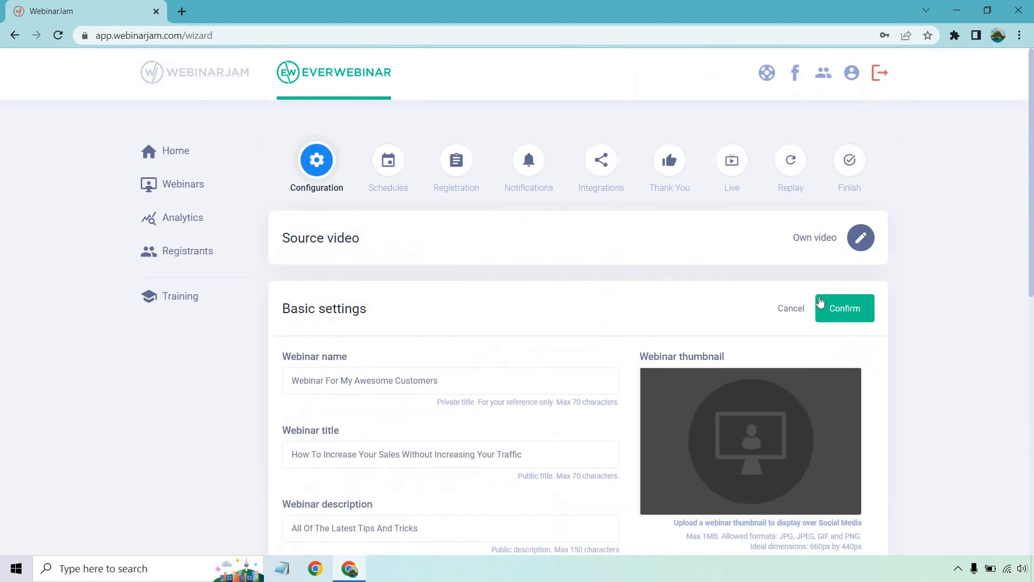
{"action": "mouse_move", "coordinate": [707, 300]}
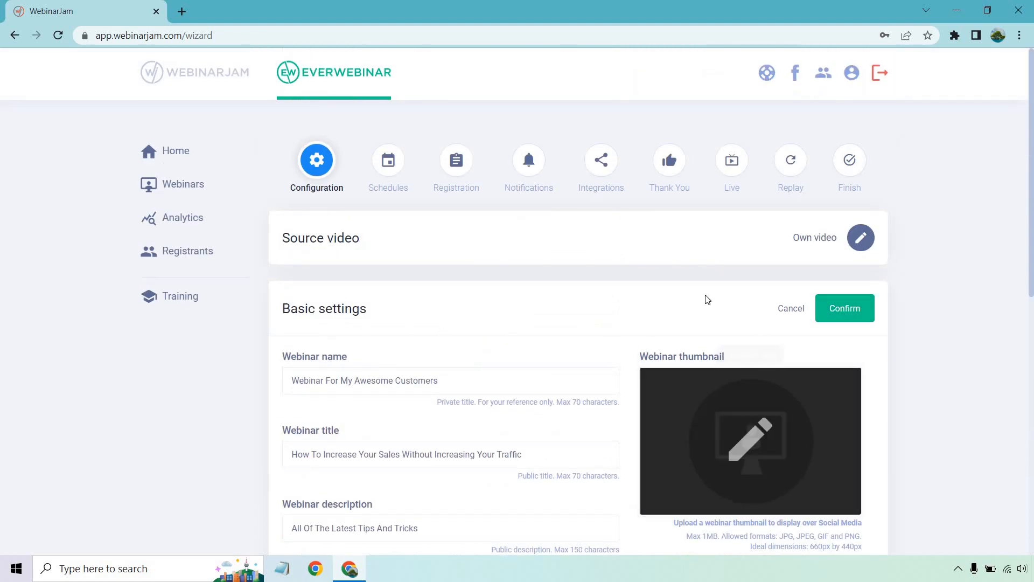
{"action": "left_click", "coordinate": [844, 308]}
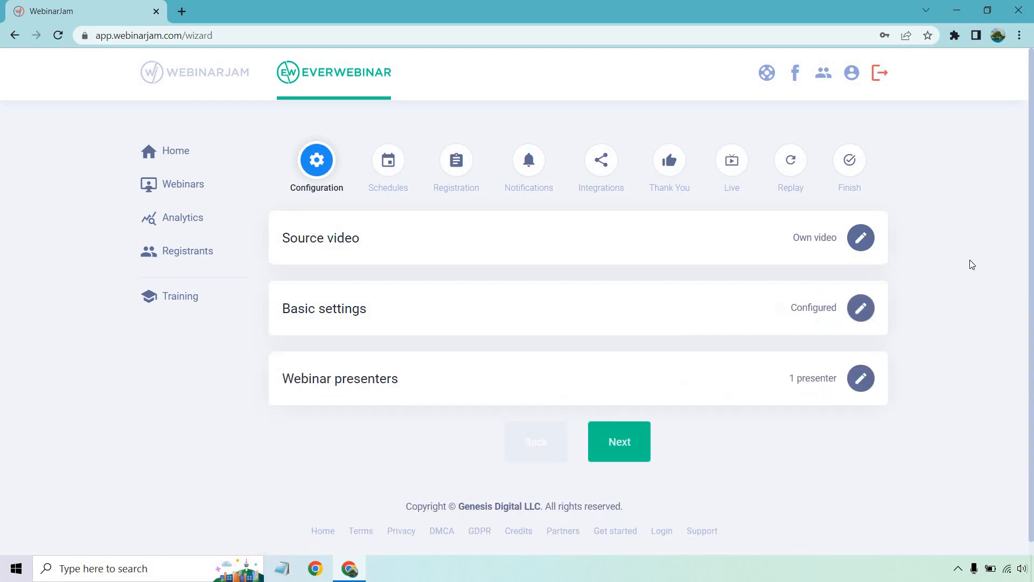
{"action": "mouse_move", "coordinate": [979, 266]}
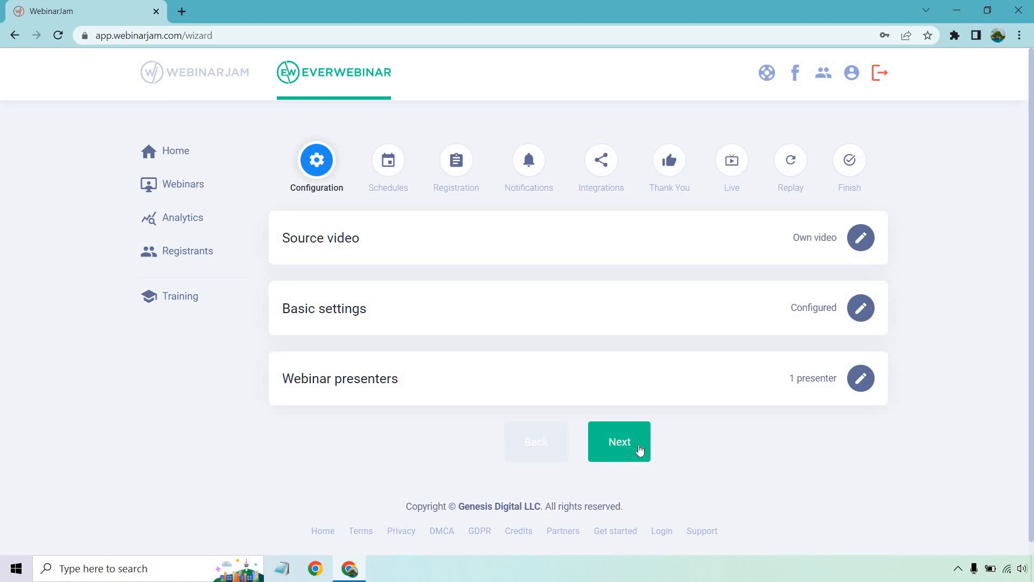
In the Schedules step, add a first daily series at 12:00 PM in the user's own time zone
{"action": "left_click", "coordinate": [618, 442]}
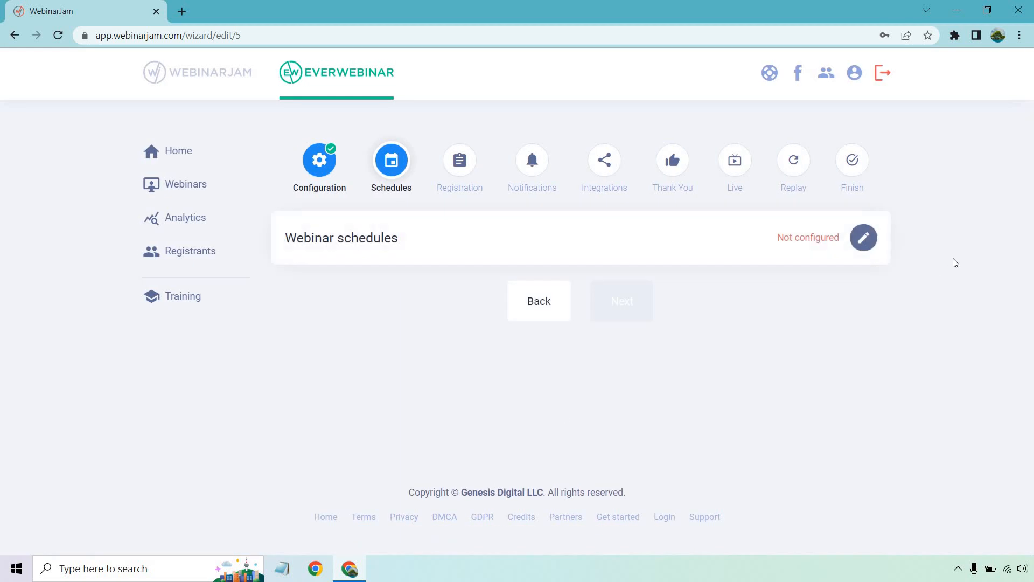
{"action": "left_click", "coordinate": [863, 237]}
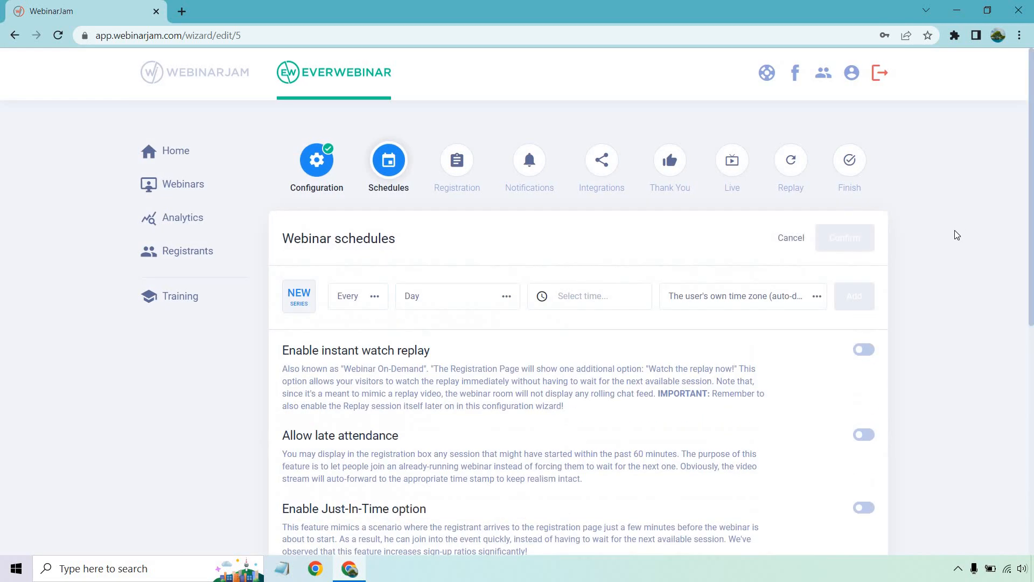
{"action": "scroll", "scroll_direction": "down", "scroll_amount": 3}
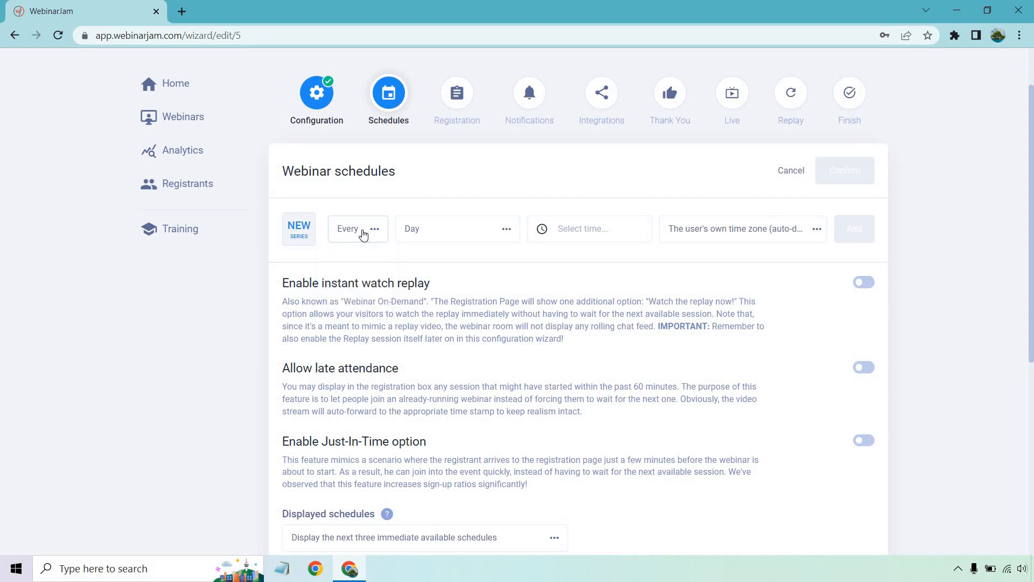
{"action": "mouse_move", "coordinate": [453, 233]}
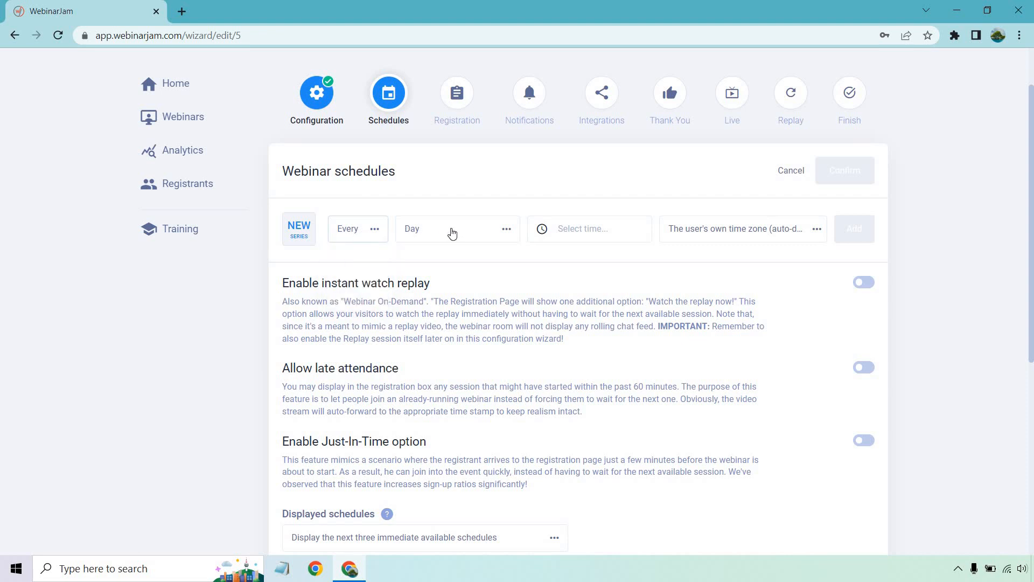
{"action": "left_click", "coordinate": [587, 228]}
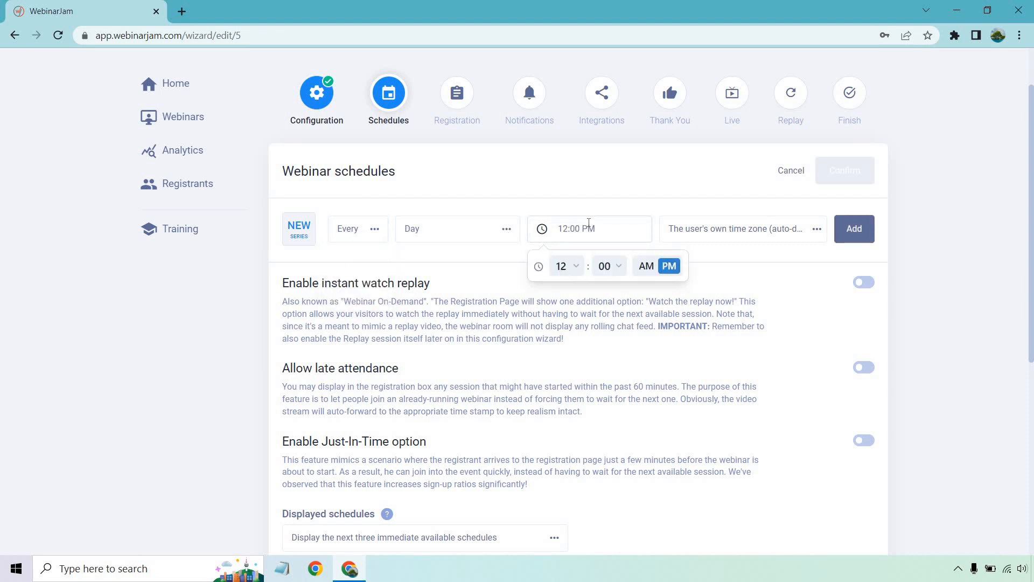
{"action": "mouse_move", "coordinate": [733, 245]}
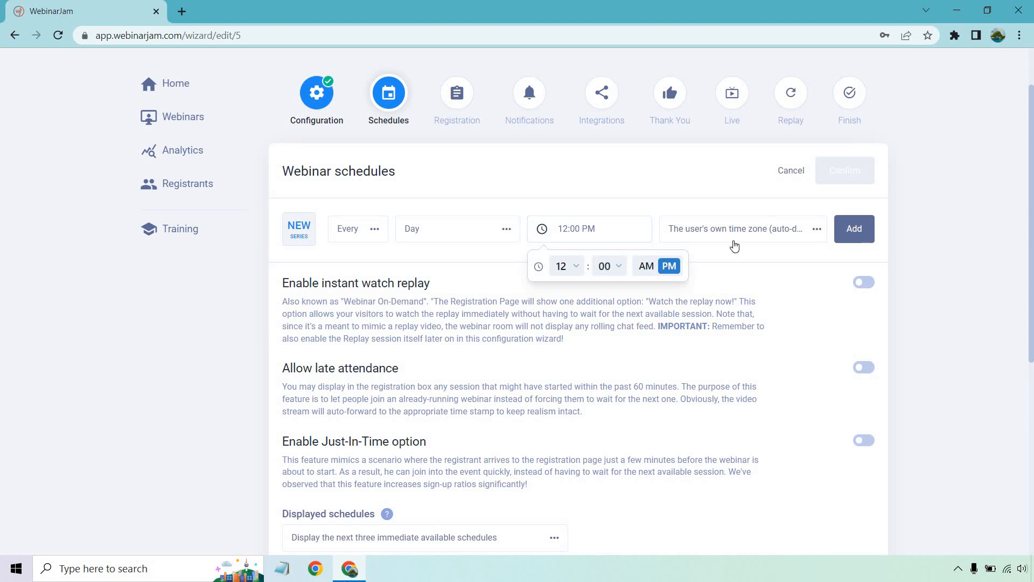
{"action": "left_click", "coordinate": [733, 228]}
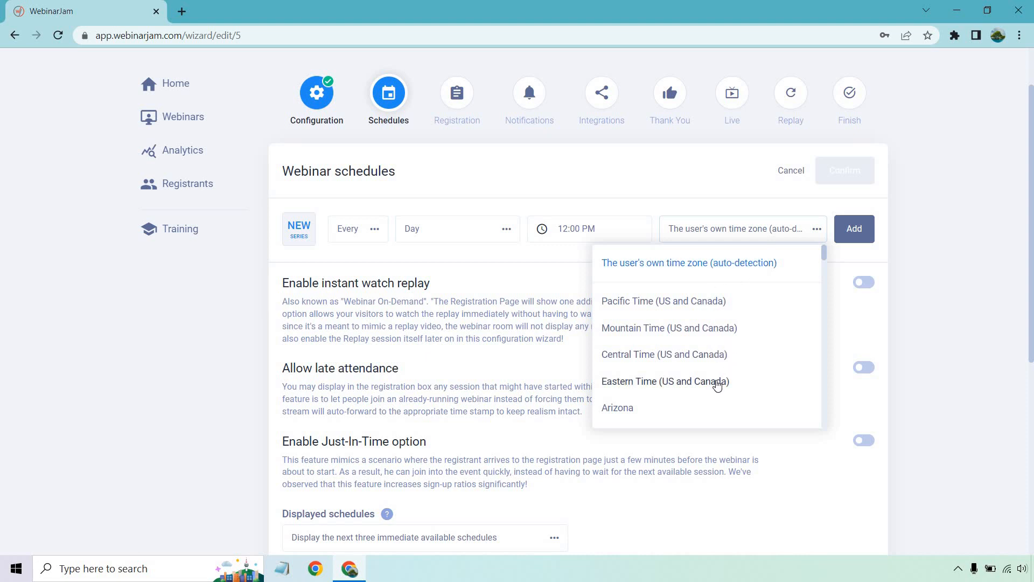
{"action": "mouse_move", "coordinate": [880, 240]}
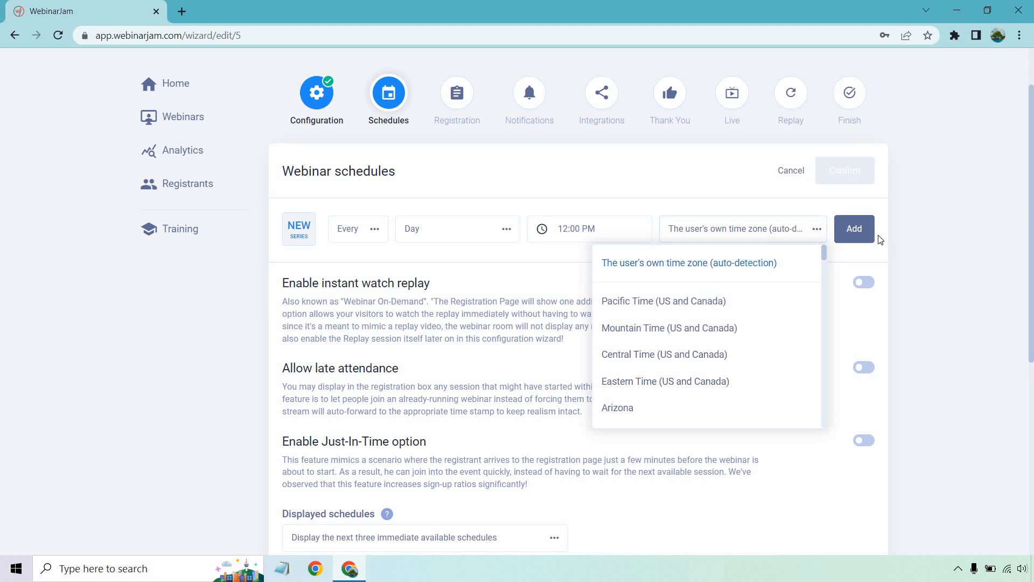
{"action": "left_click", "coordinate": [853, 228]}
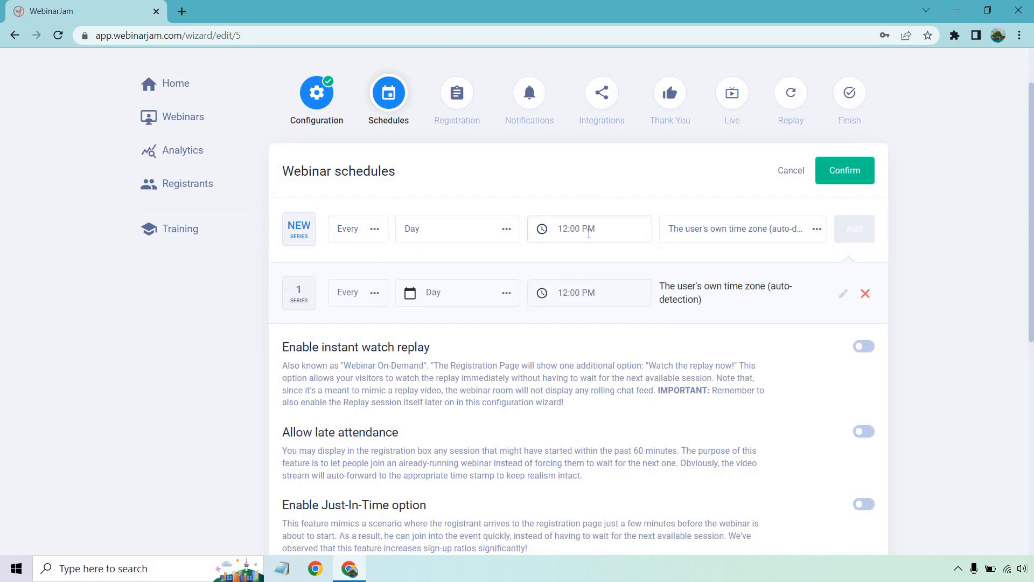
Add a second daily series at 3:00 PM
{"action": "left_click", "coordinate": [587, 229]}
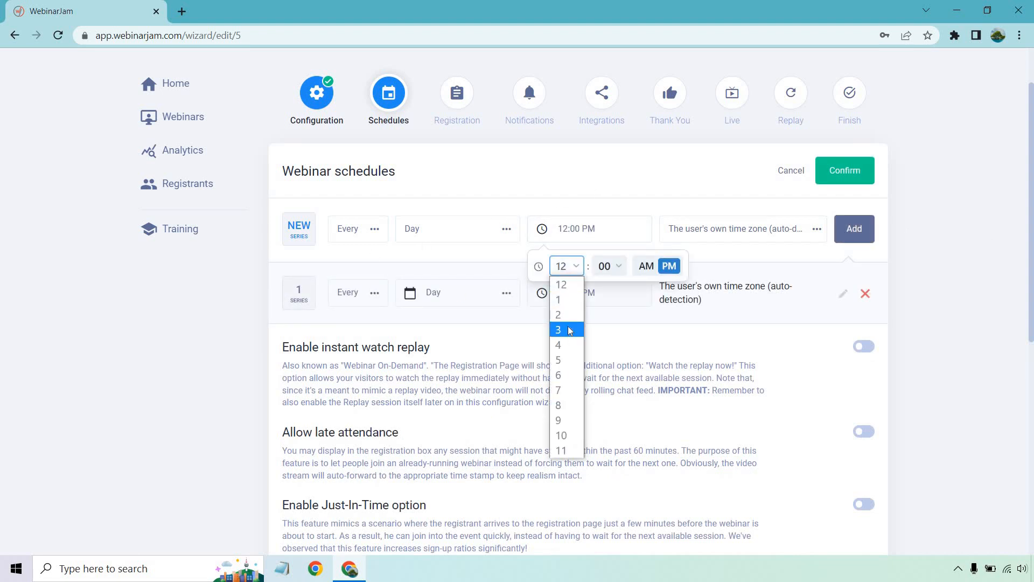
{"action": "left_click", "coordinate": [558, 330]}
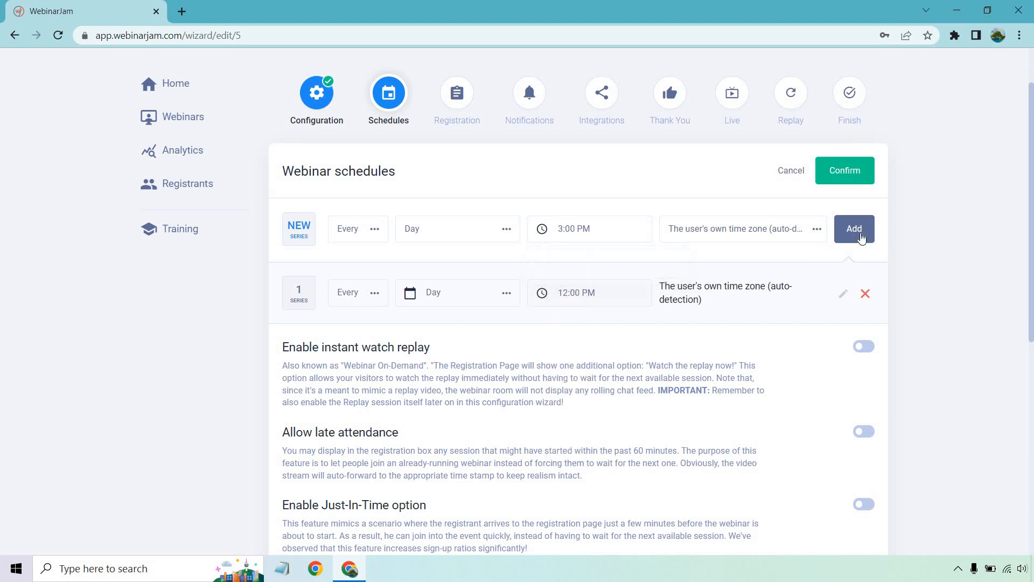
{"action": "left_click", "coordinate": [853, 228]}
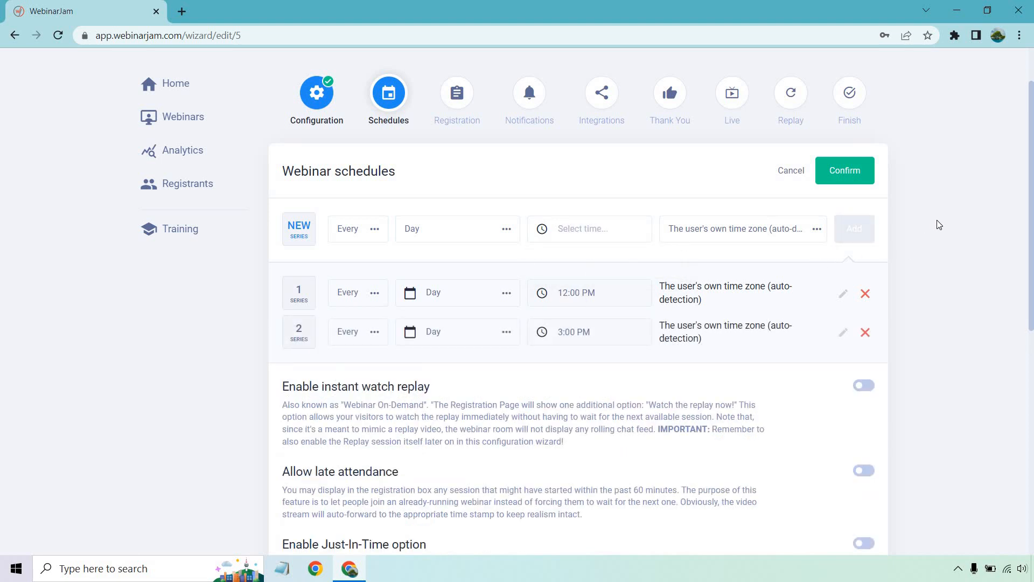
Enable instant watch replay, leave Just-In-Time off, and confirm the schedules as configured
{"action": "scroll", "scroll_direction": "down", "scroll_amount": 3}
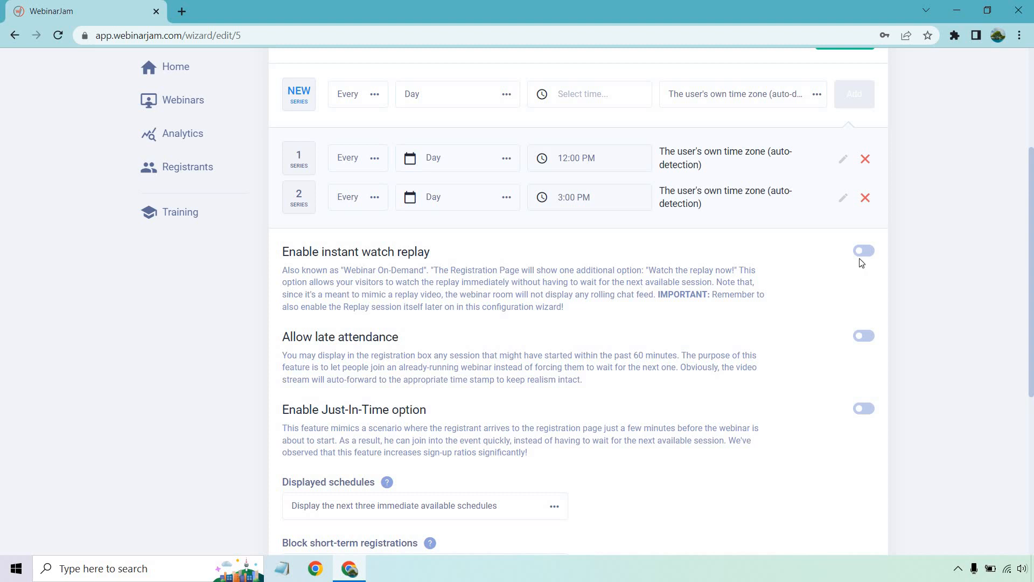
{"action": "left_click", "coordinate": [863, 250]}
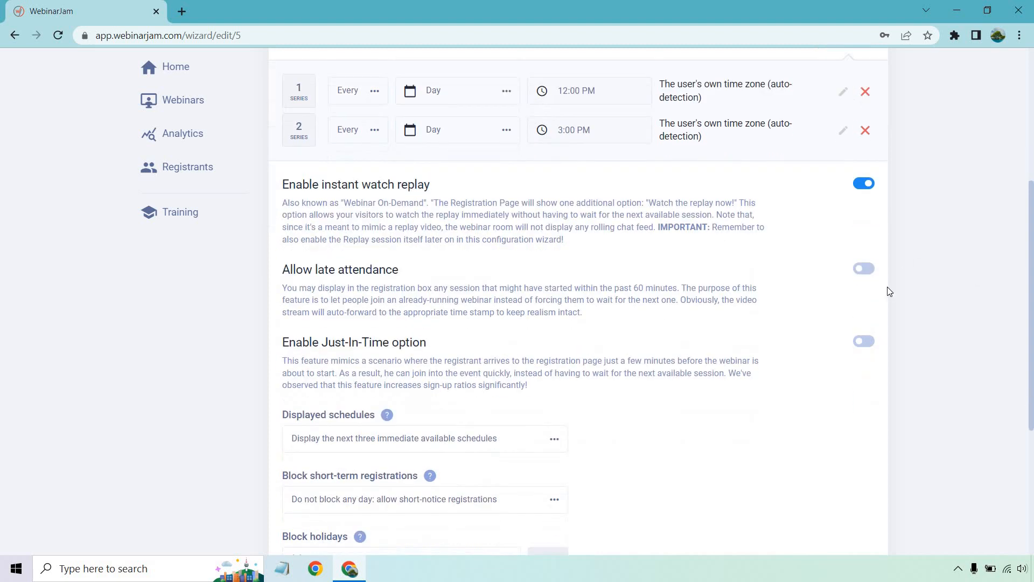
{"action": "scroll", "scroll_direction": "down", "scroll_amount": 3}
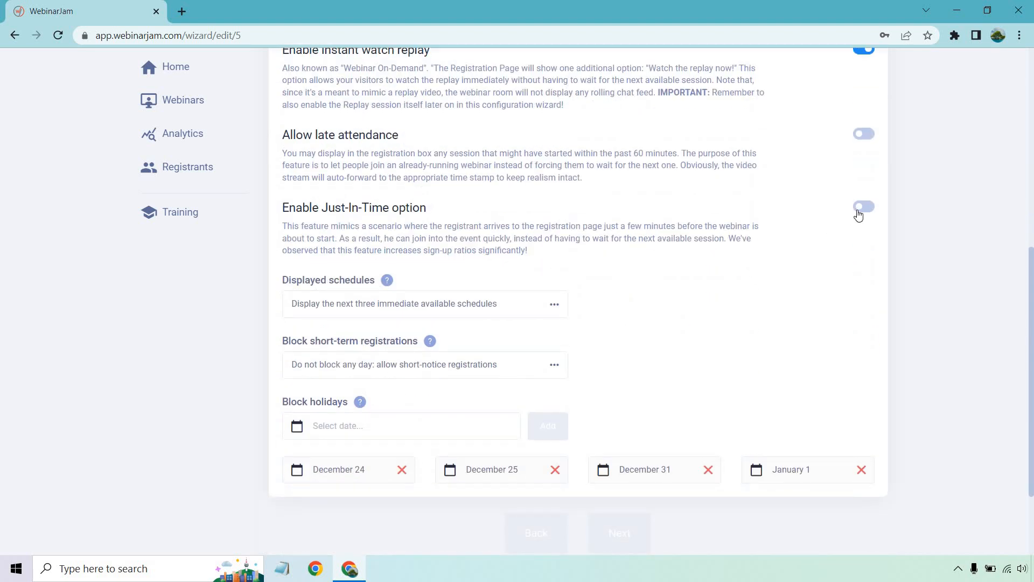
{"action": "left_click", "coordinate": [862, 207]}
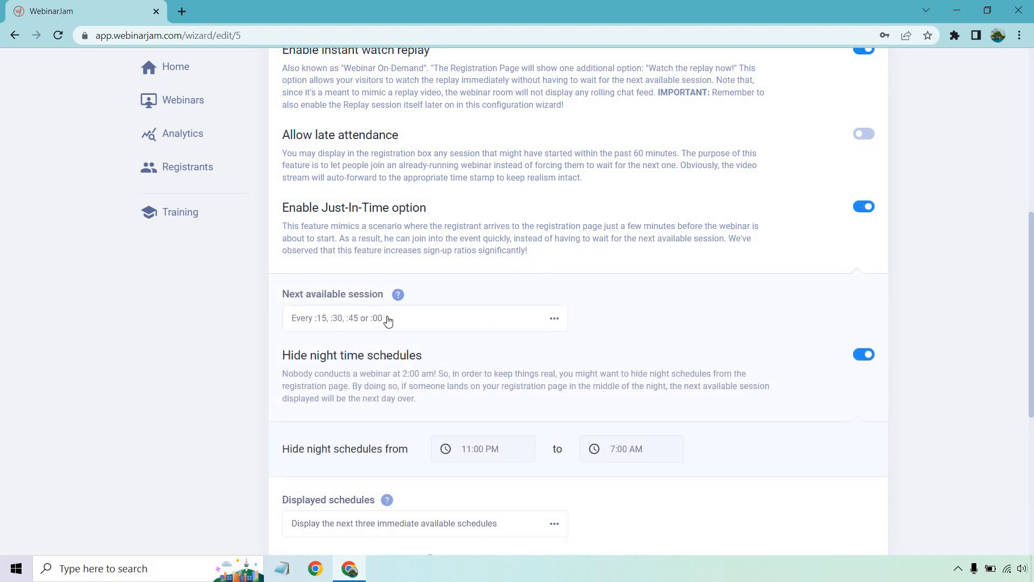
{"action": "mouse_move", "coordinate": [751, 299]}
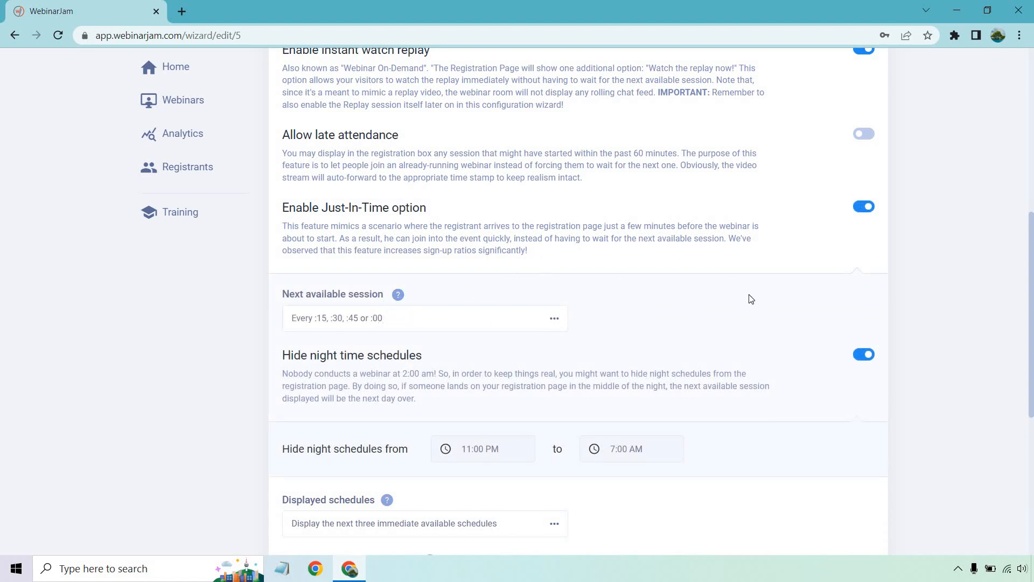
{"action": "mouse_move", "coordinate": [965, 340]}
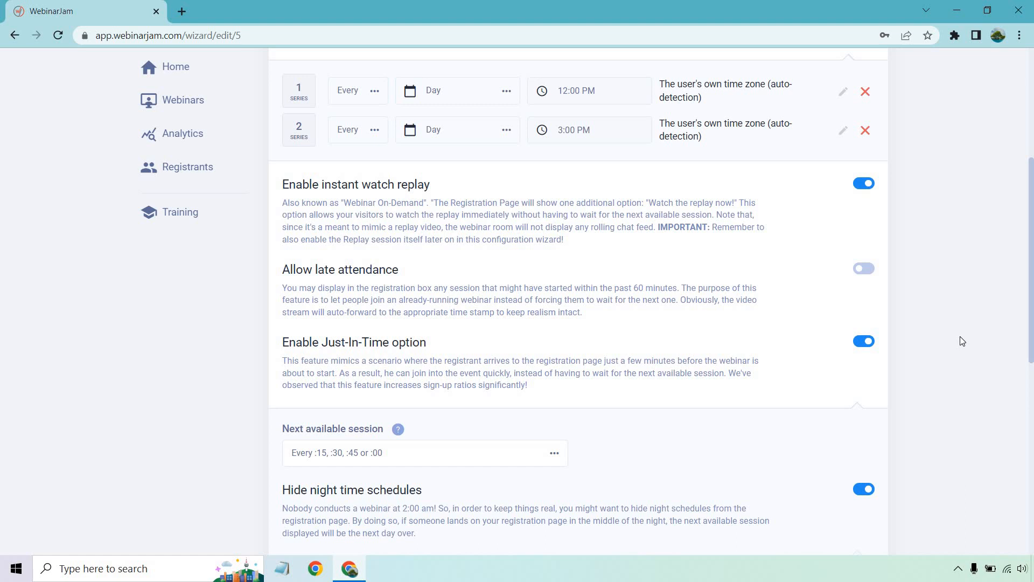
{"action": "mouse_move", "coordinate": [868, 347]}
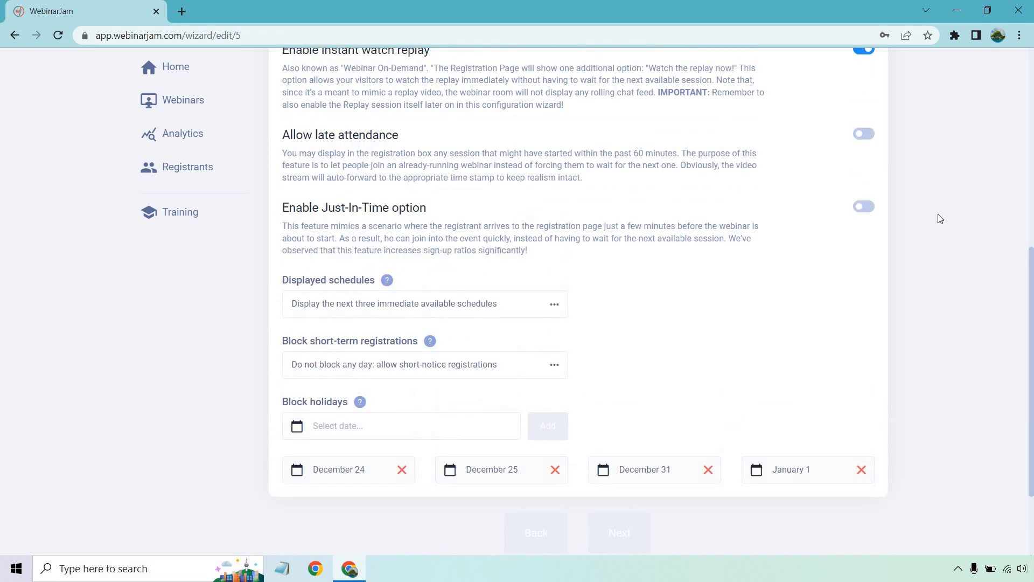
{"action": "scroll", "scroll_direction": "down", "scroll_amount": 3}
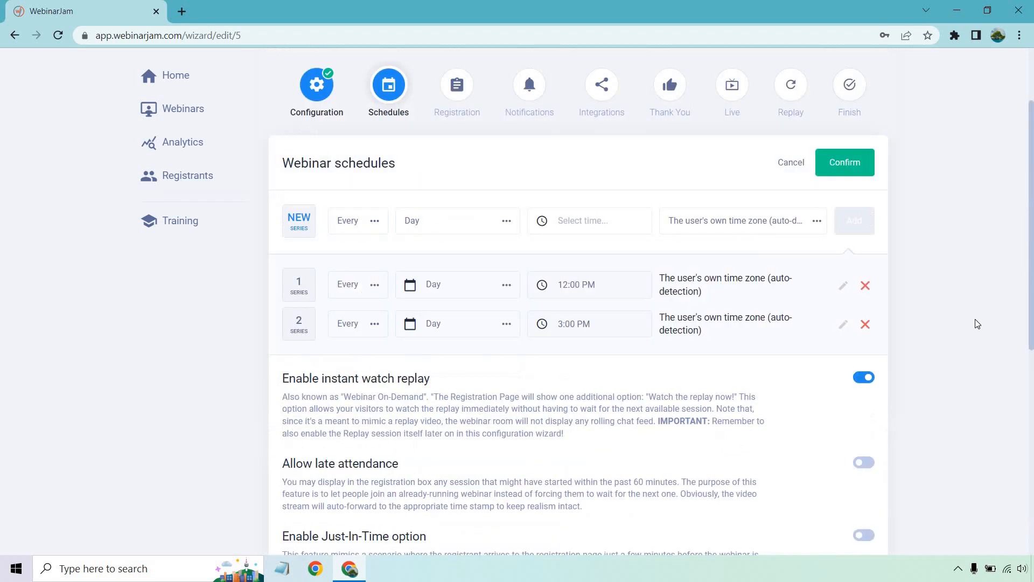
{"action": "scroll", "scroll_direction": "down", "scroll_amount": 3}
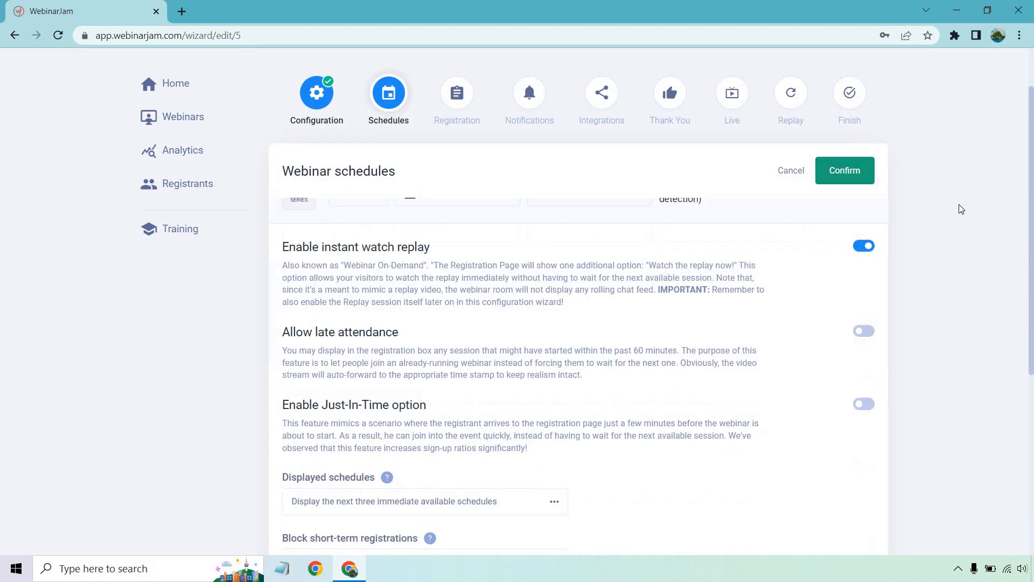
{"action": "left_click", "coordinate": [844, 170]}
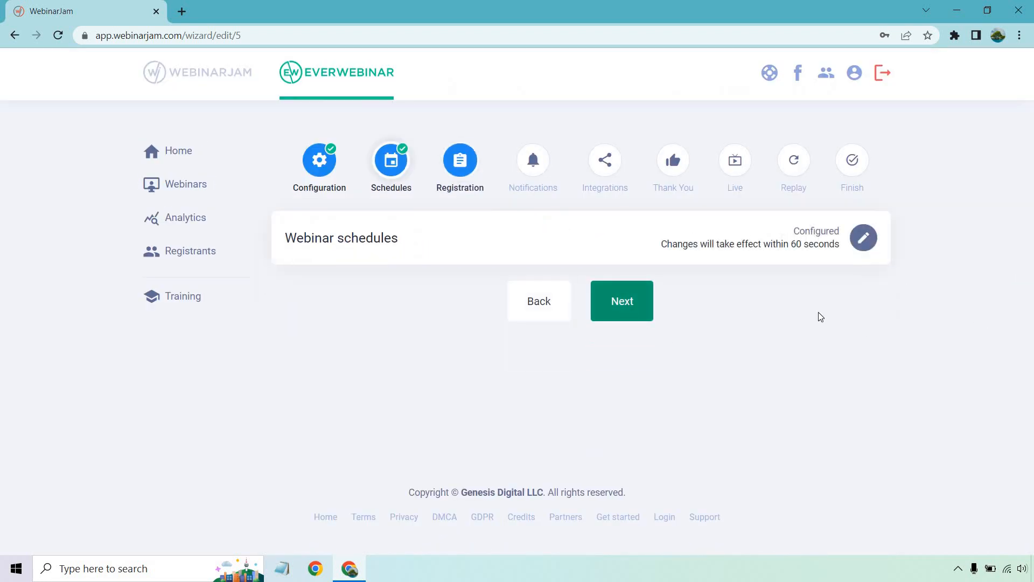
Advance the wizard to the Registration step
{"action": "left_click", "coordinate": [620, 301]}
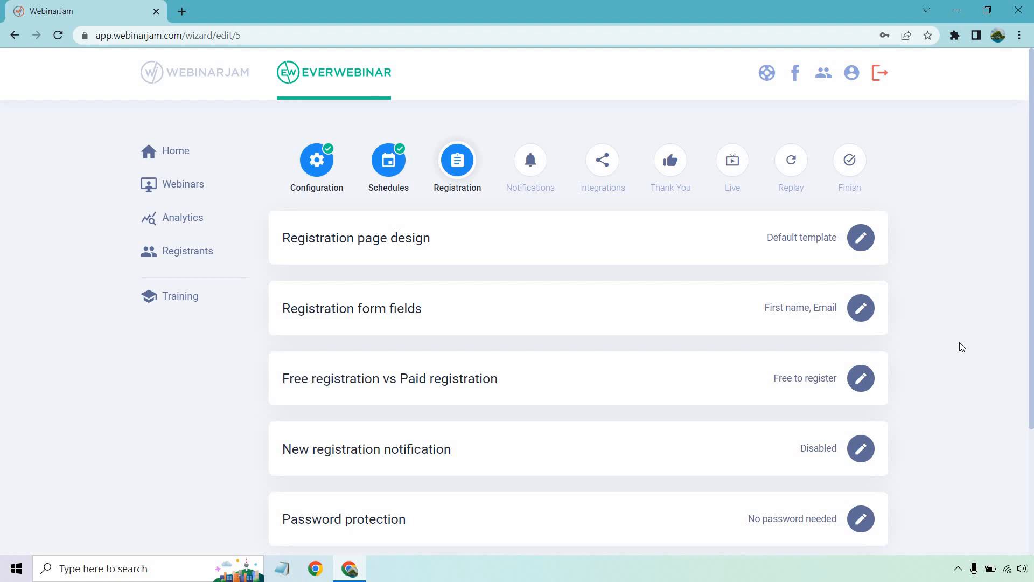
{"action": "mouse_move", "coordinate": [936, 301]}
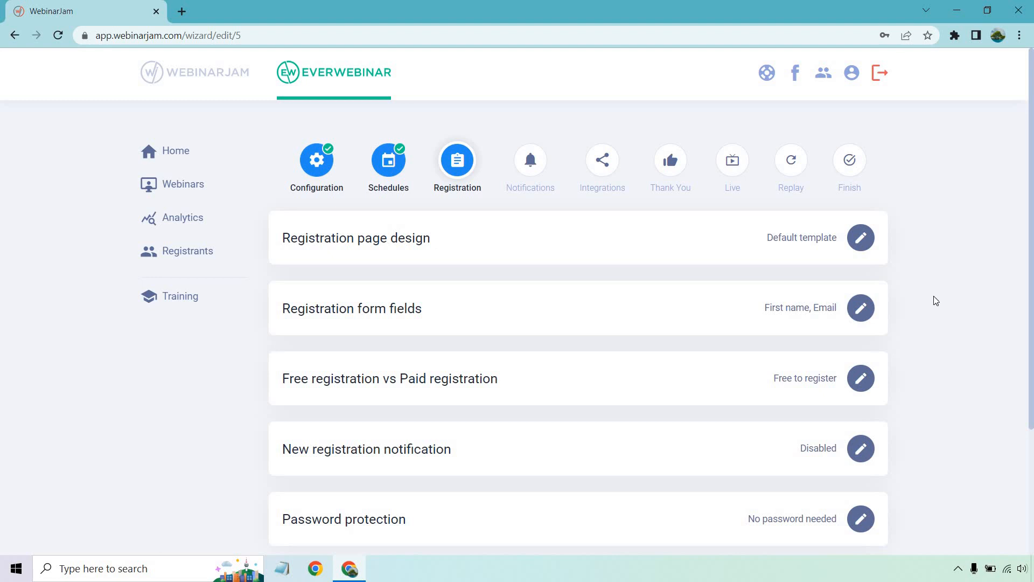
{"action": "mouse_move", "coordinate": [882, 238]}
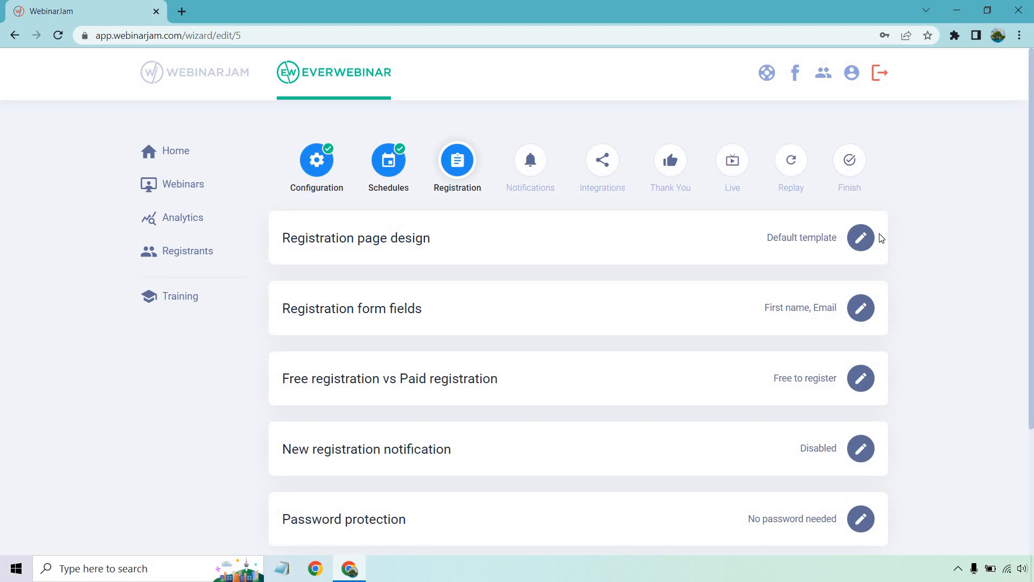
Choose the template with blue presenter cards and bring up its registration style choices
{"action": "left_click", "coordinate": [860, 237]}
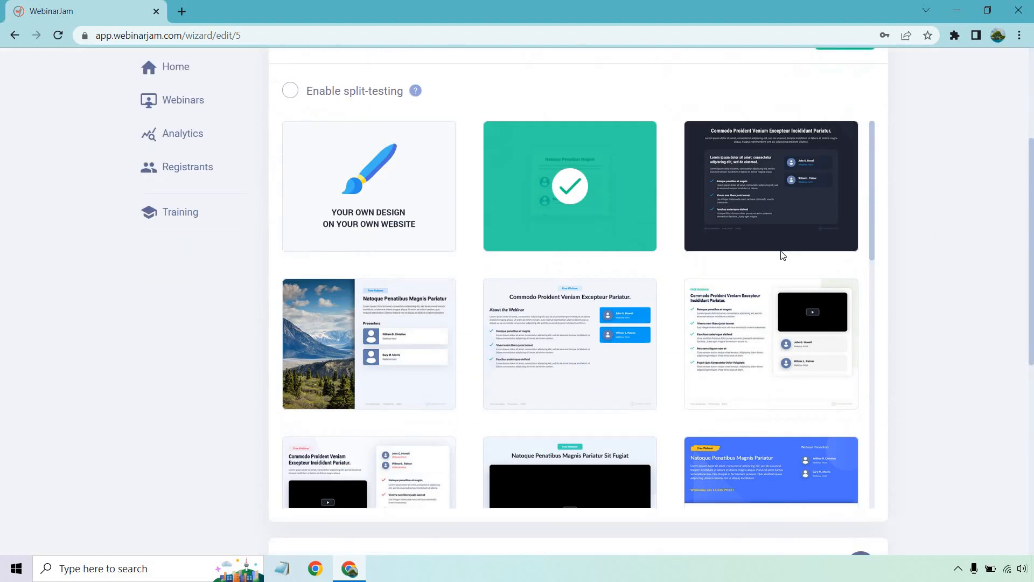
{"action": "scroll", "scroll_direction": "down", "scroll_amount": 3}
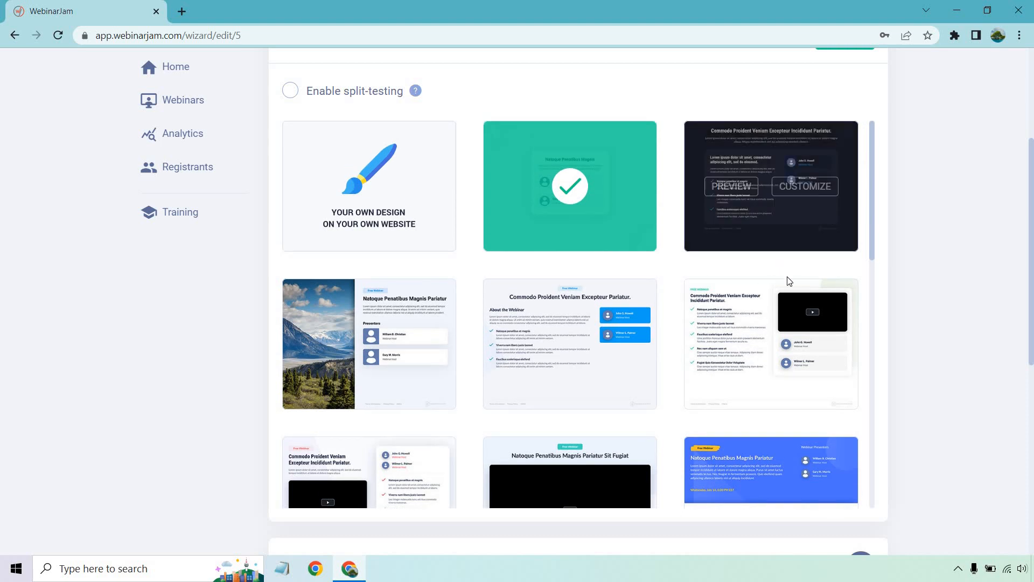
{"action": "mouse_move", "coordinate": [571, 311]}
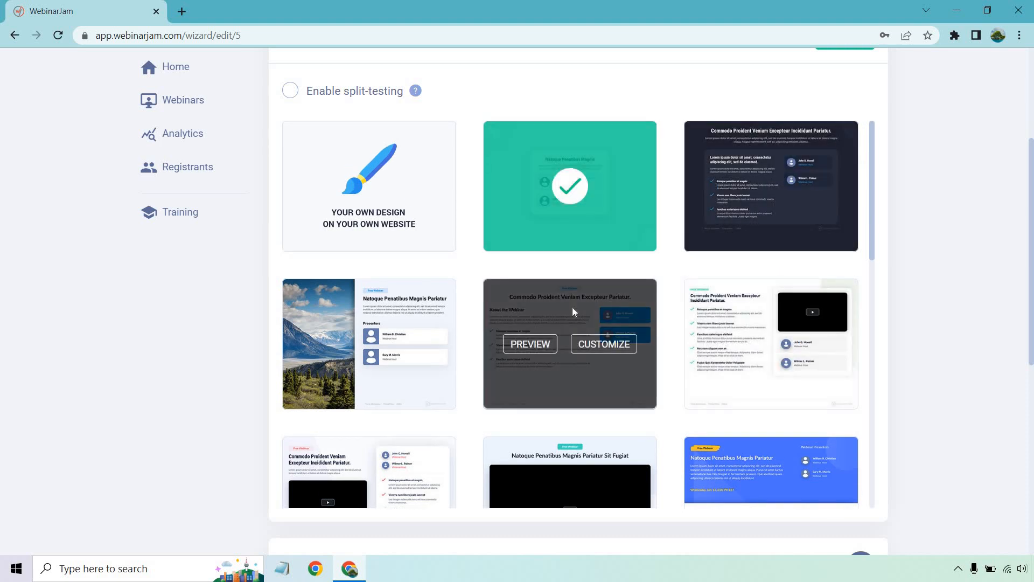
{"action": "left_click", "coordinate": [603, 344]}
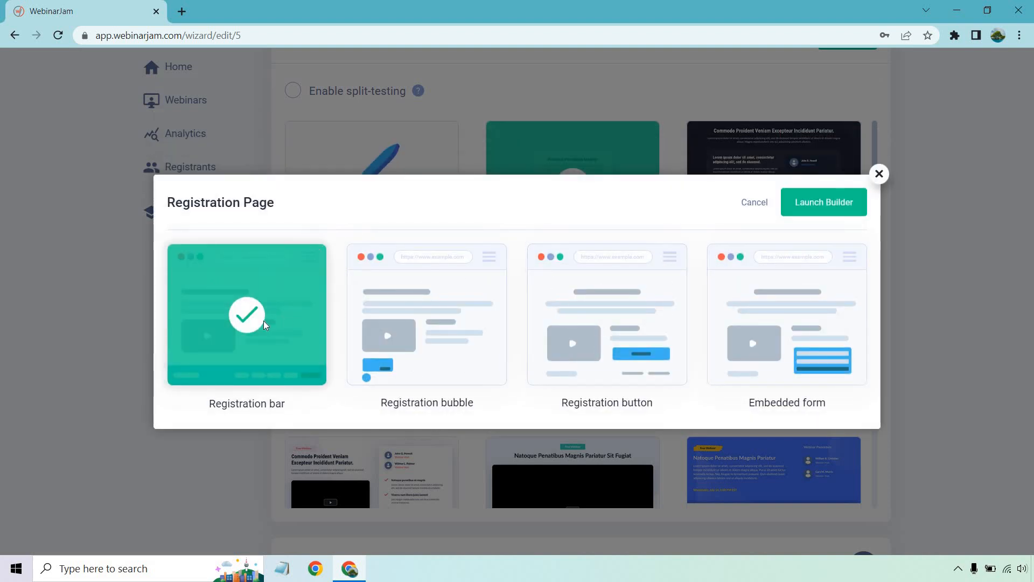
Launch the builder and review the registration page with its bar, countdown and register button
{"action": "left_click", "coordinate": [823, 202]}
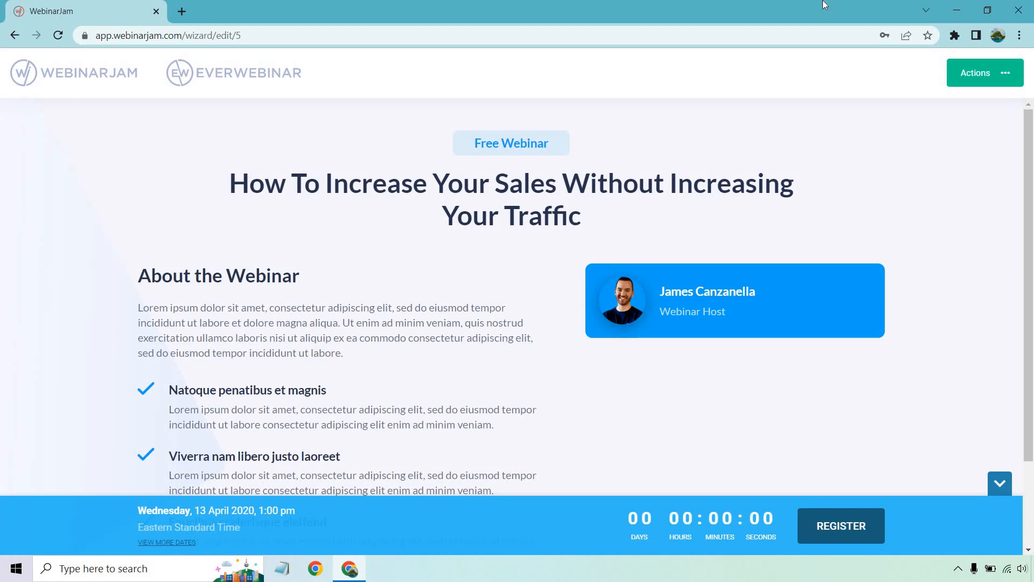
{"action": "scroll", "scroll_direction": "down", "scroll_amount": 3}
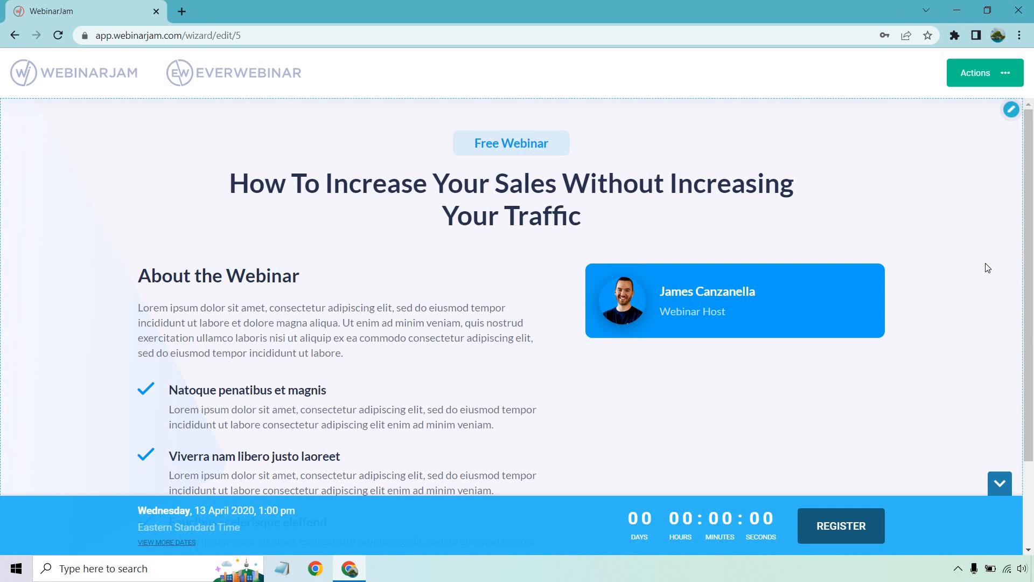
{"action": "scroll", "scroll_direction": "down", "scroll_amount": 3}
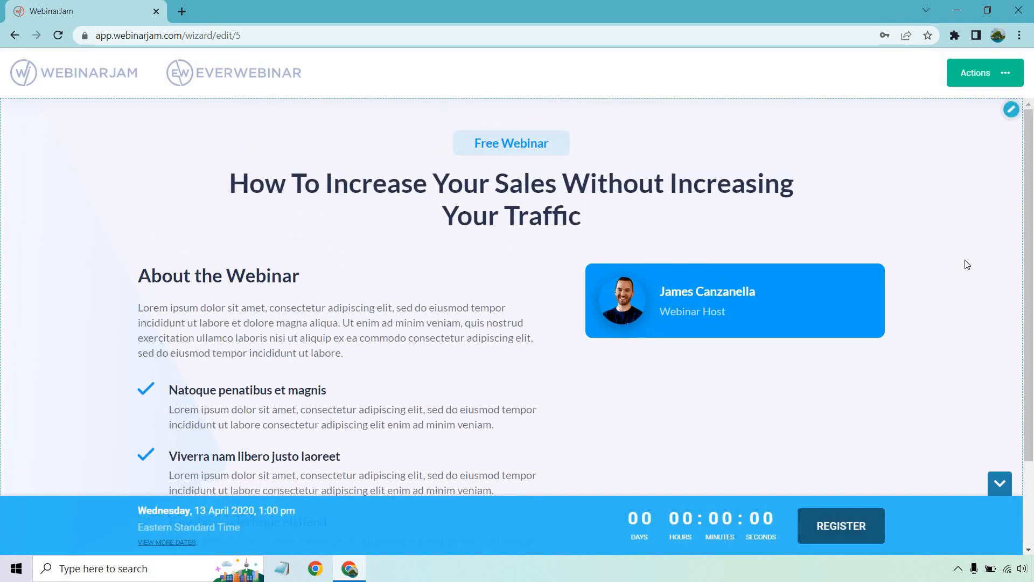
{"action": "mouse_move", "coordinate": [969, 210]}
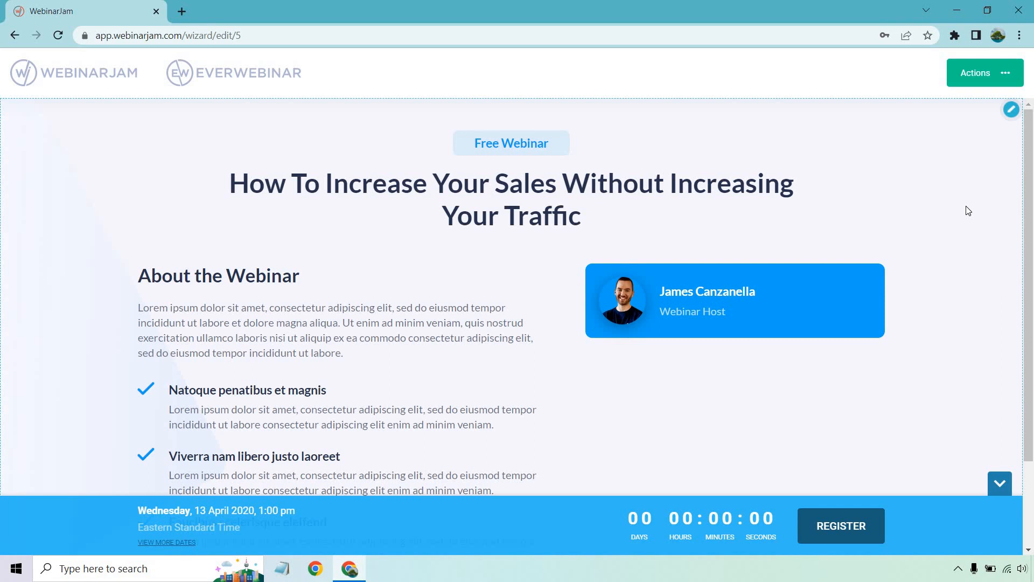
{"action": "mouse_move", "coordinate": [979, 72]}
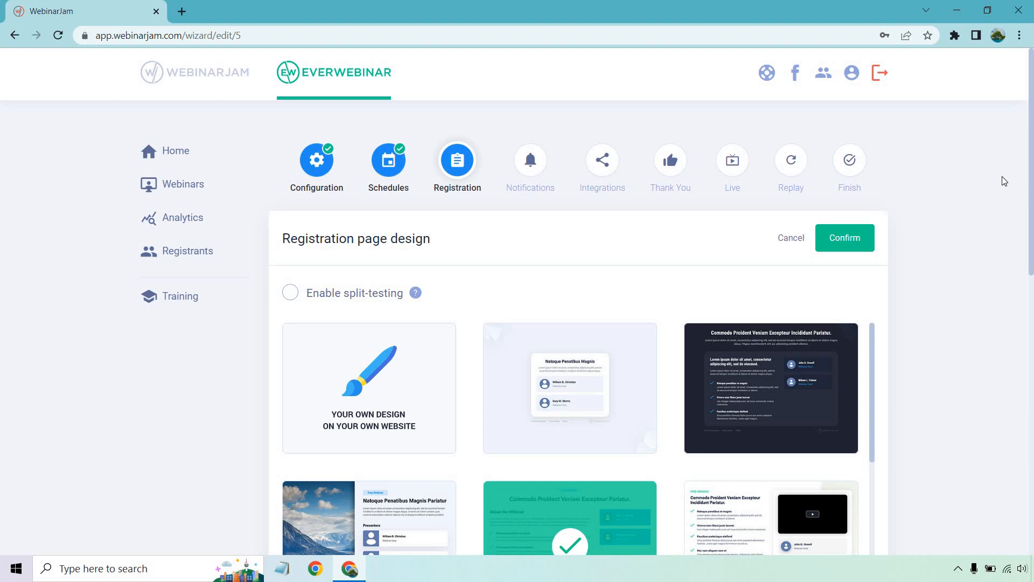
Confirm Template 21 as the registration page design with split-testing turned off
{"action": "scroll", "scroll_direction": "down", "scroll_amount": 3}
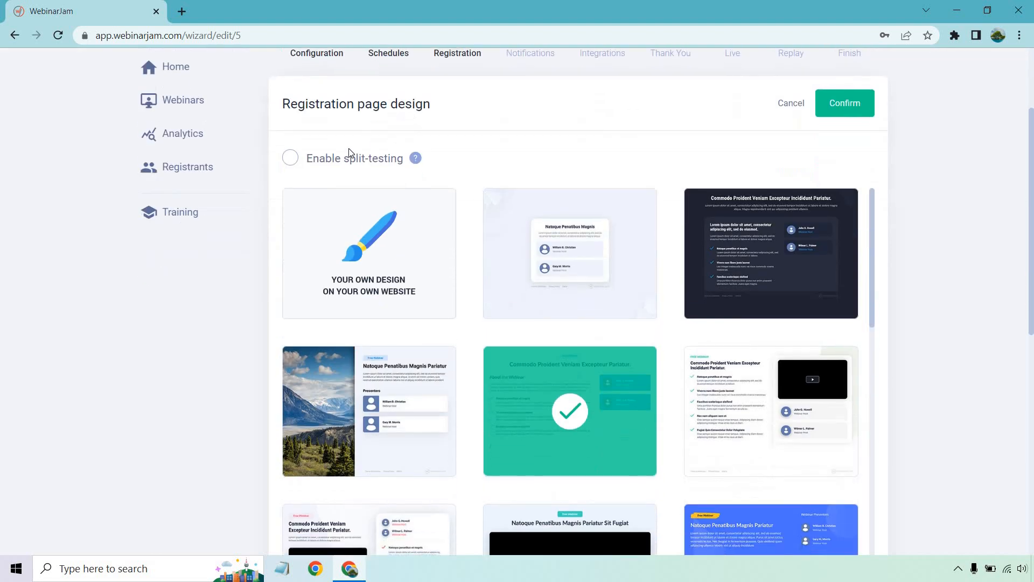
{"action": "left_click", "coordinate": [290, 157]}
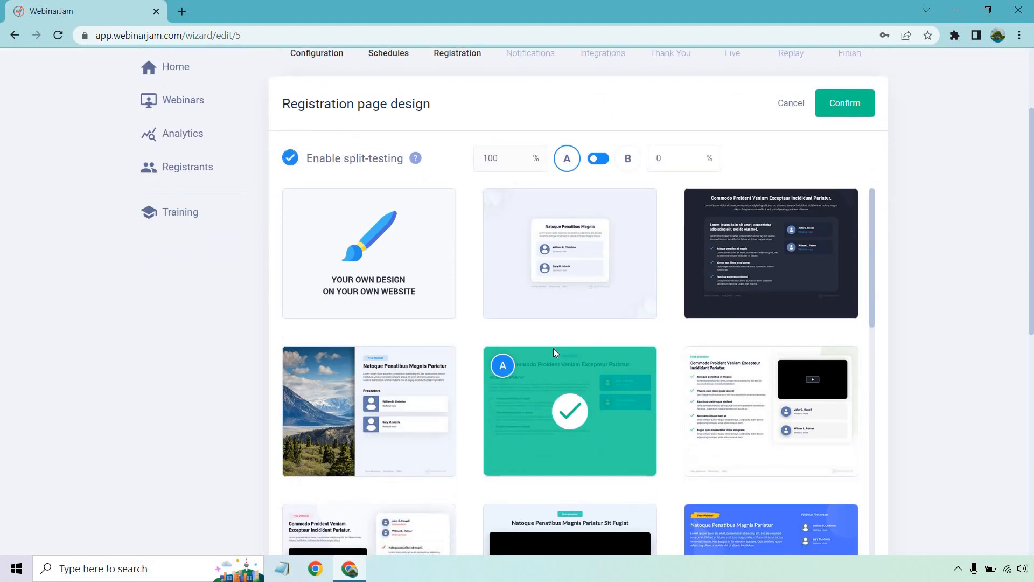
{"action": "left_click", "coordinate": [598, 157]}
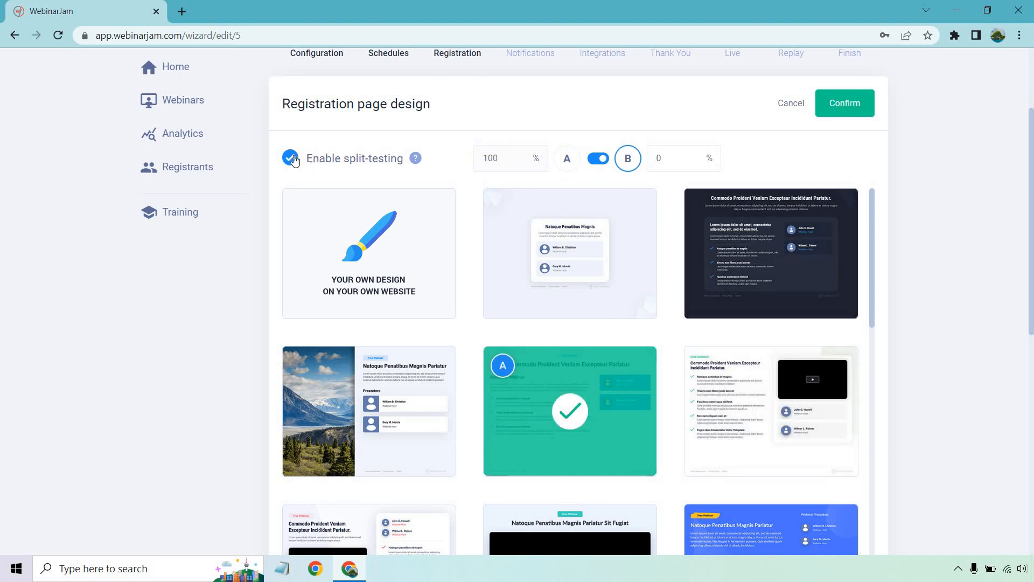
{"action": "left_click", "coordinate": [290, 157]}
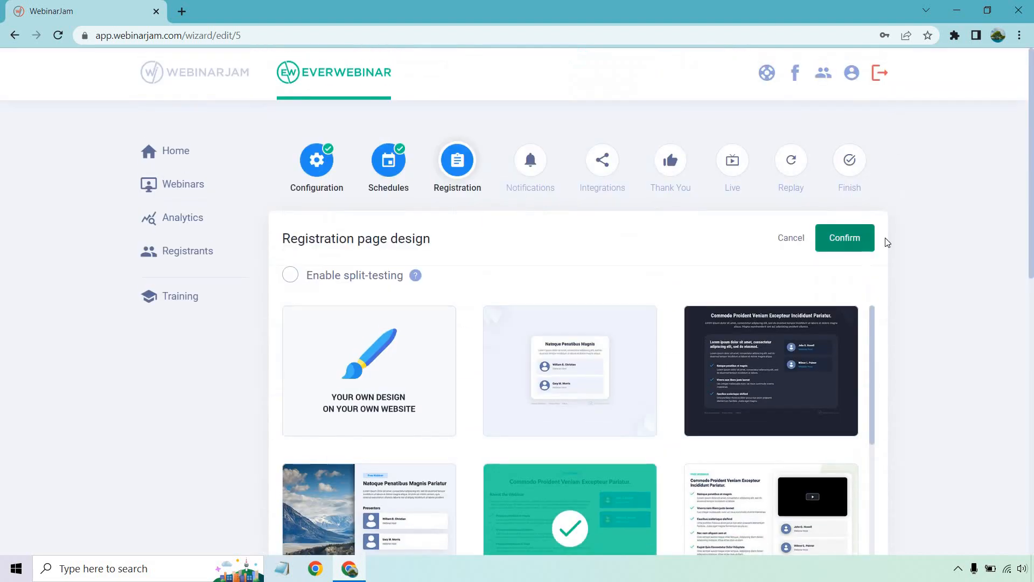
{"action": "left_click", "coordinate": [845, 237]}
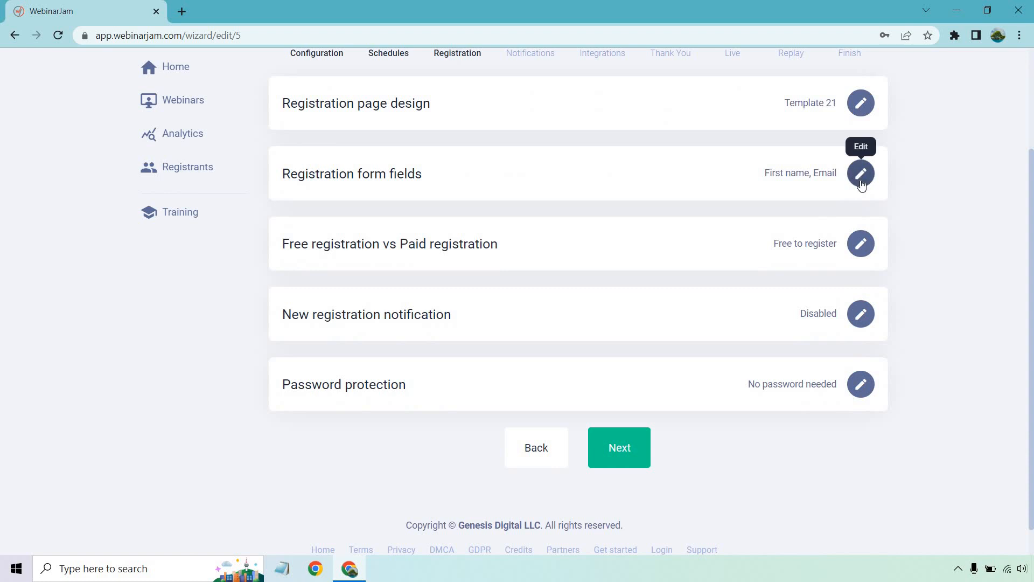
Keep first name and email as the form fields and confirm registration as free
{"action": "left_click", "coordinate": [860, 174]}
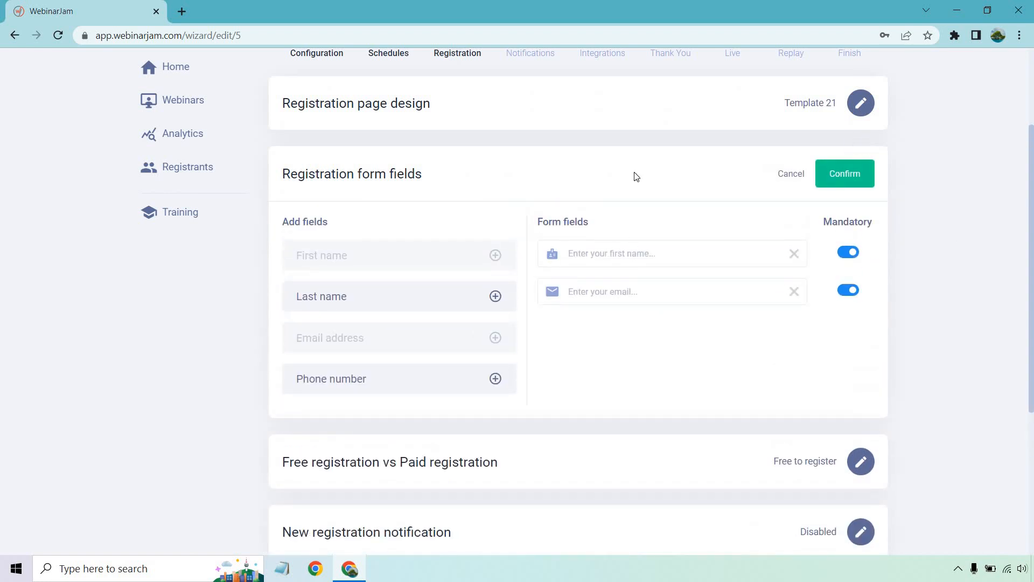
{"action": "mouse_move", "coordinate": [416, 361]}
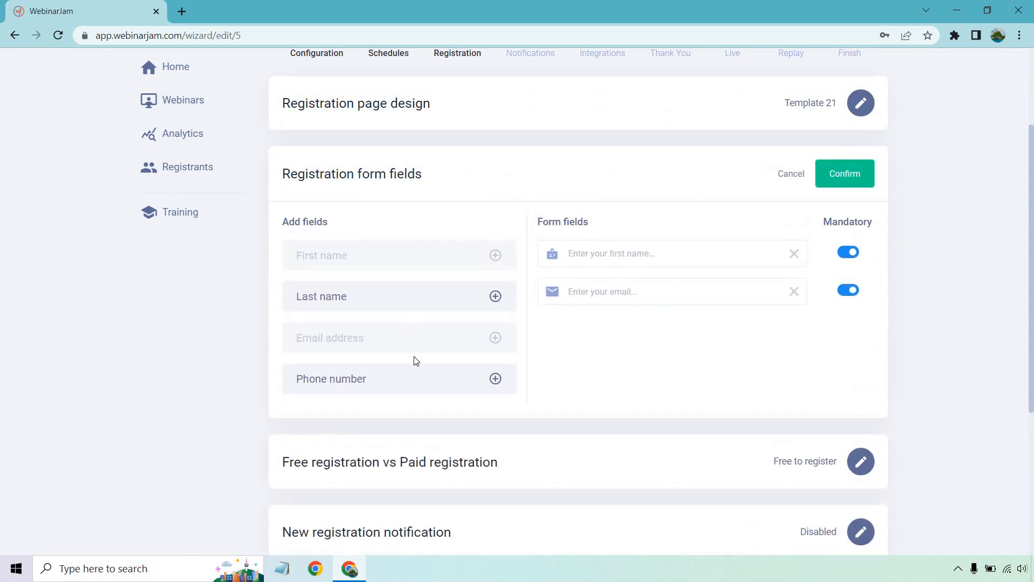
{"action": "mouse_move", "coordinate": [742, 260]}
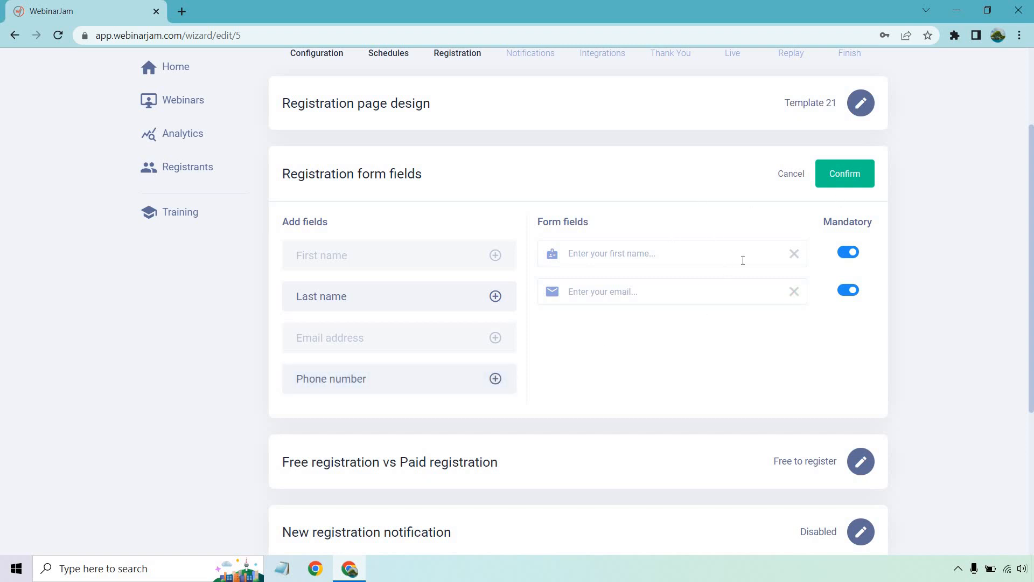
{"action": "mouse_move", "coordinate": [974, 214]}
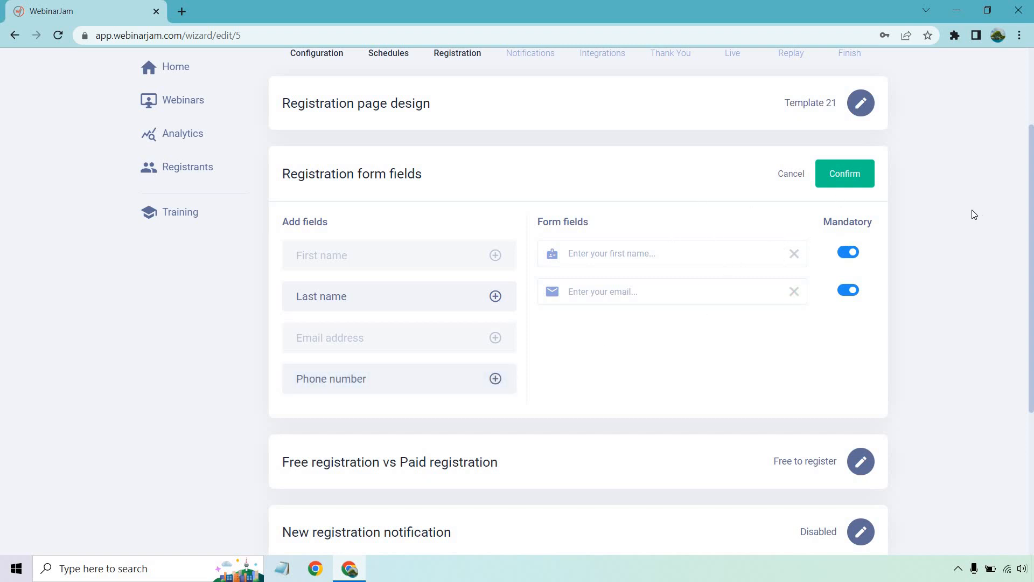
{"action": "left_click", "coordinate": [843, 174]}
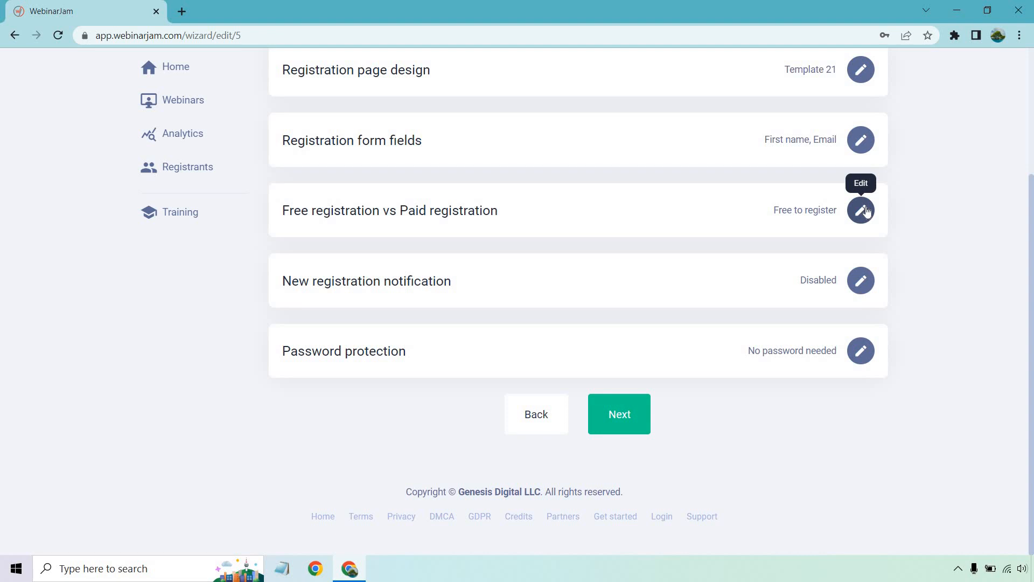
{"action": "left_click", "coordinate": [860, 210]}
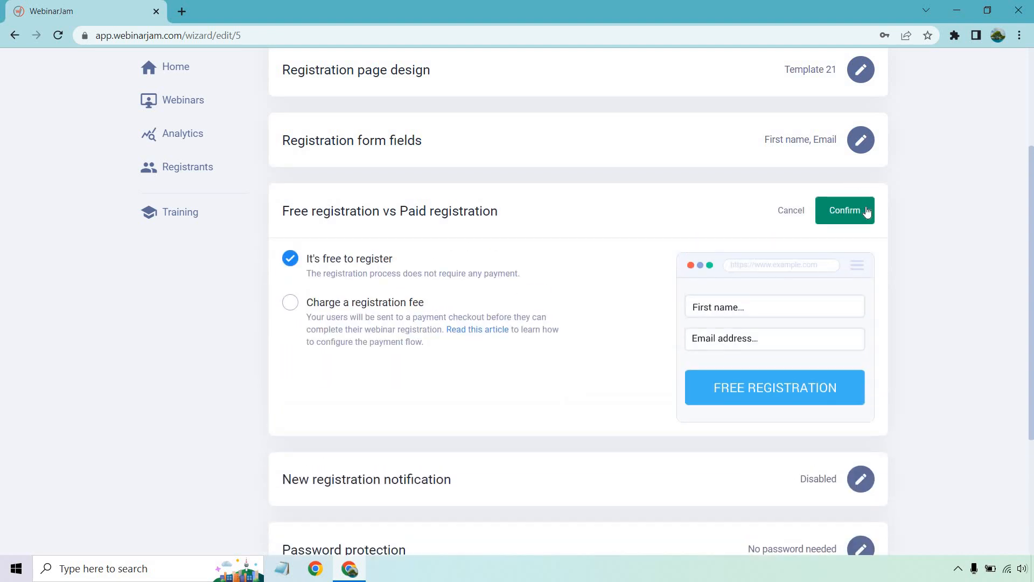
{"action": "left_click", "coordinate": [844, 210]}
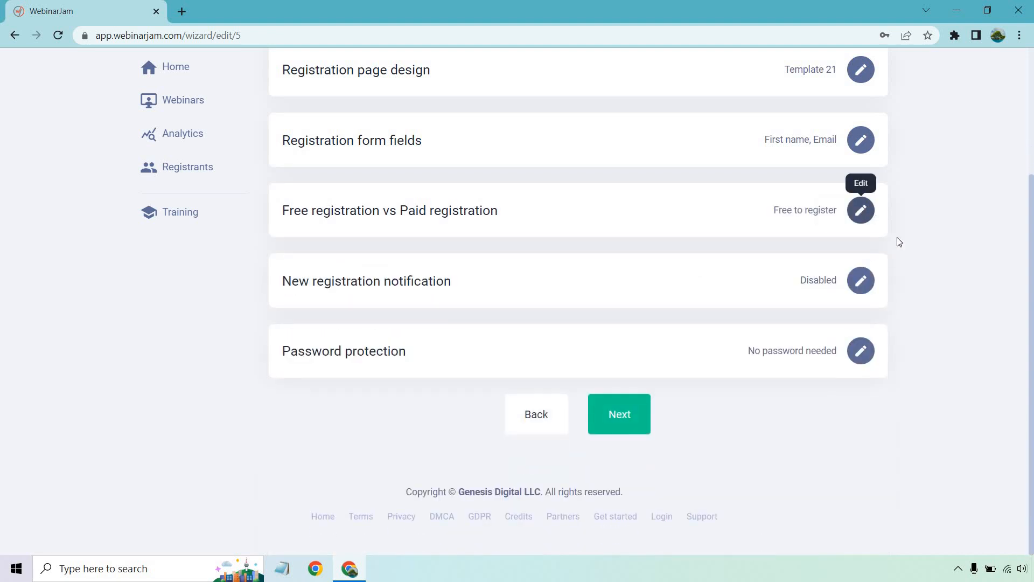
Set new-registration notification to No notification and confirm it
{"action": "left_click", "coordinate": [861, 280]}
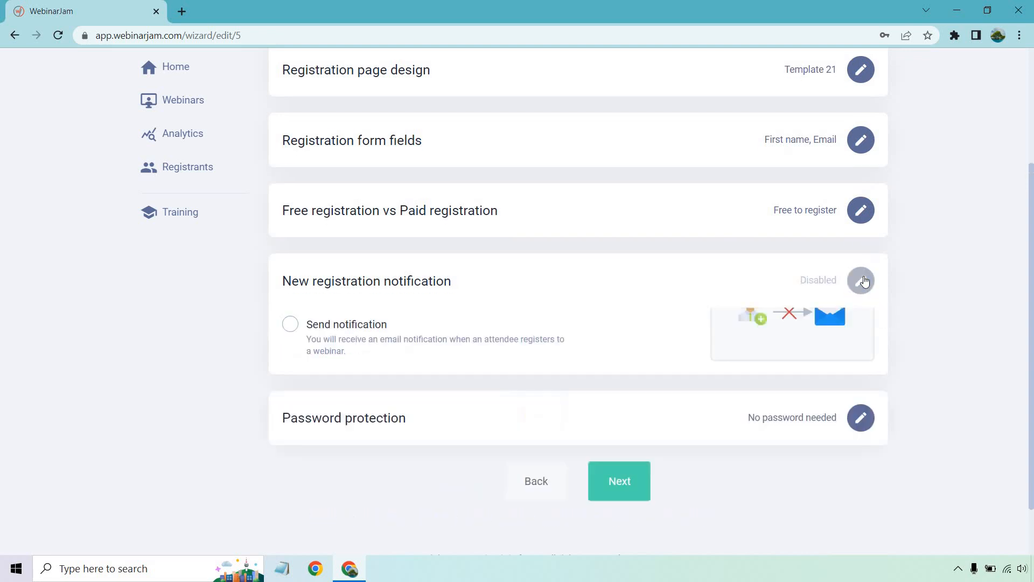
{"action": "left_click", "coordinate": [861, 280]}
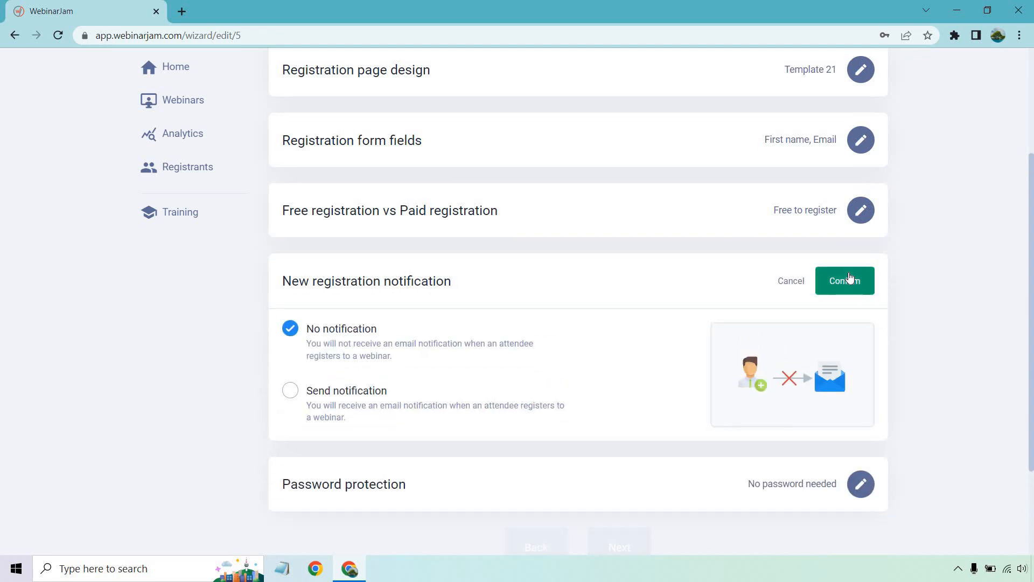
{"action": "left_click", "coordinate": [845, 280]}
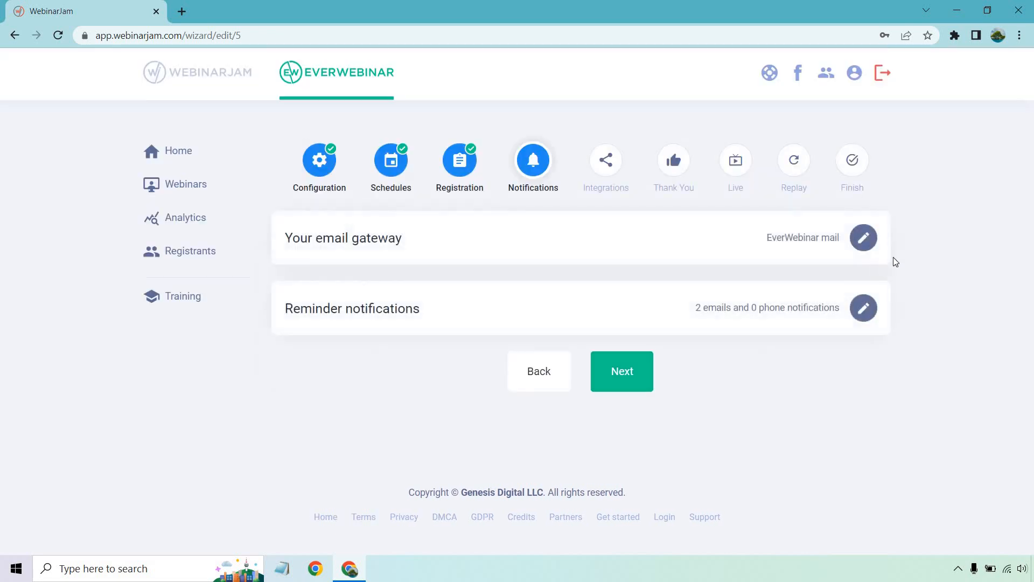
{"action": "mouse_move", "coordinate": [936, 215]}
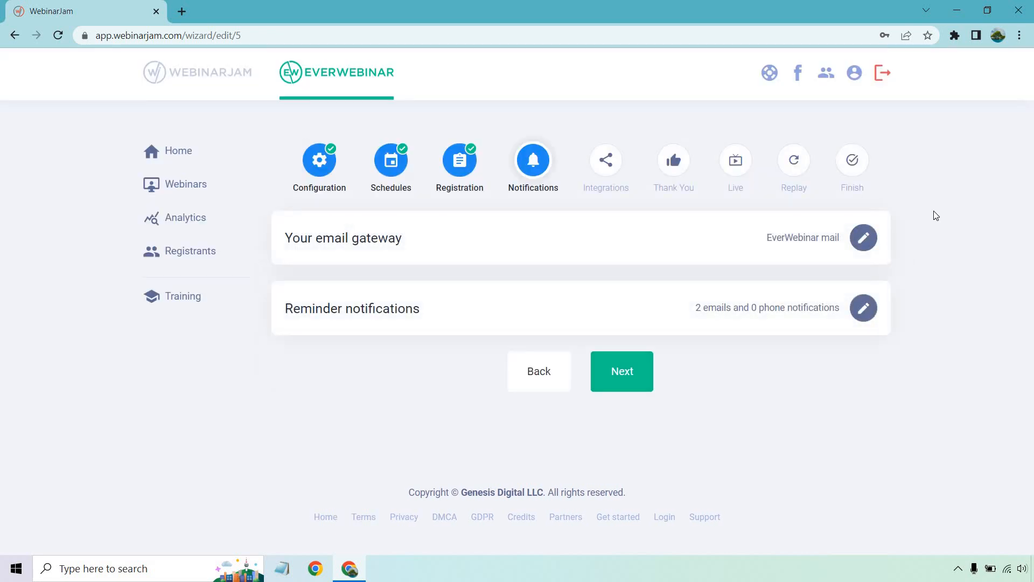
{"action": "left_click", "coordinate": [863, 237]}
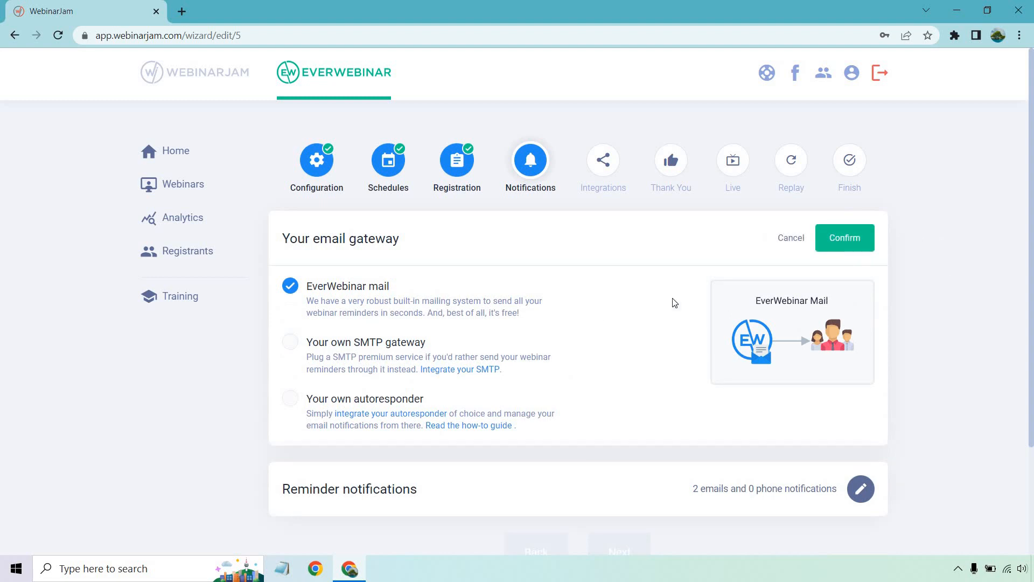
{"action": "mouse_move", "coordinate": [549, 307]}
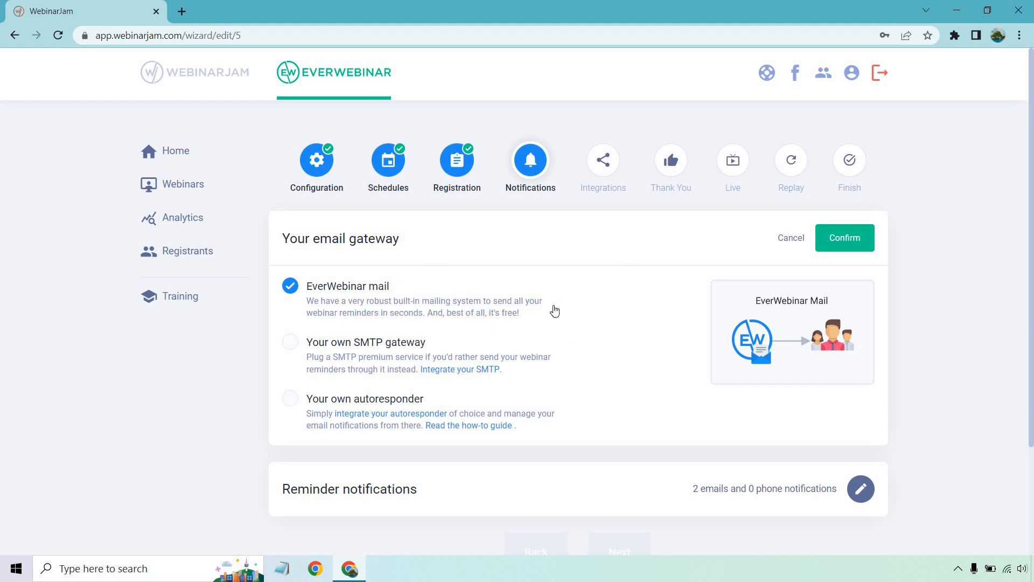
{"action": "mouse_move", "coordinate": [697, 275]}
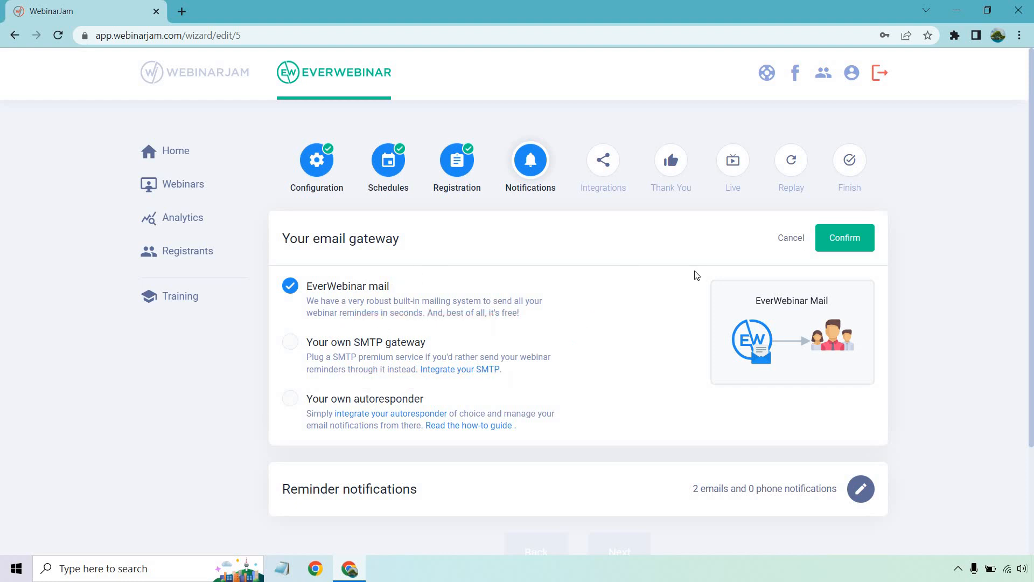
{"action": "left_click", "coordinate": [845, 237]}
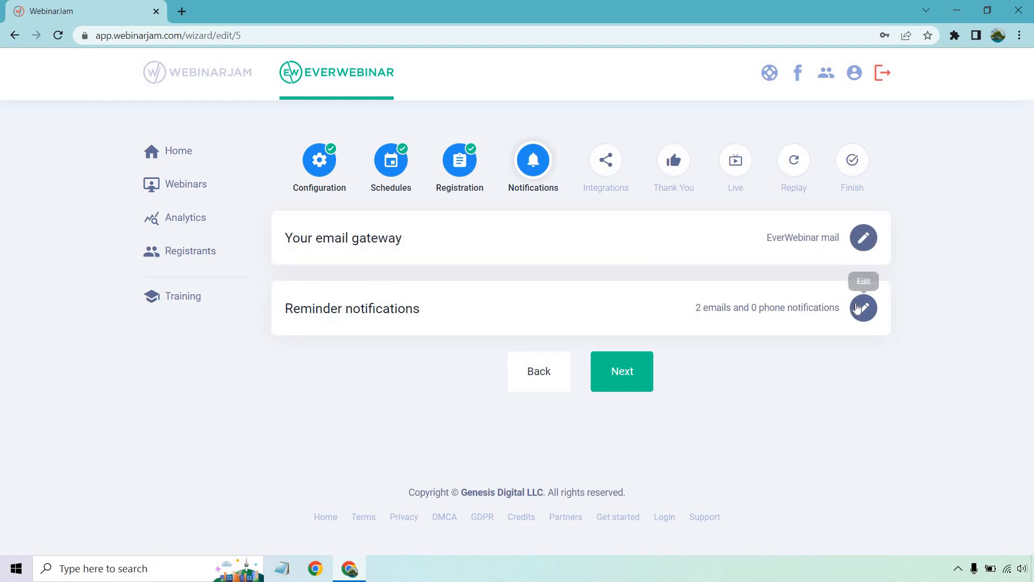
{"action": "left_click", "coordinate": [863, 307]}
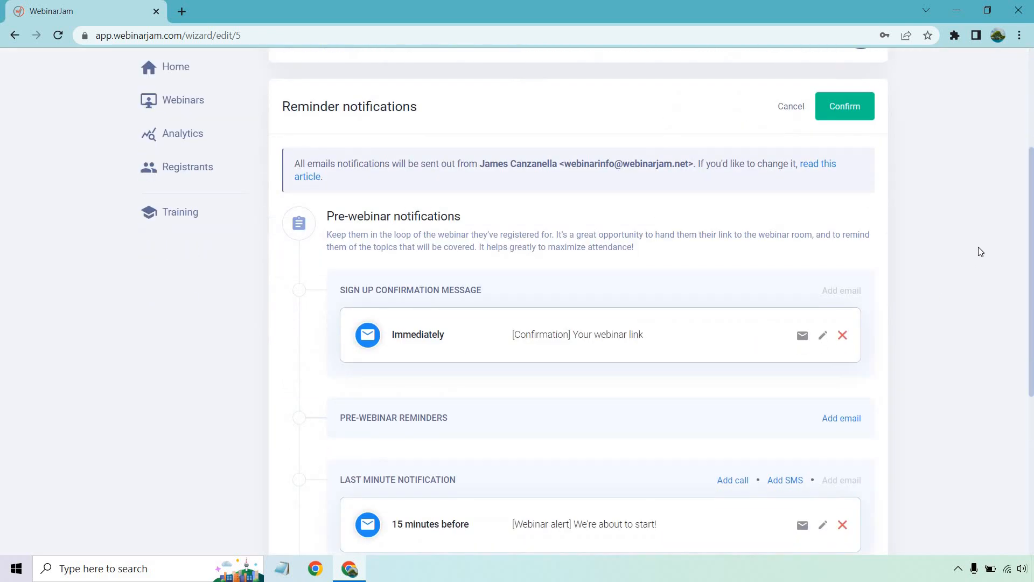
{"action": "scroll", "scroll_direction": "down", "scroll_amount": 3}
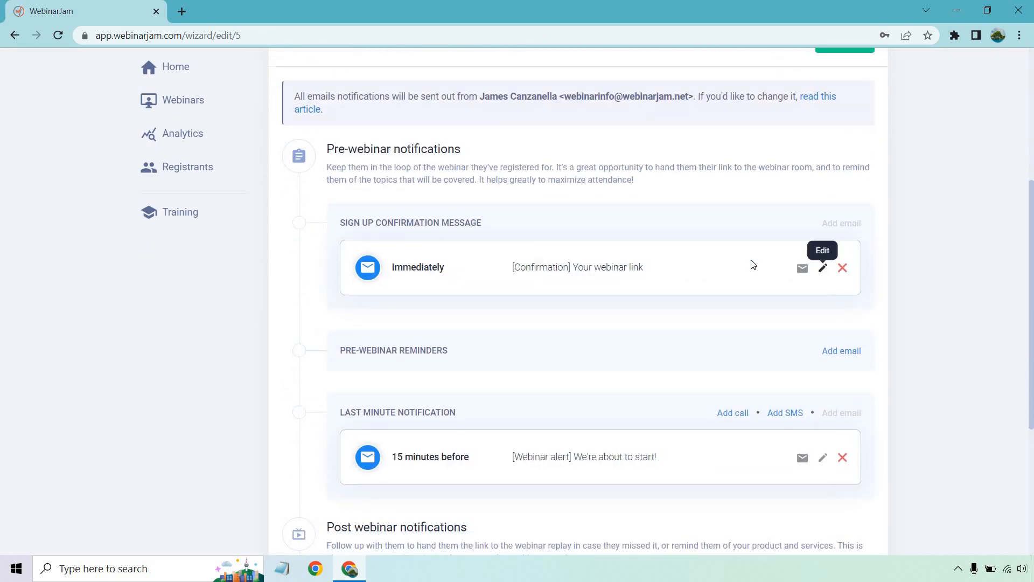
{"action": "left_click", "coordinate": [822, 267]}
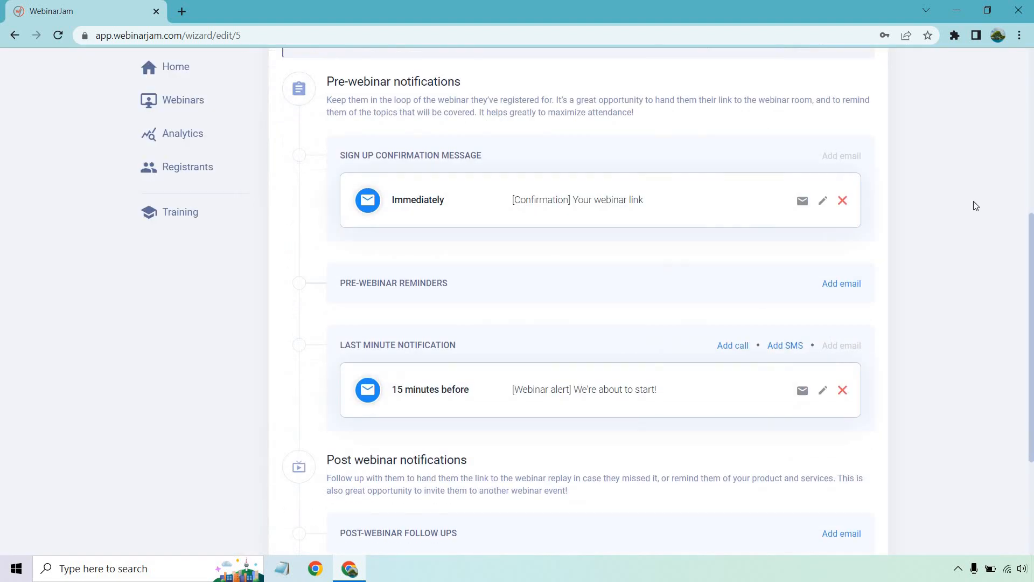
{"action": "mouse_move", "coordinate": [867, 363]}
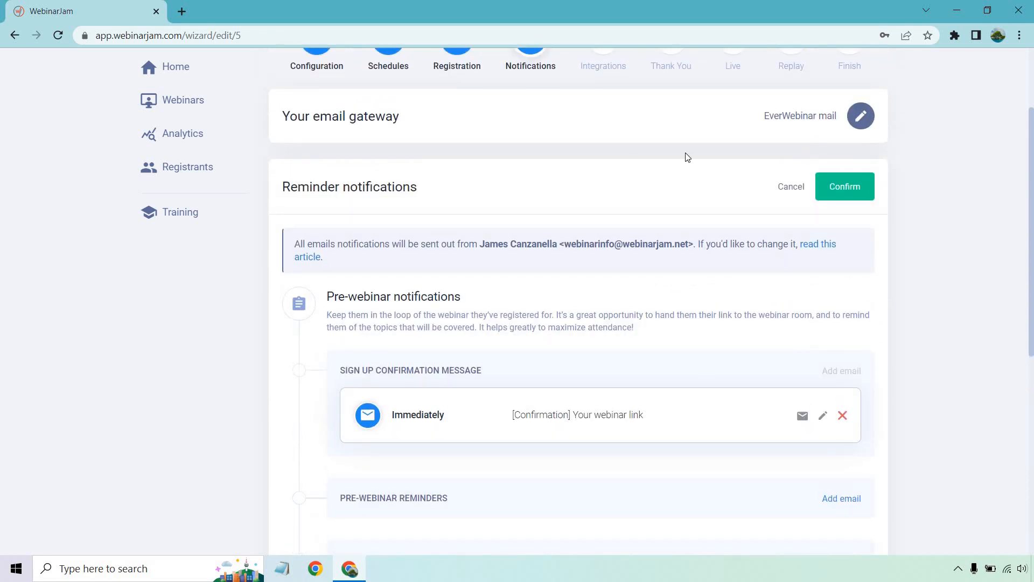
{"action": "left_click", "coordinate": [845, 186]}
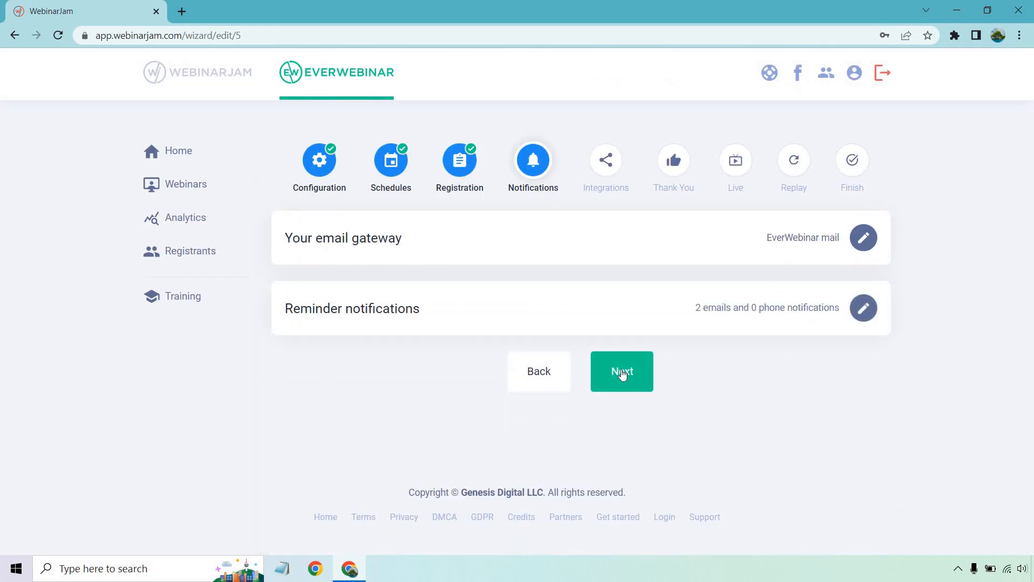
On Integrations, leave the autoresponder unconfigured and third-party tracking disabled, then continue to Thank You
{"action": "left_click", "coordinate": [621, 371]}
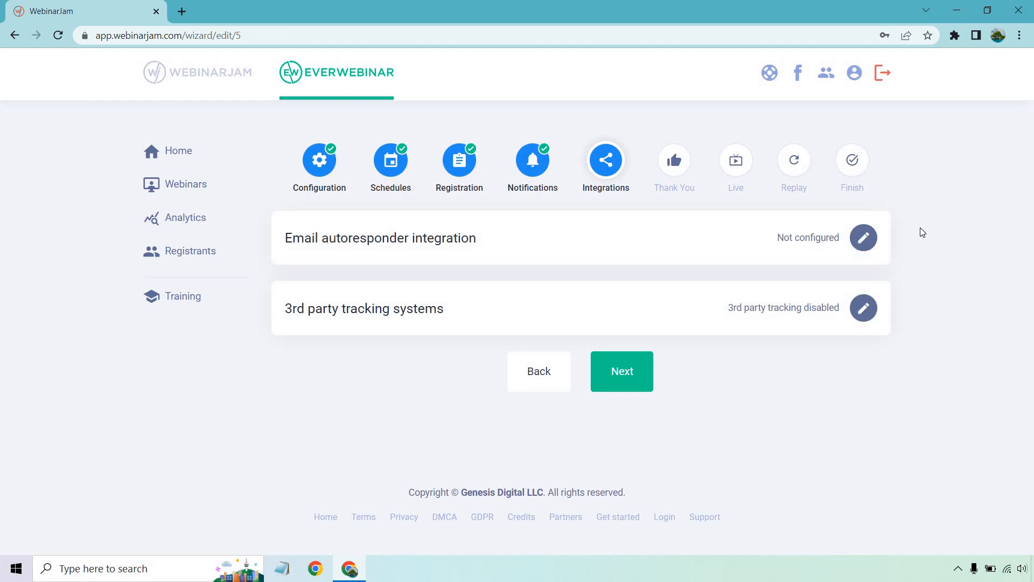
{"action": "left_click", "coordinate": [862, 237]}
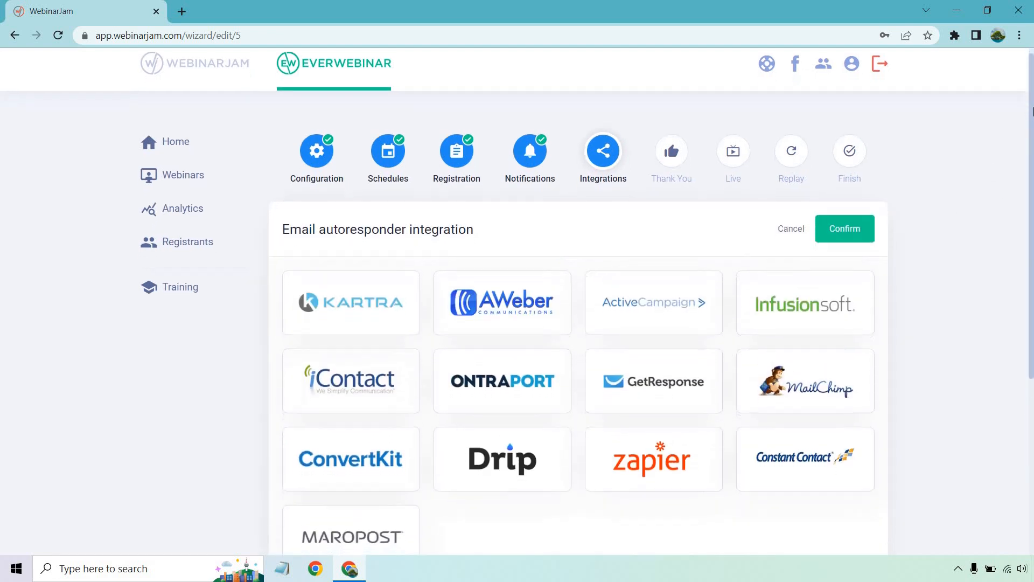
{"action": "scroll", "scroll_direction": "down", "scroll_amount": 3}
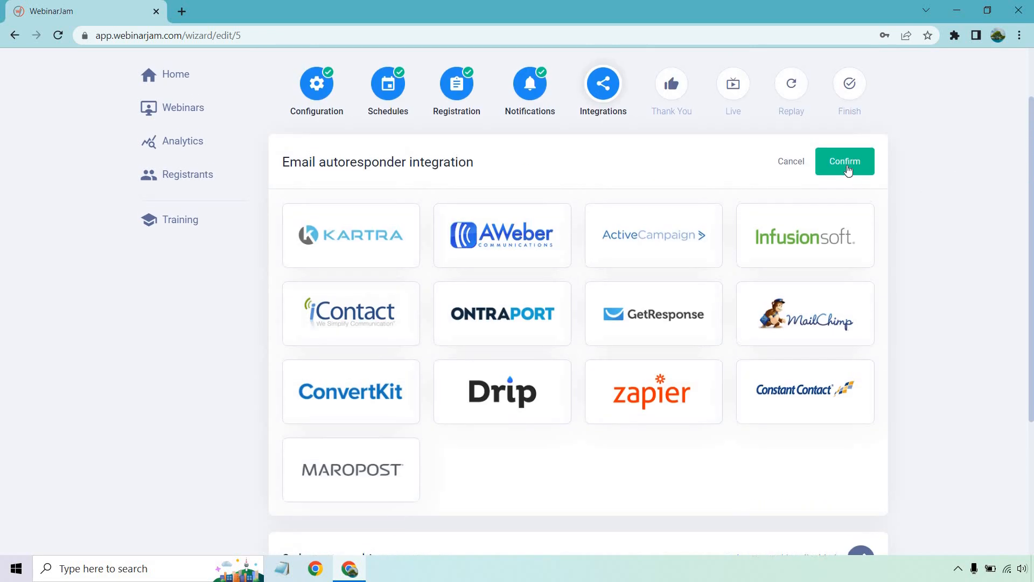
{"action": "left_click", "coordinate": [843, 161]}
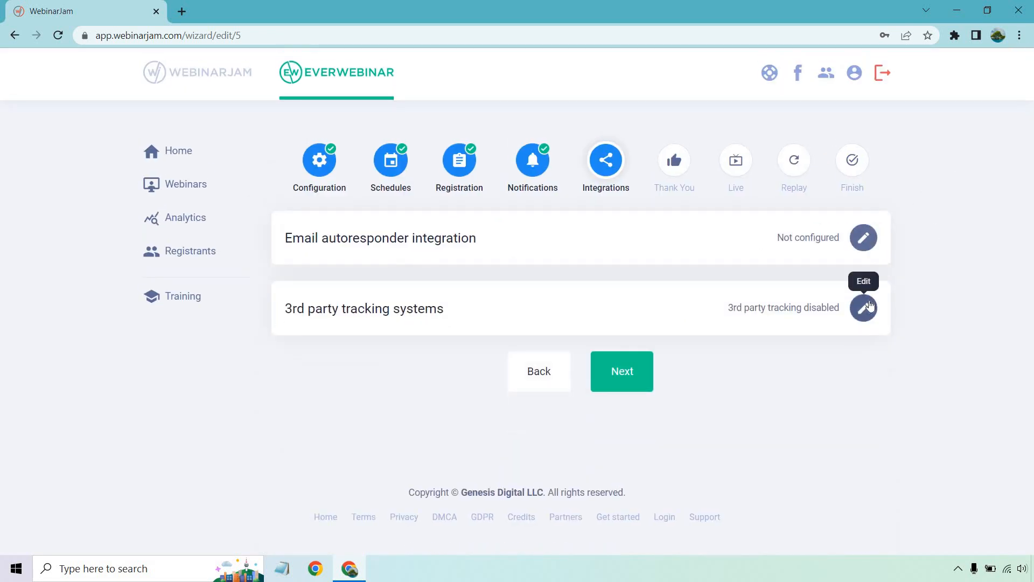
{"action": "left_click", "coordinate": [862, 308]}
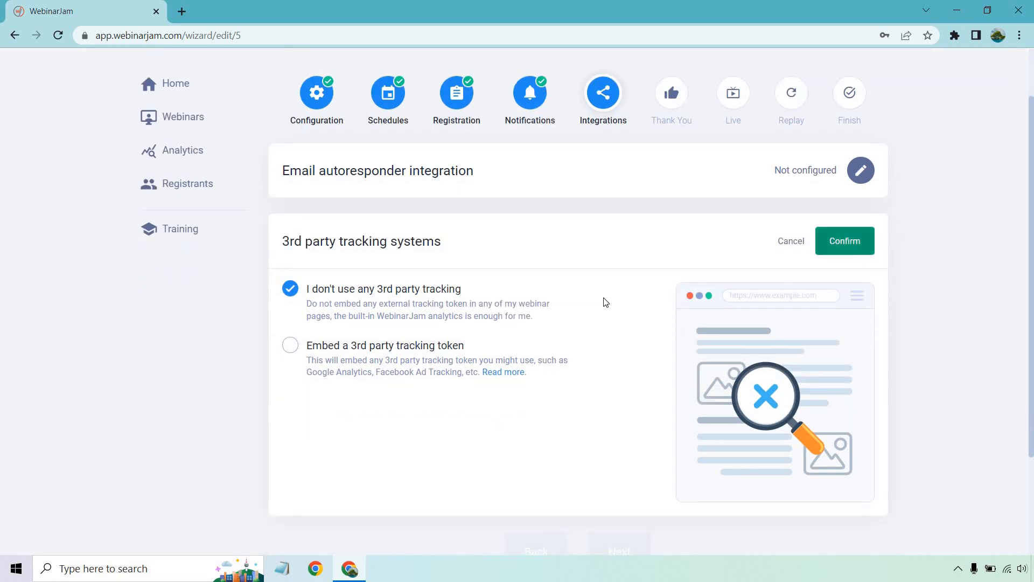
{"action": "left_click", "coordinate": [844, 240]}
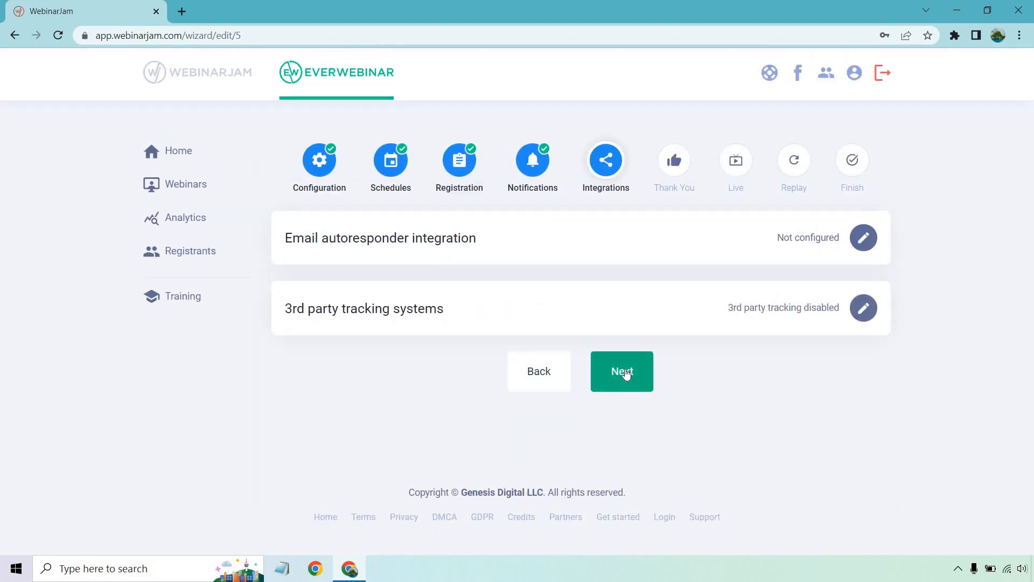
Review the confirmation page settings, keeping the built-in confirmation page
{"action": "left_click", "coordinate": [621, 371]}
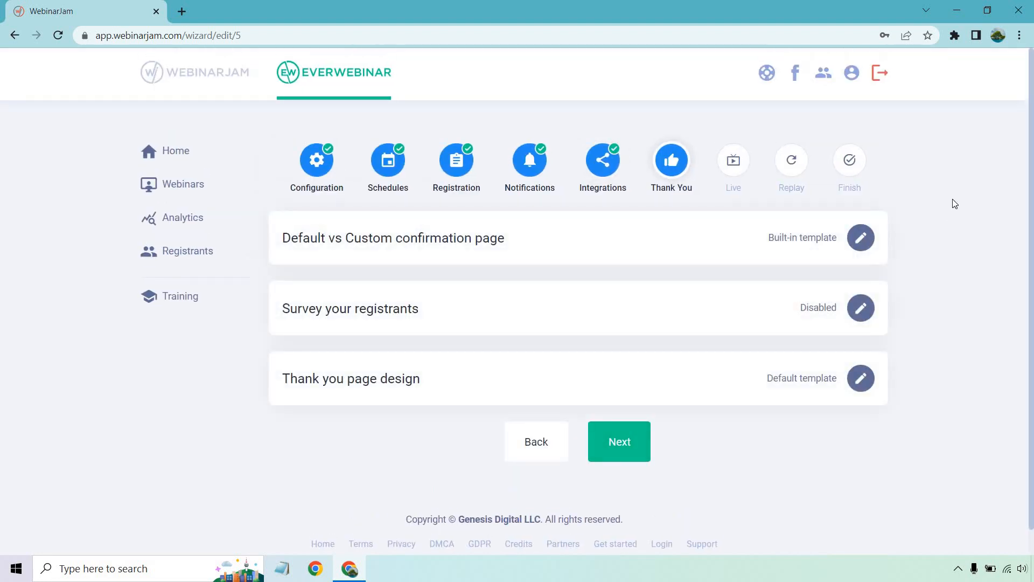
{"action": "left_click", "coordinate": [859, 237]}
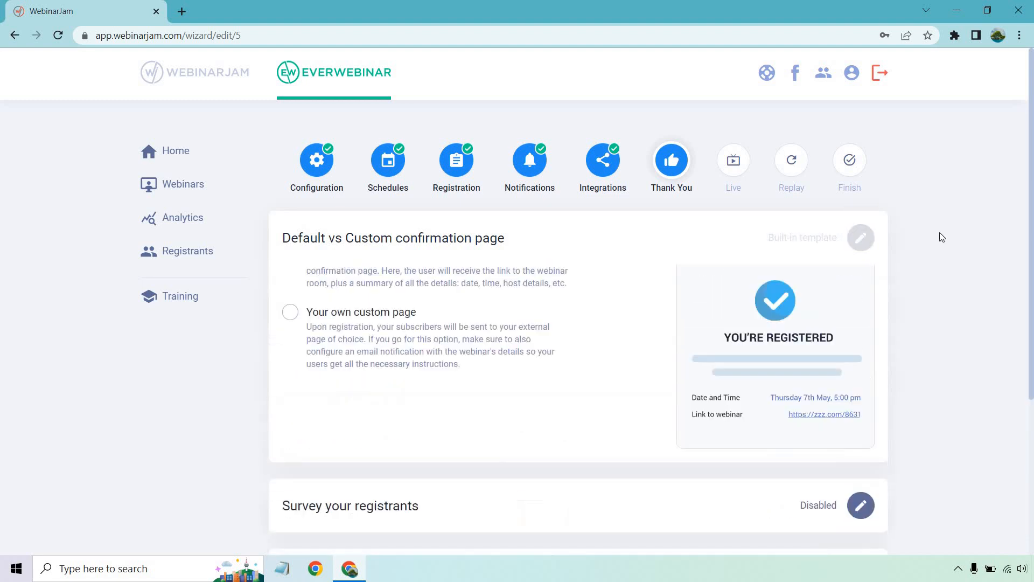
{"action": "left_click", "coordinate": [861, 237]}
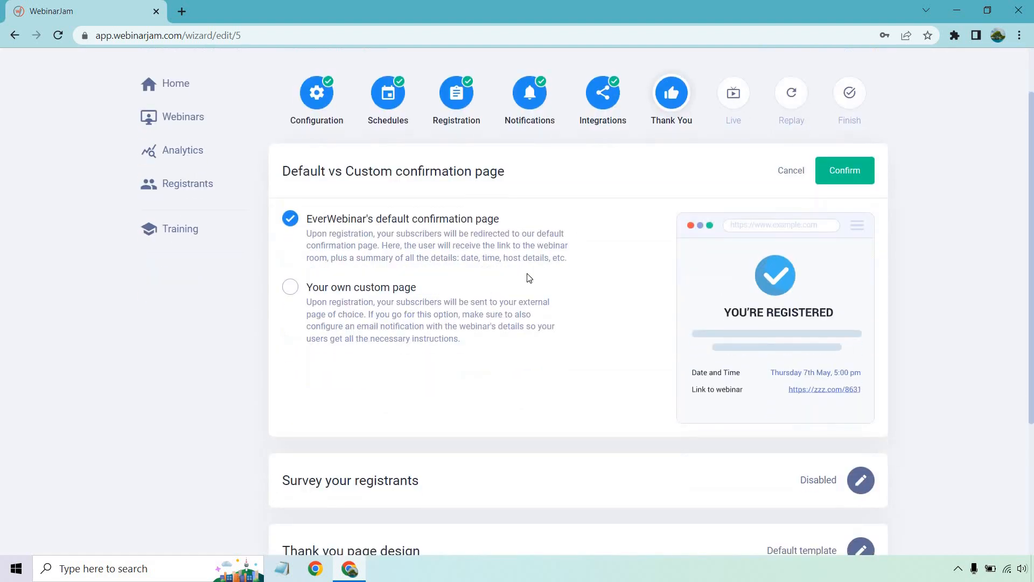
{"action": "mouse_move", "coordinate": [472, 326]}
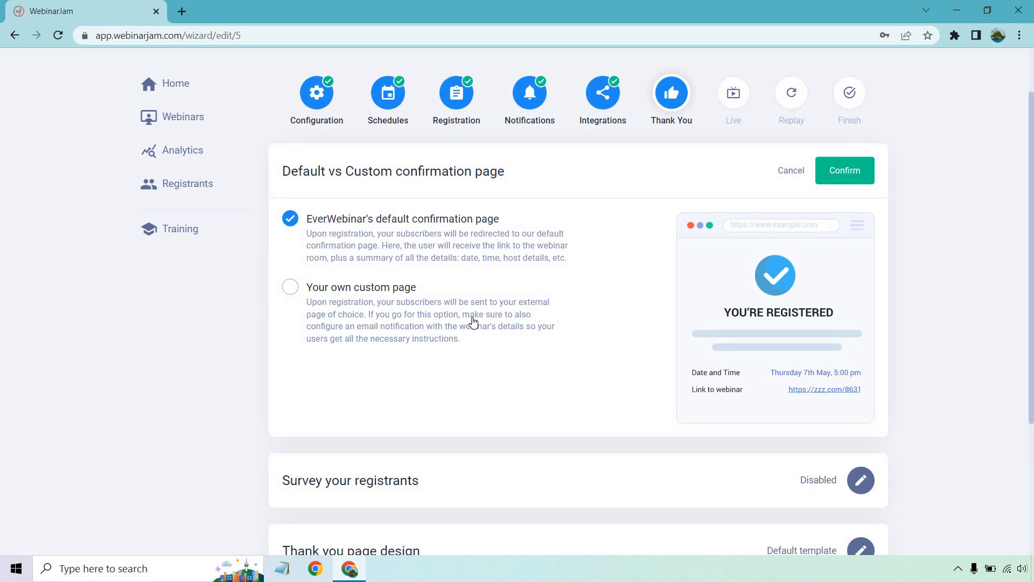
{"action": "left_click", "coordinate": [290, 286]}
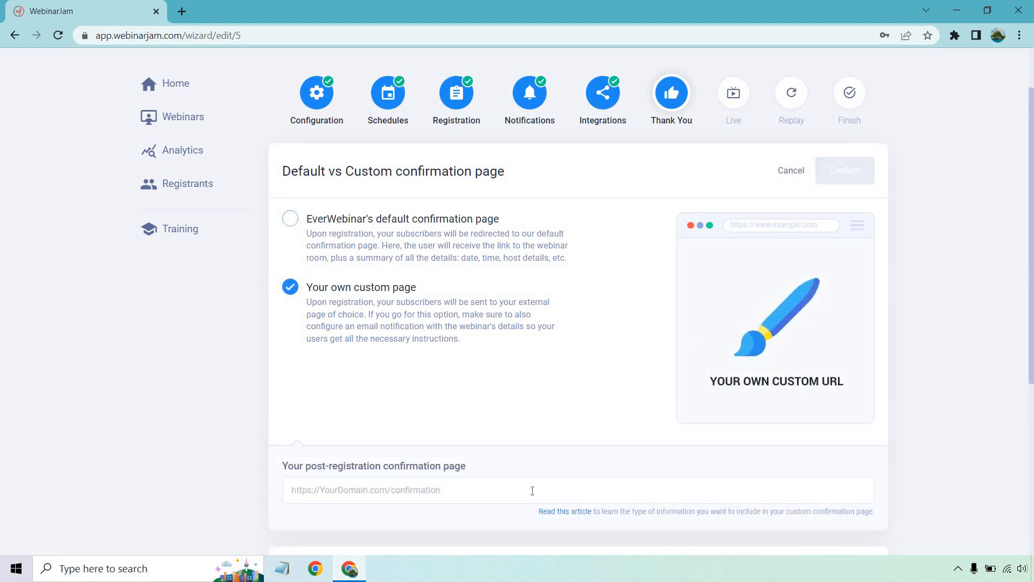
{"action": "mouse_move", "coordinate": [539, 420]}
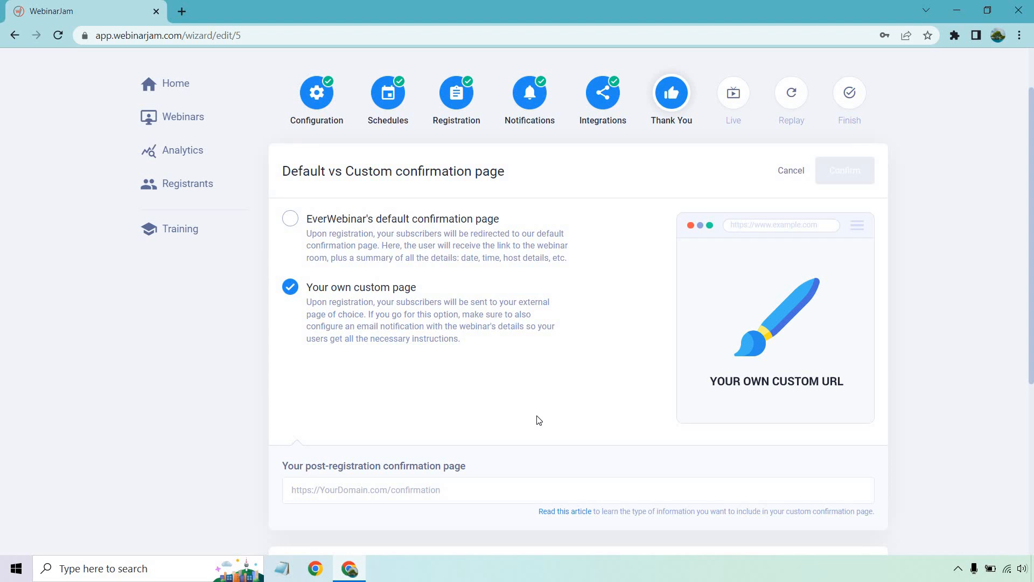
{"action": "mouse_move", "coordinate": [600, 421]}
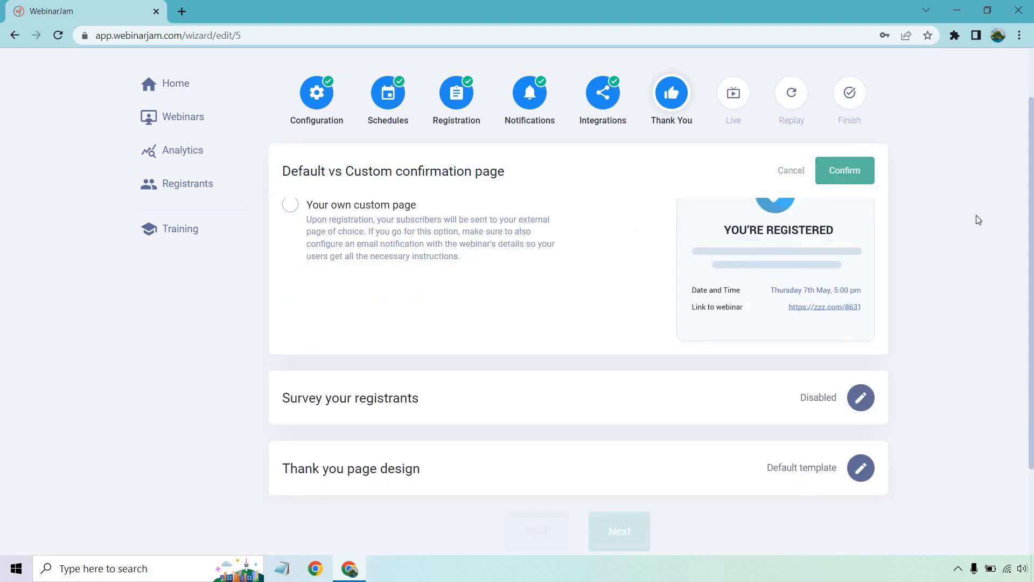
Leave registrant surveys disabled, browse thank-you page templates, and continue to the Live step
{"action": "left_click", "coordinate": [845, 170]}
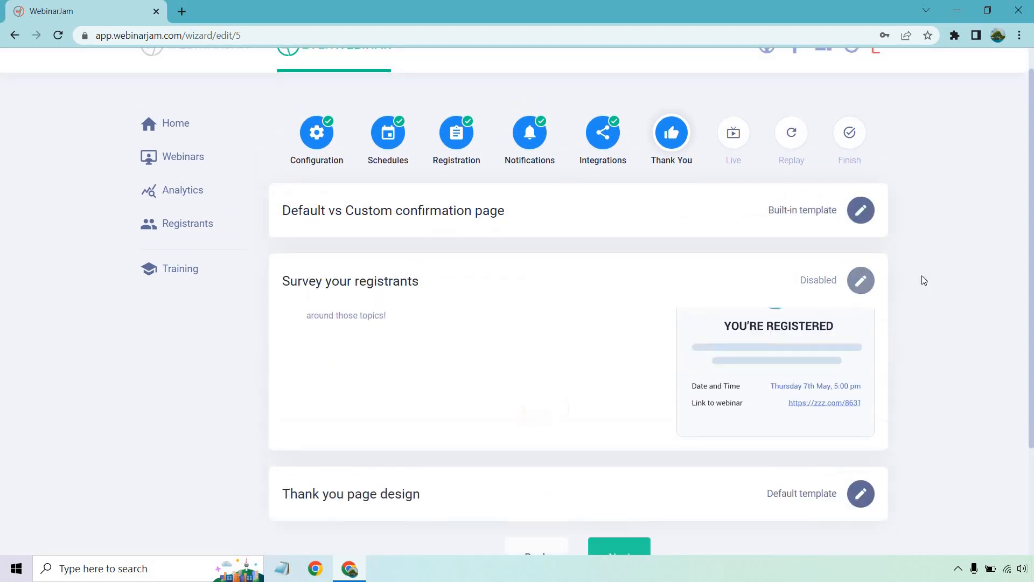
{"action": "left_click", "coordinate": [860, 280]}
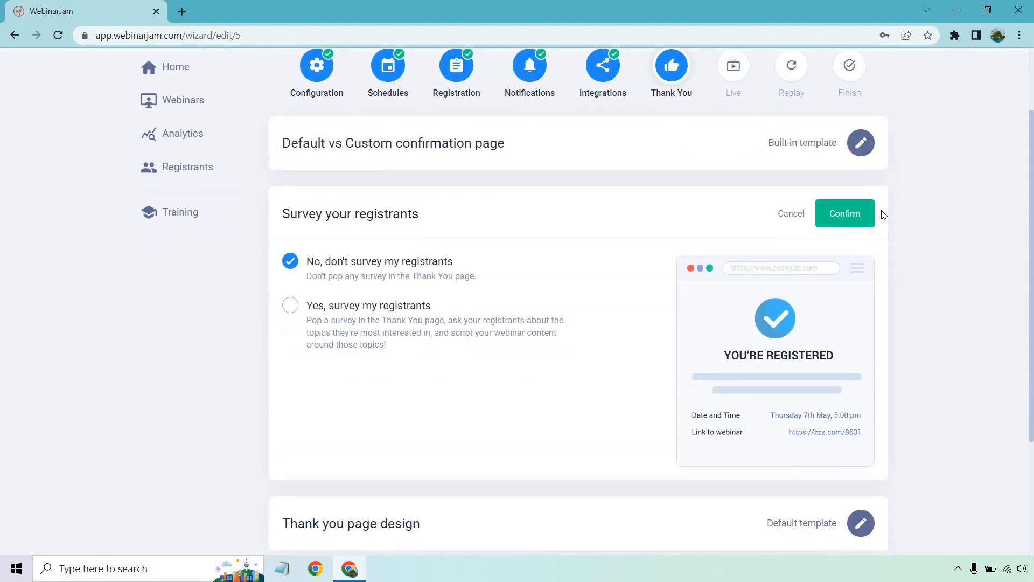
{"action": "left_click", "coordinate": [845, 214]}
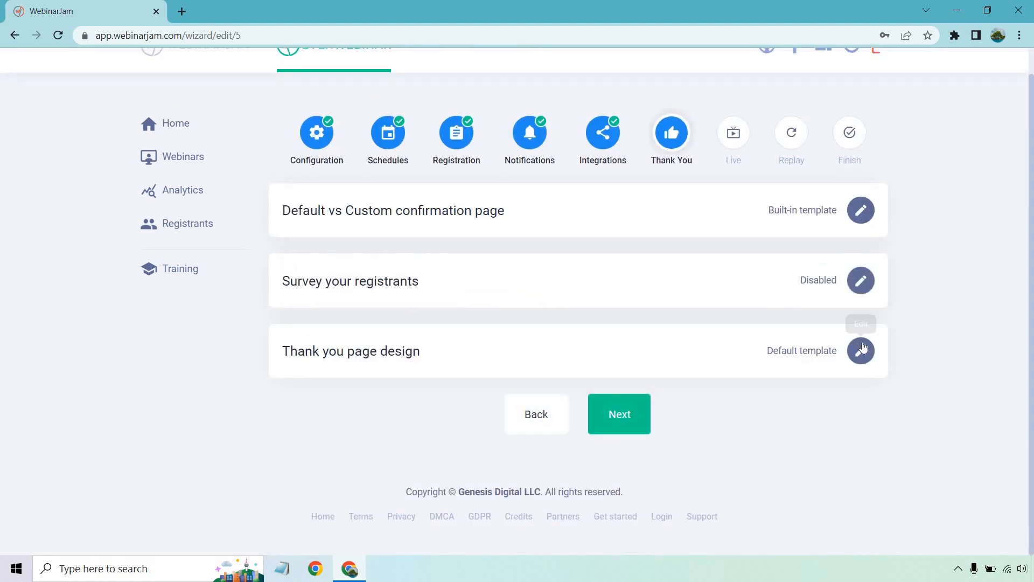
{"action": "left_click", "coordinate": [860, 350]}
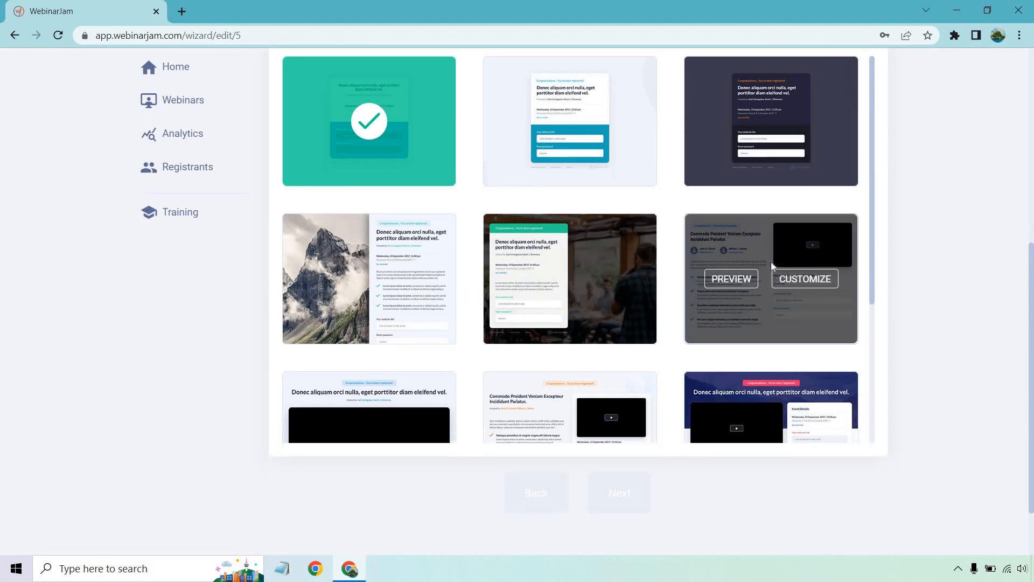
{"action": "scroll", "scroll_direction": "down", "scroll_amount": 3}
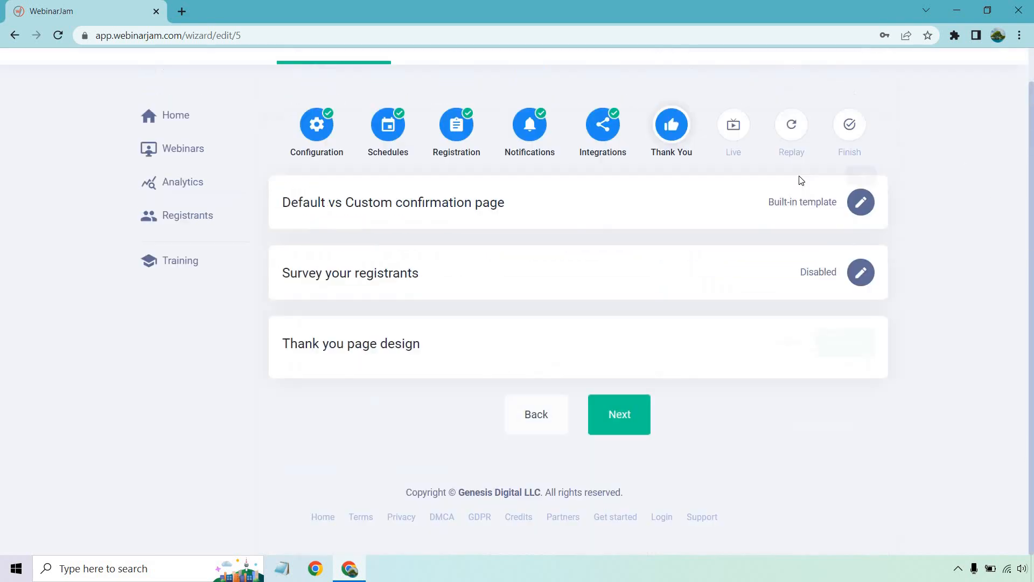
{"action": "left_click", "coordinate": [618, 413]}
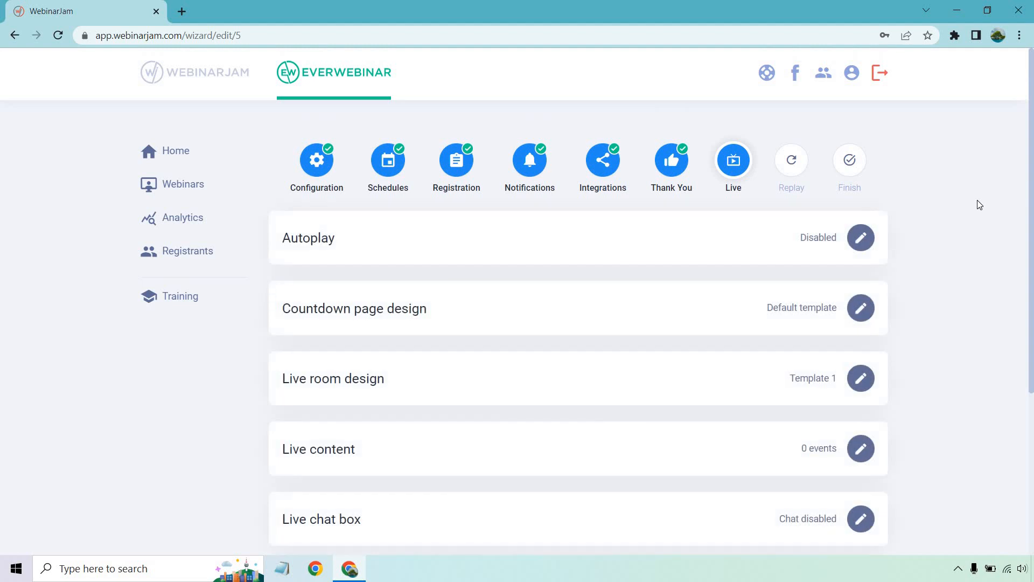
Keep autoplay disabled and browse the countdown page design templates
{"action": "left_click", "coordinate": [859, 237]}
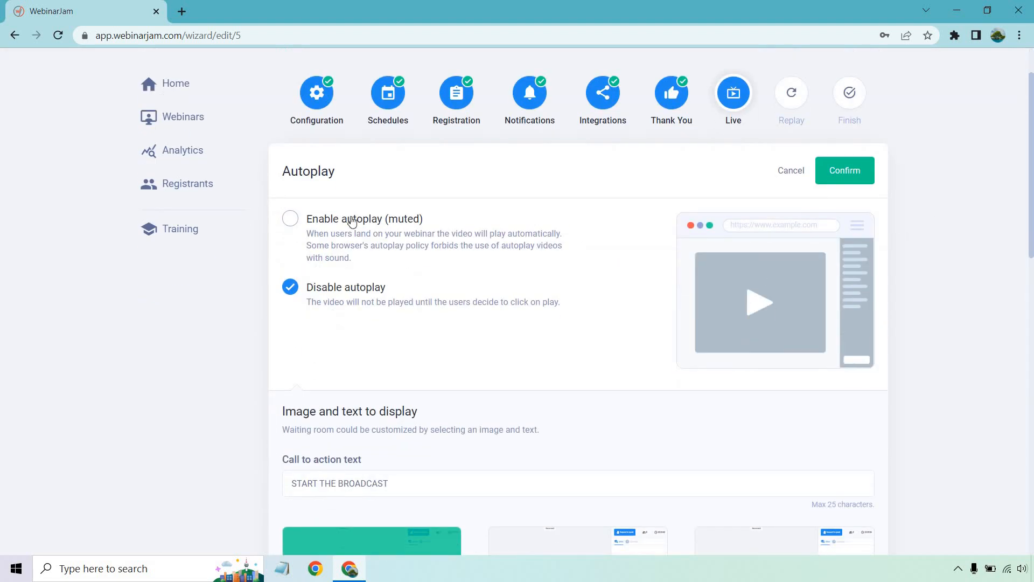
{"action": "mouse_move", "coordinate": [391, 261]}
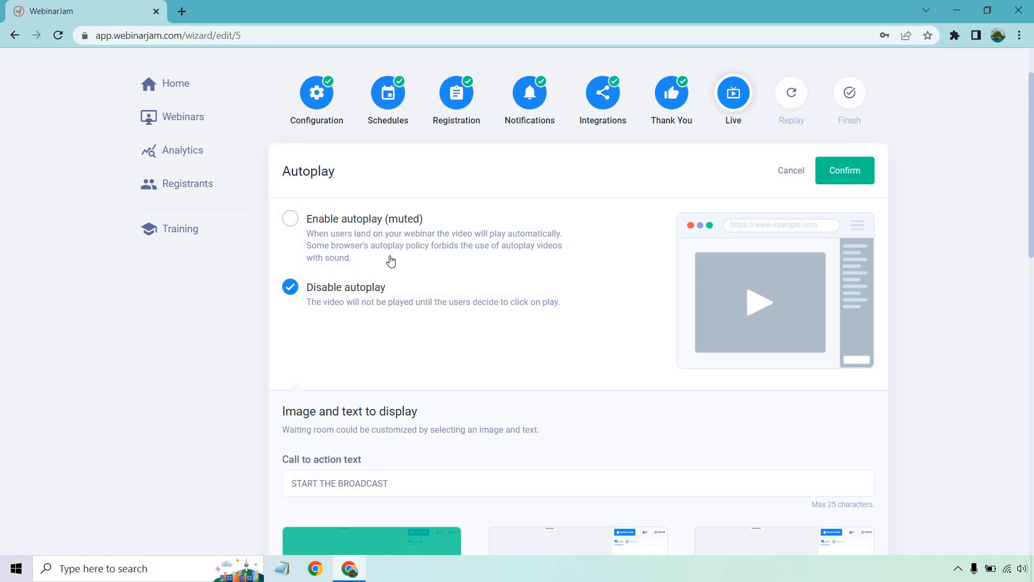
{"action": "mouse_move", "coordinate": [421, 286]}
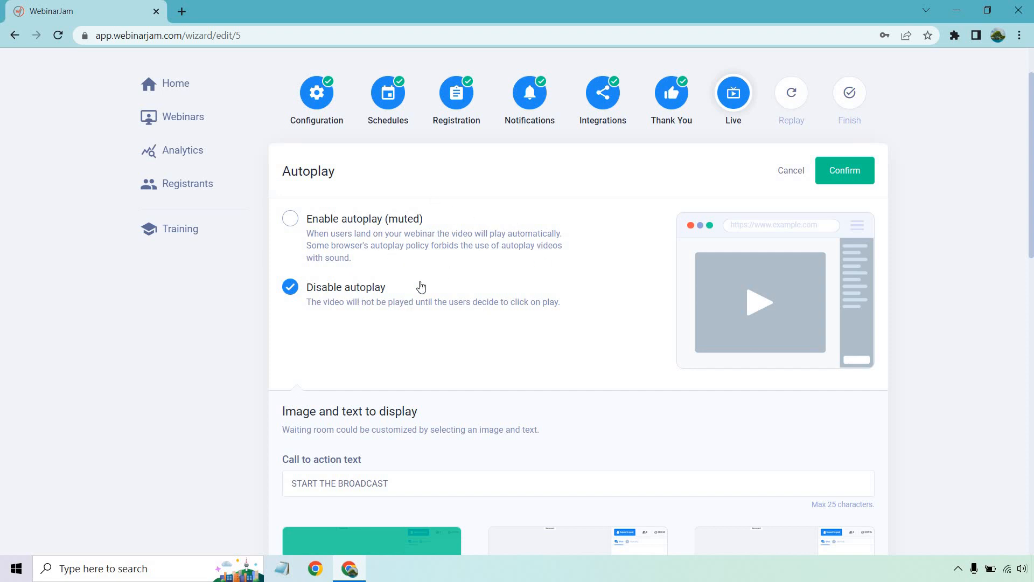
{"action": "scroll", "scroll_direction": "down", "scroll_amount": 3}
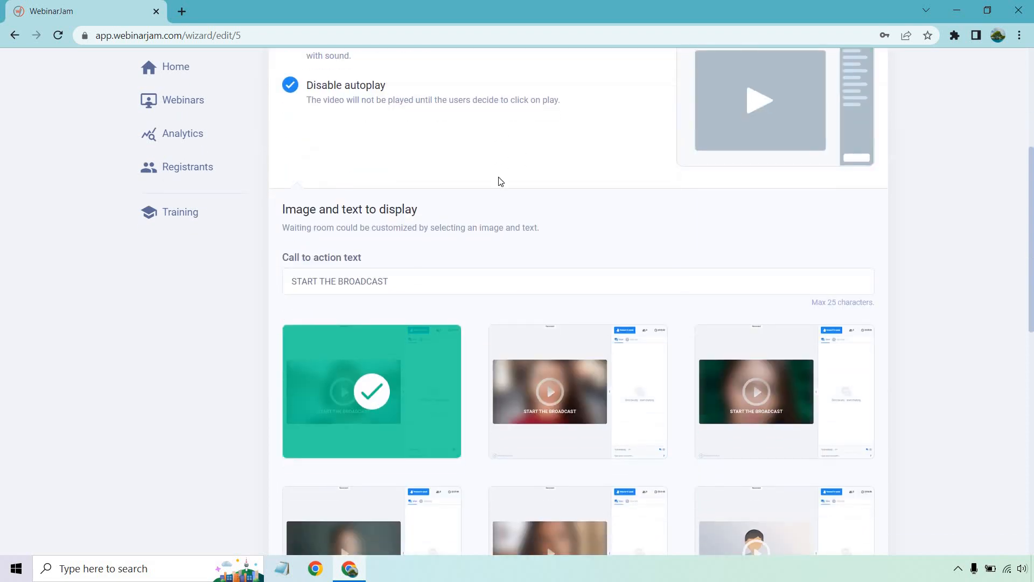
{"action": "scroll", "scroll_direction": "down", "scroll_amount": 3}
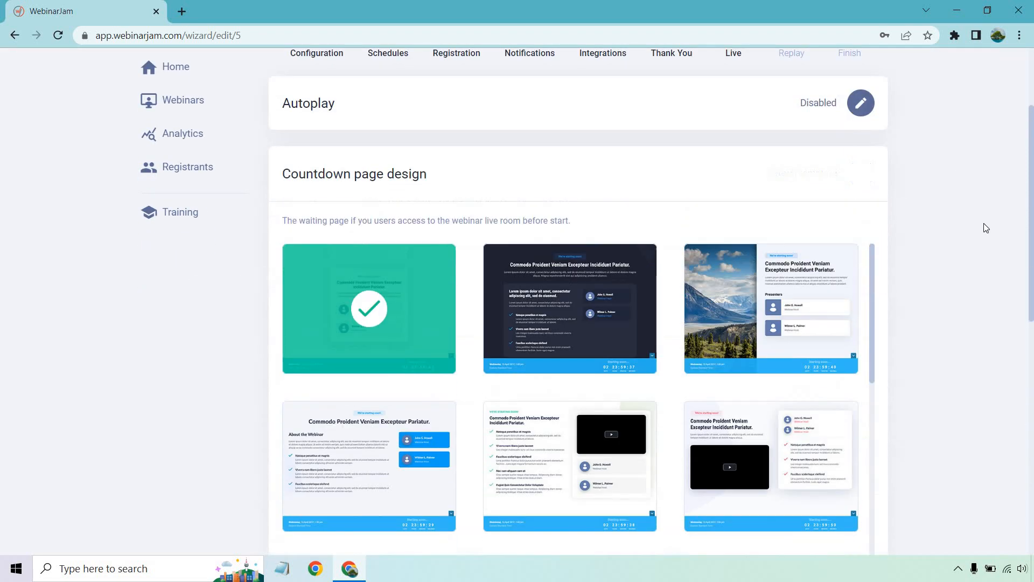
{"action": "scroll", "scroll_direction": "down", "scroll_amount": 3}
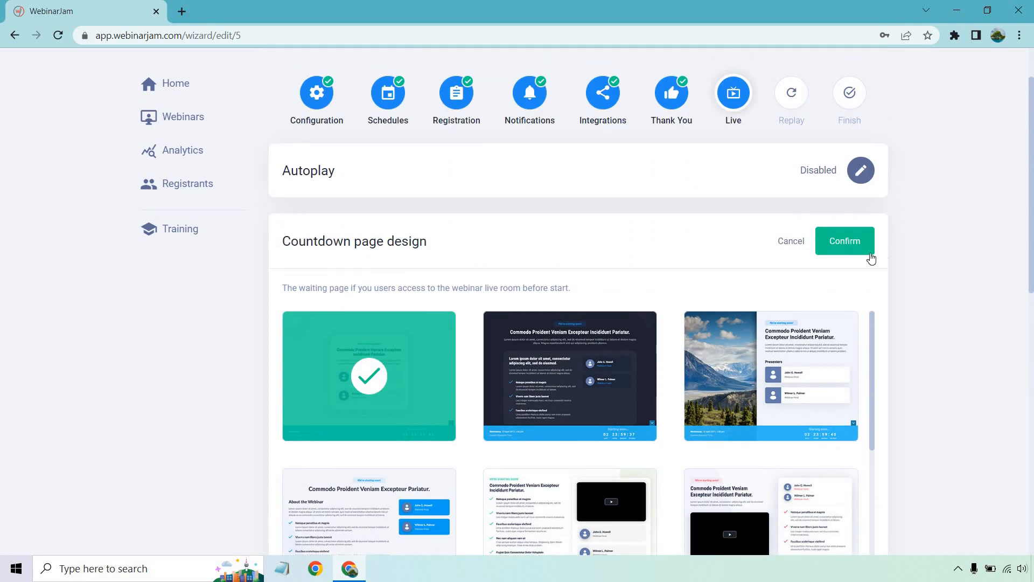
Confirm countdown page Template 18 and keep live room design at Template 1
{"action": "left_click", "coordinate": [844, 240]}
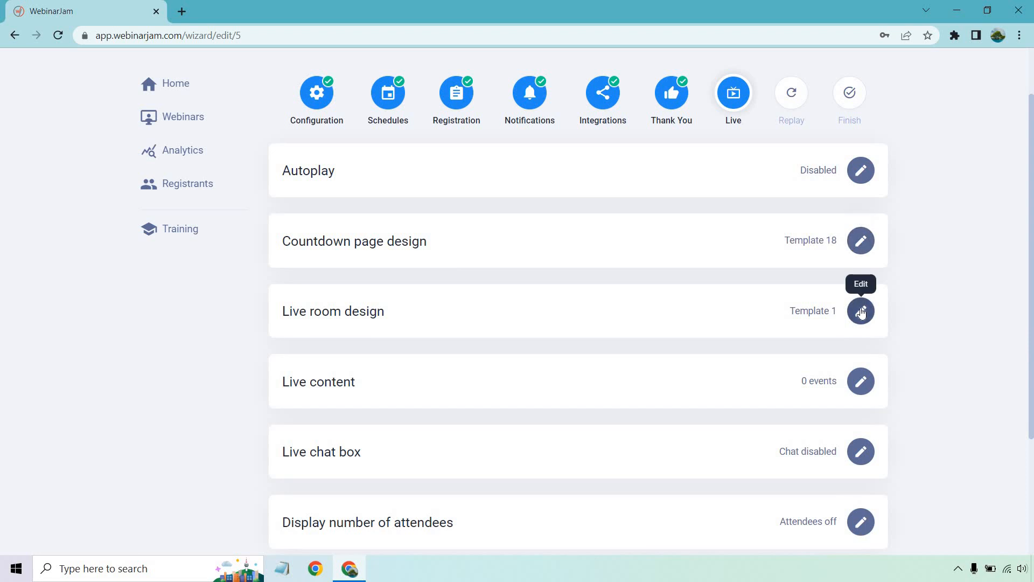
{"action": "left_click", "coordinate": [860, 310]}
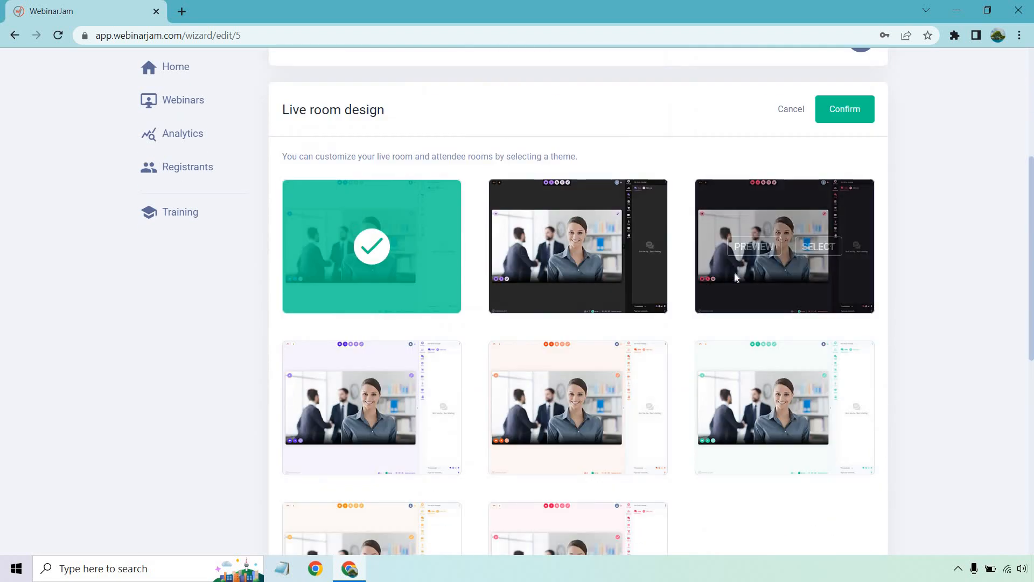
{"action": "scroll", "scroll_direction": "down", "scroll_amount": 3}
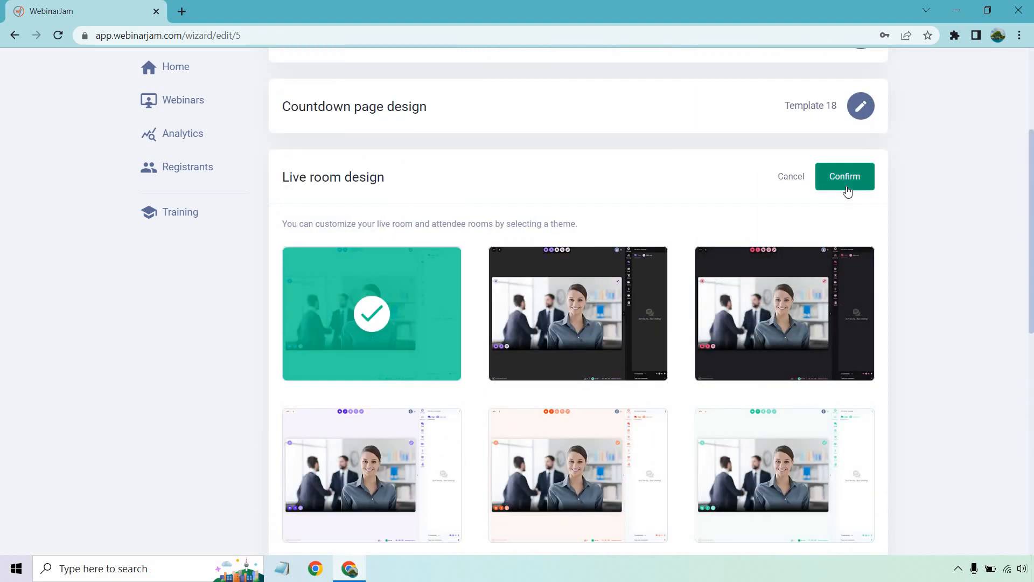
{"action": "mouse_move", "coordinate": [838, 195]}
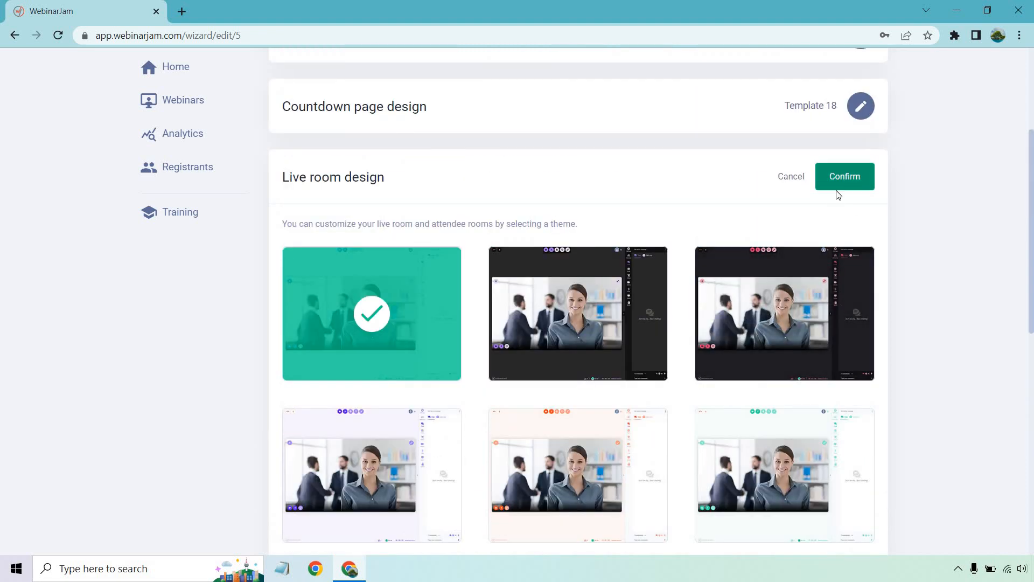
{"action": "left_click", "coordinate": [844, 175]}
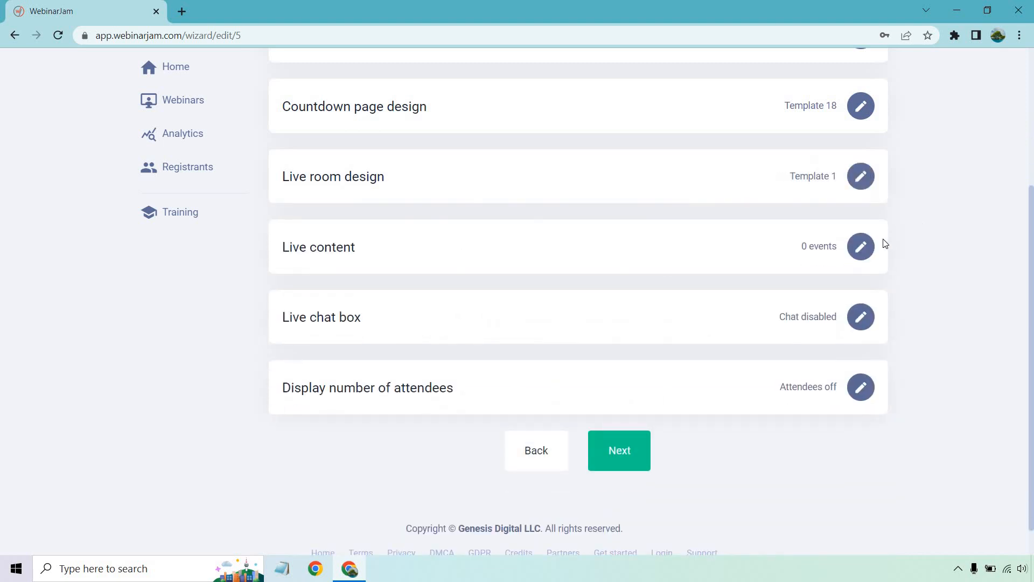
Abandon the product offer and confirm live content with 0 events
{"action": "left_click", "coordinate": [860, 246]}
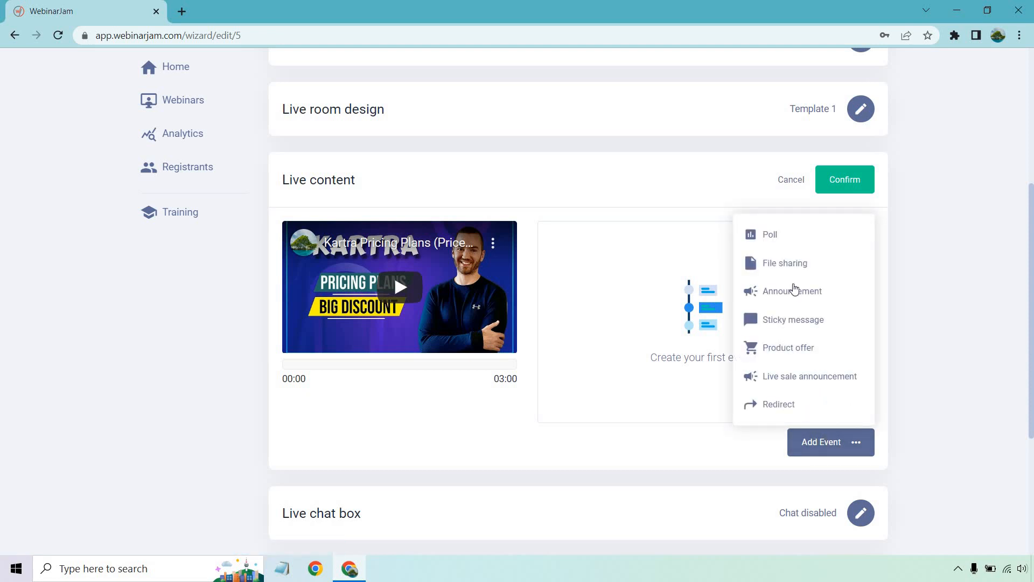
{"action": "mouse_move", "coordinate": [800, 273]}
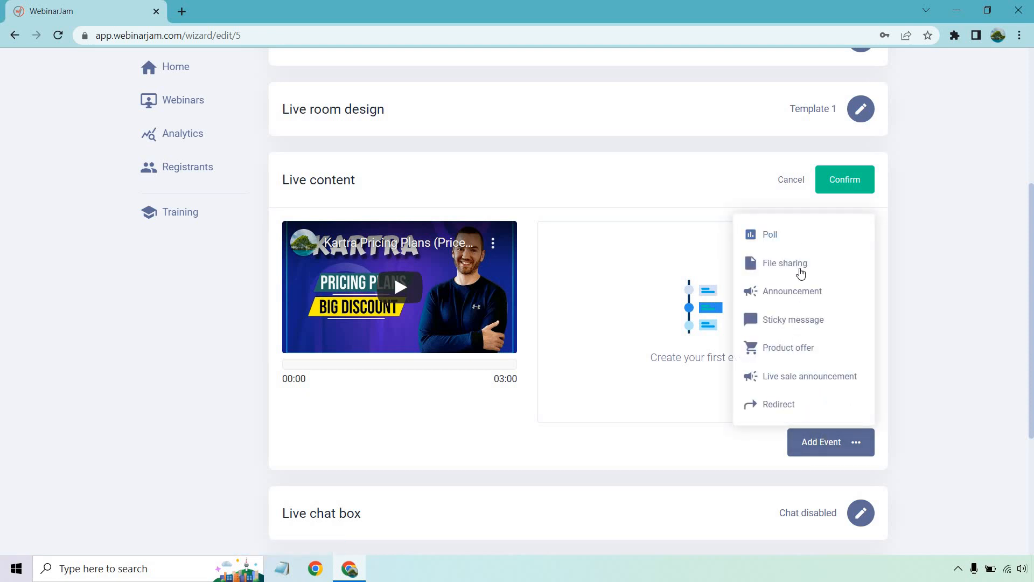
{"action": "mouse_move", "coordinate": [794, 319]}
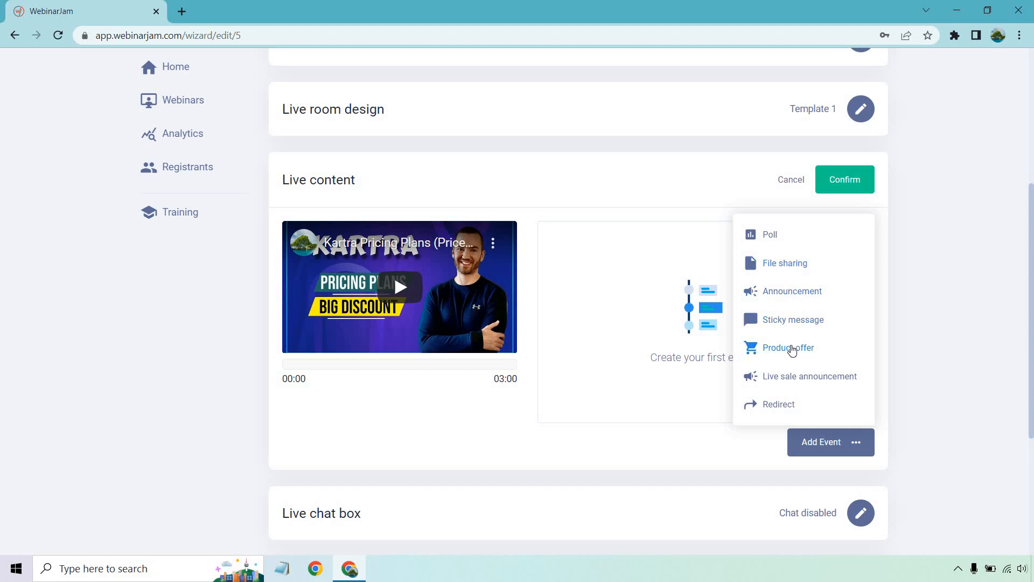
{"action": "left_click", "coordinate": [788, 348]}
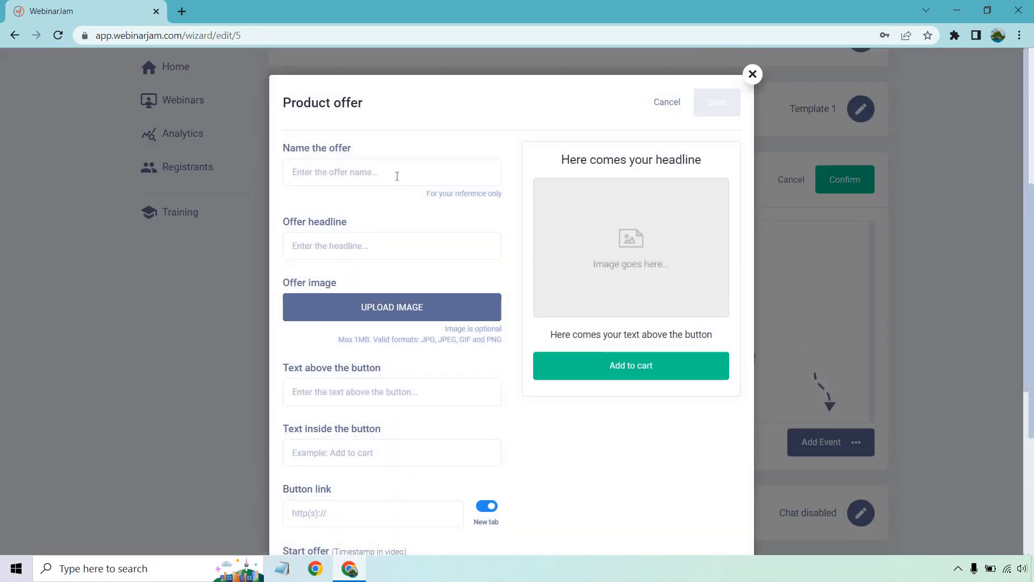
{"action": "mouse_move", "coordinate": [628, 419]}
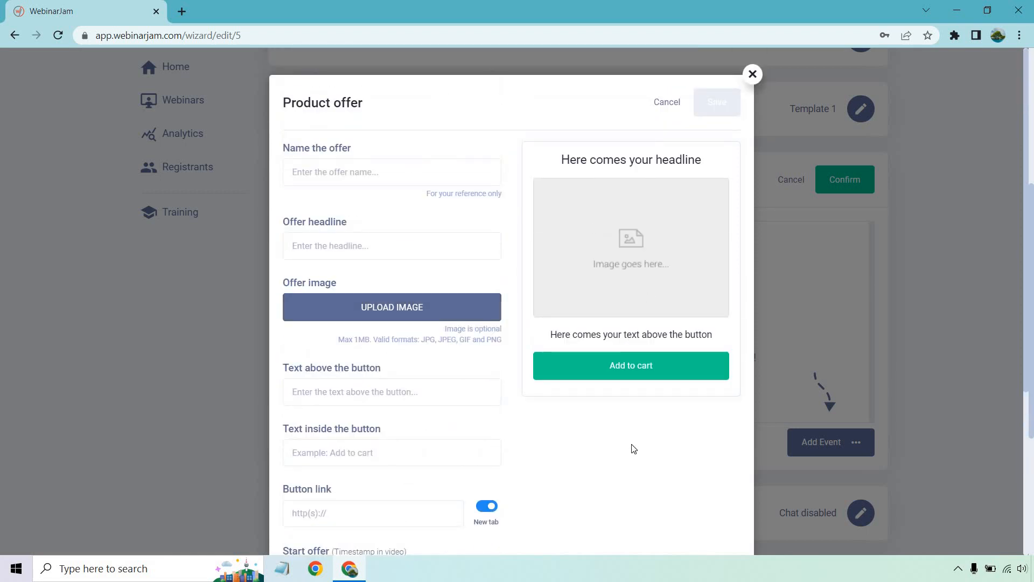
{"action": "scroll", "scroll_direction": "down", "scroll_amount": 3}
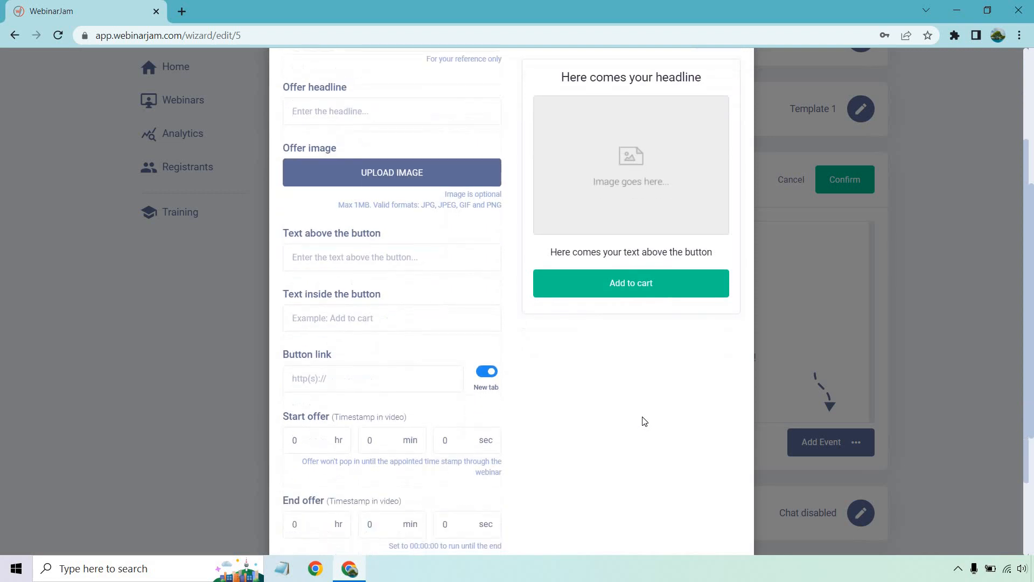
{"action": "scroll", "scroll_direction": "down", "scroll_amount": 3}
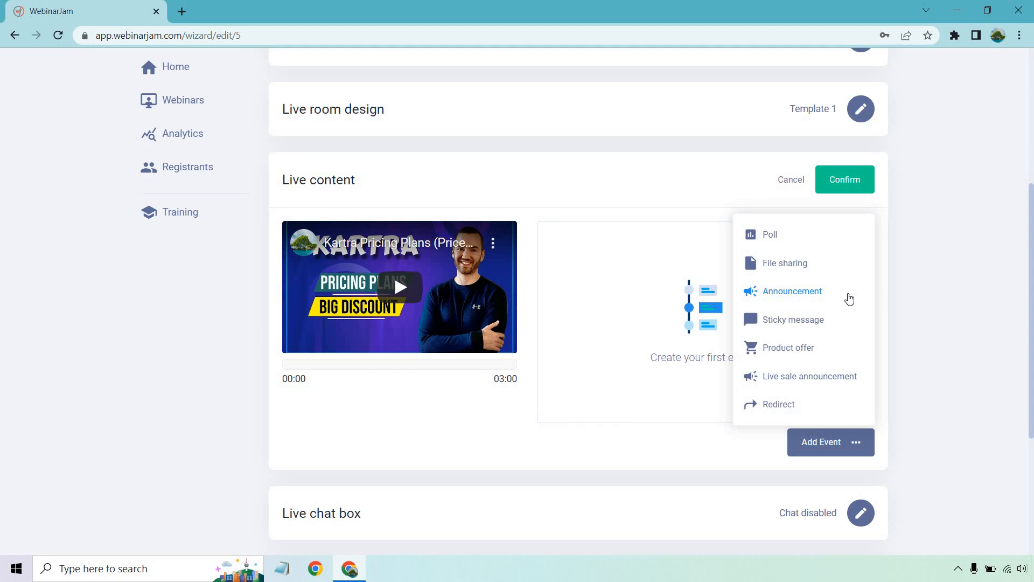
{"action": "mouse_move", "coordinate": [997, 241]}
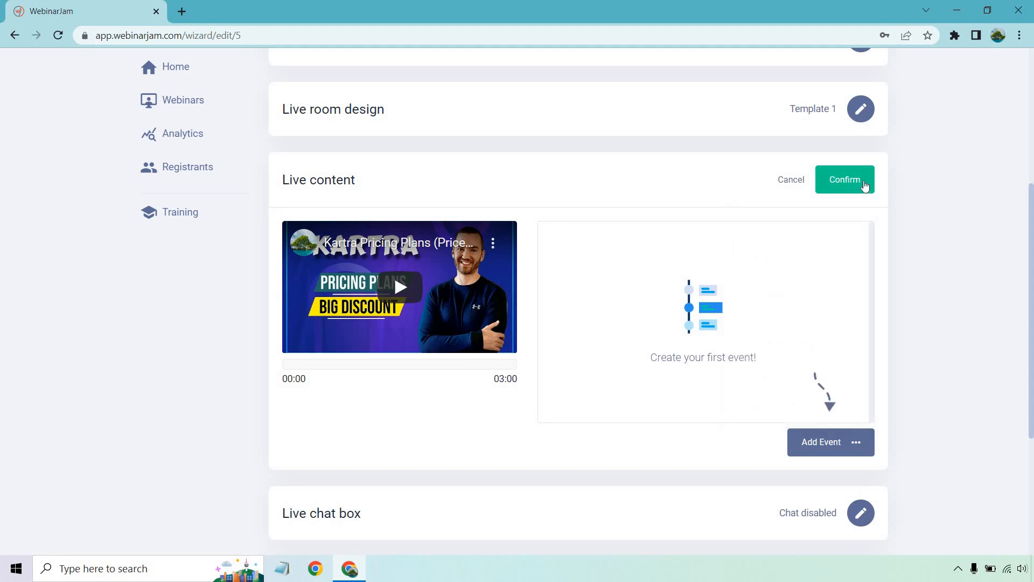
{"action": "left_click", "coordinate": [845, 180]}
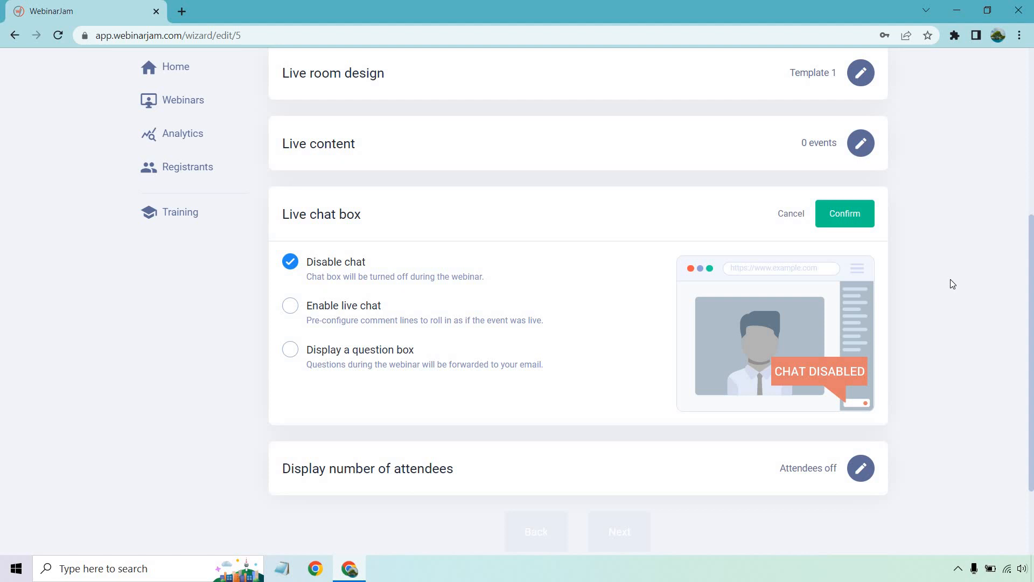
{"action": "mouse_move", "coordinate": [940, 283]}
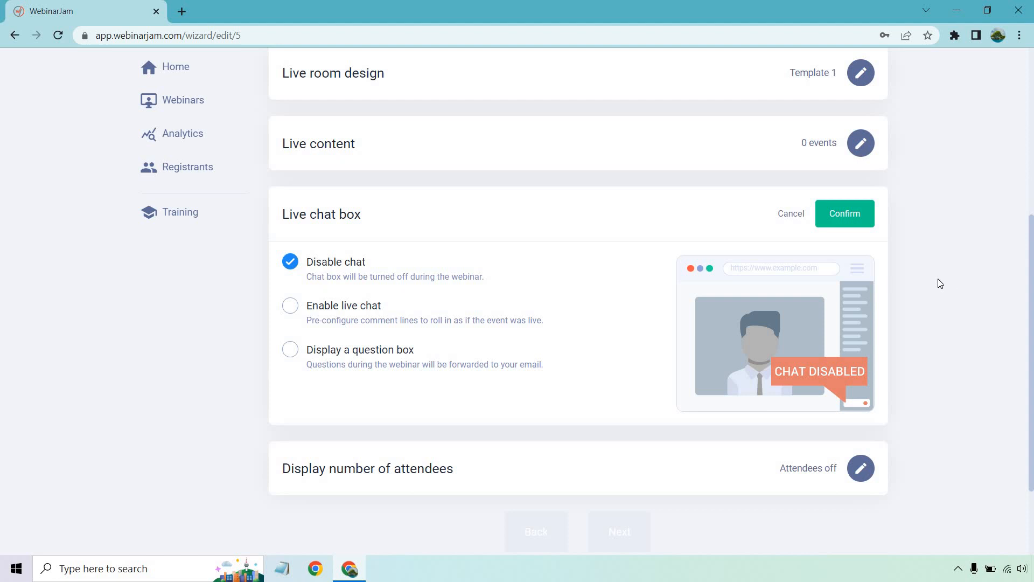
Enable live chat with shared attendee messages and saved real comments, then confirm
{"action": "left_click", "coordinate": [290, 305]}
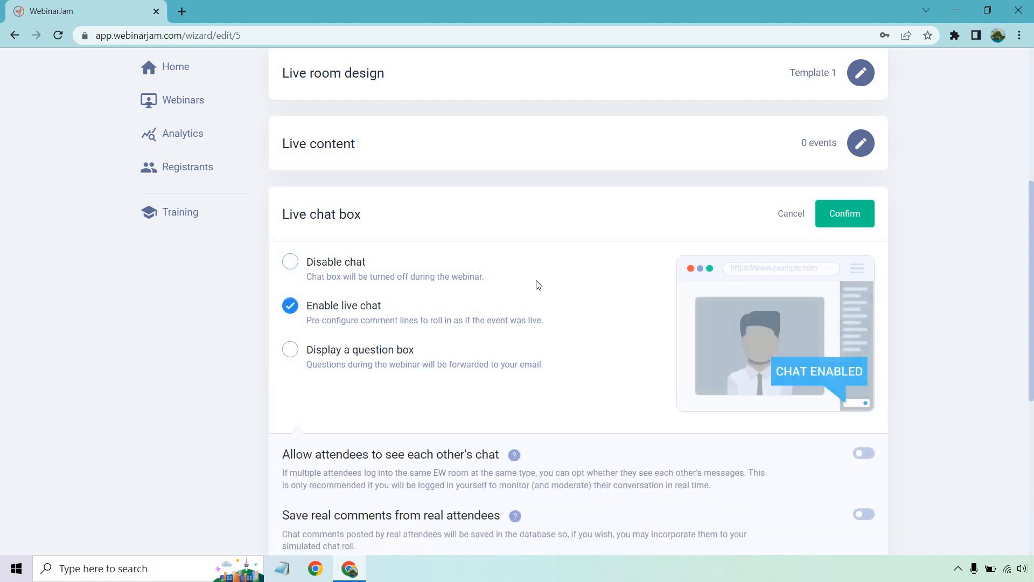
{"action": "scroll", "scroll_direction": "down", "scroll_amount": 3}
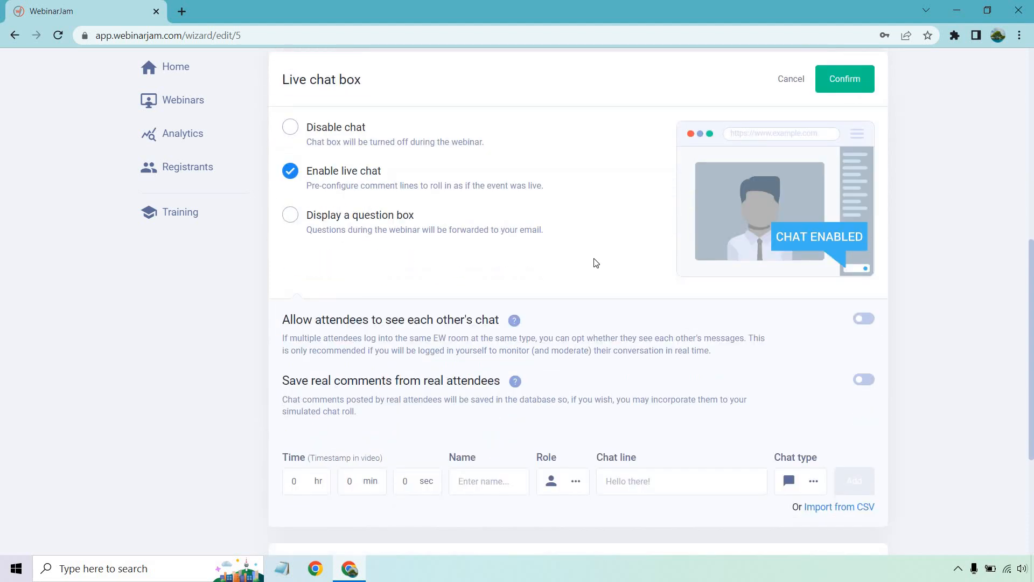
{"action": "mouse_move", "coordinate": [565, 329]}
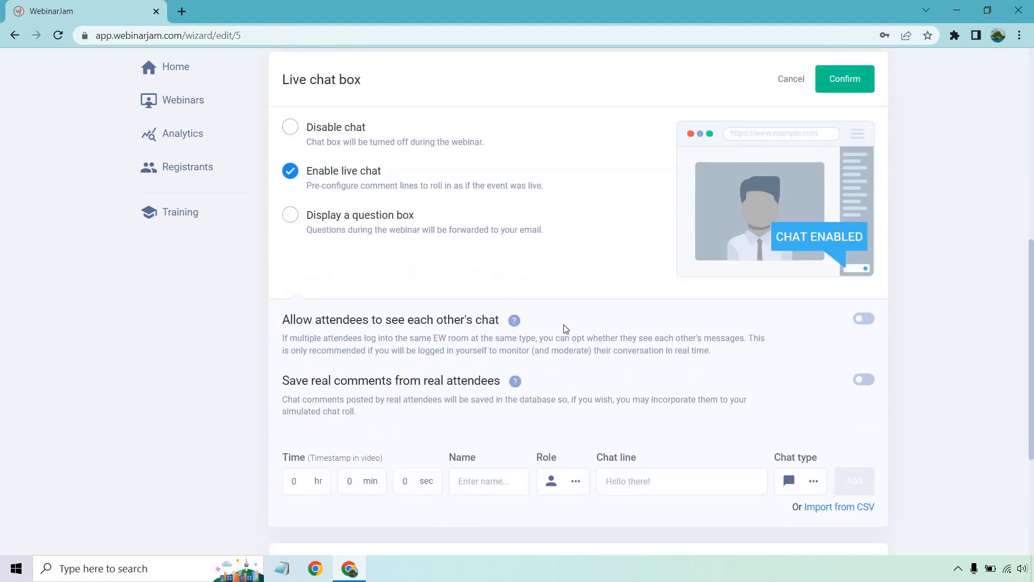
{"action": "left_click", "coordinate": [863, 319]}
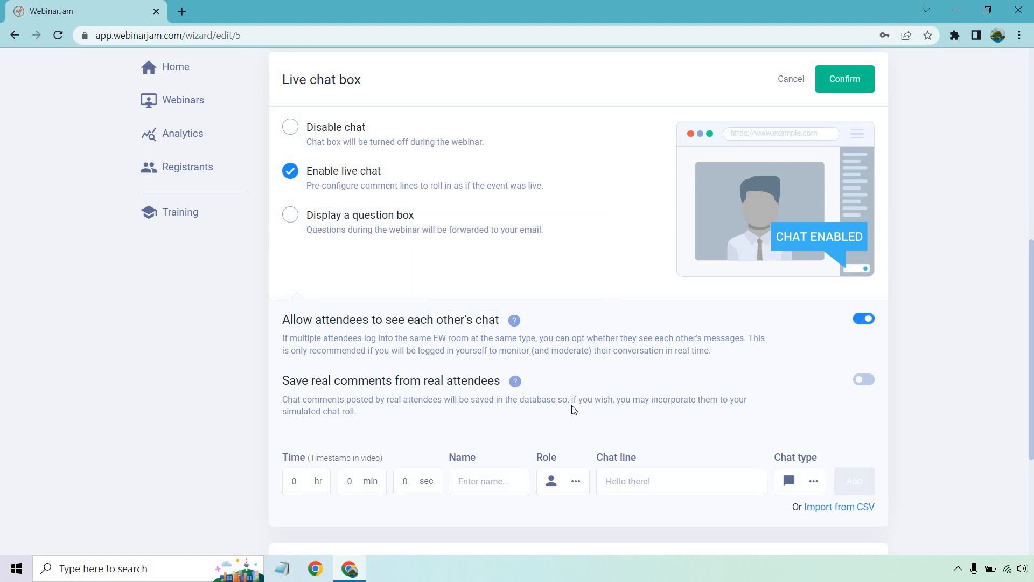
{"action": "mouse_move", "coordinate": [552, 385]}
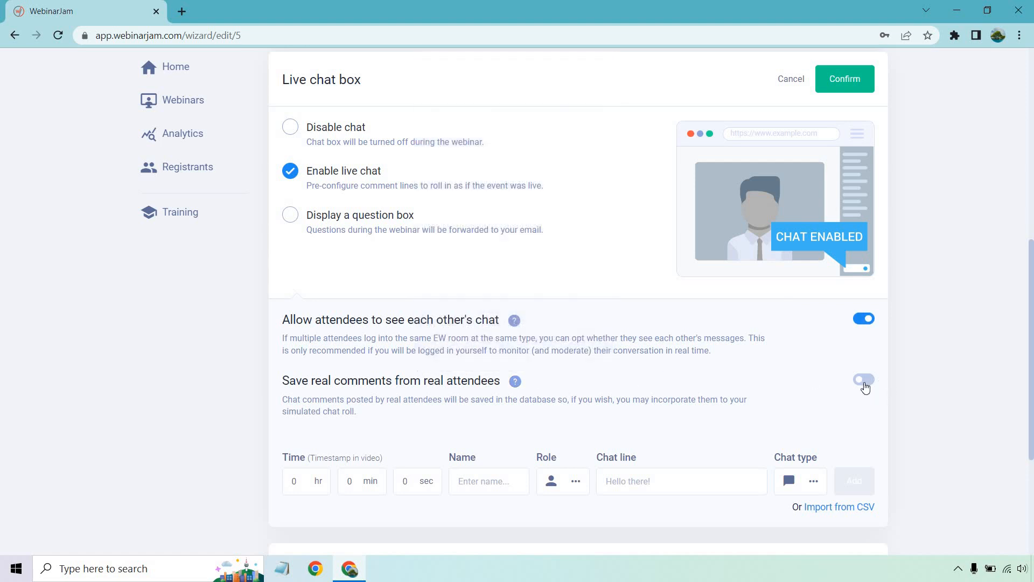
{"action": "left_click", "coordinate": [863, 379]}
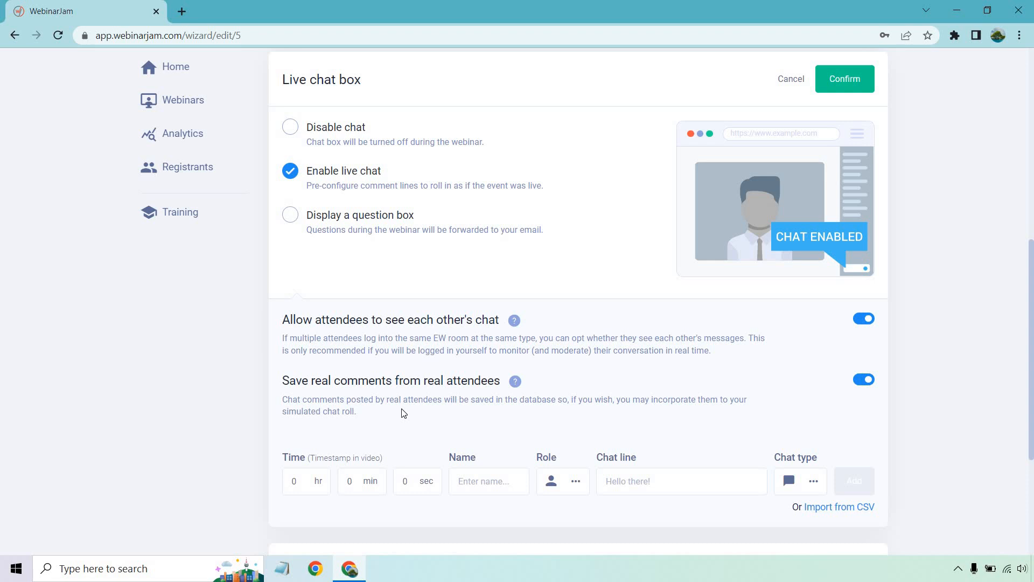
{"action": "mouse_move", "coordinate": [462, 375]}
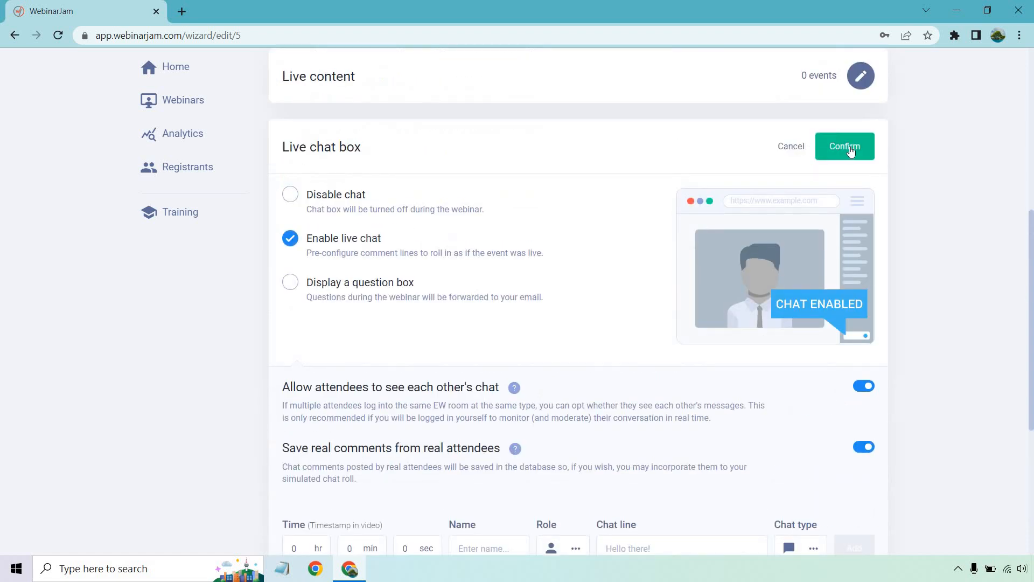
{"action": "left_click", "coordinate": [844, 146]}
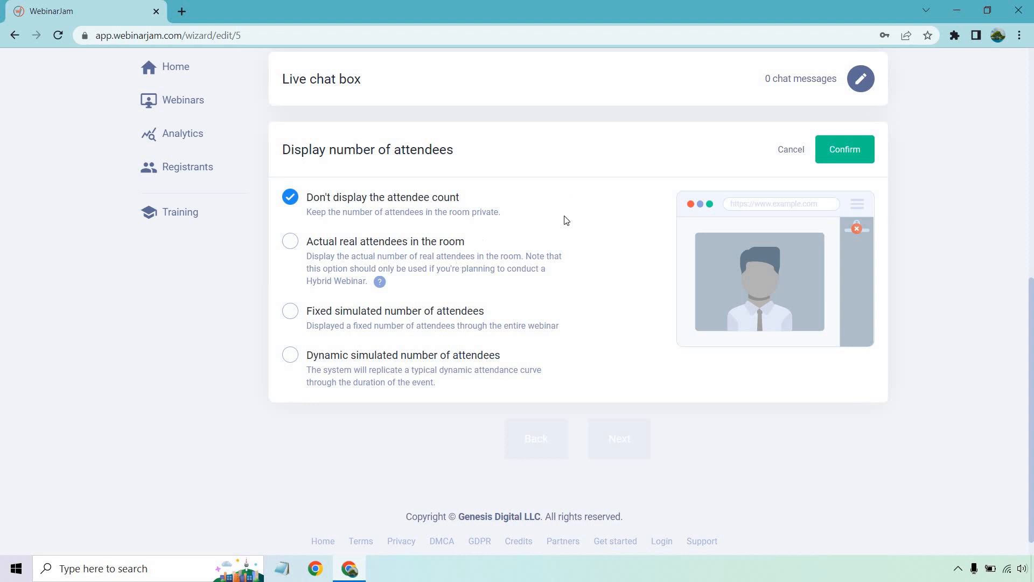
{"action": "mouse_move", "coordinate": [583, 202]}
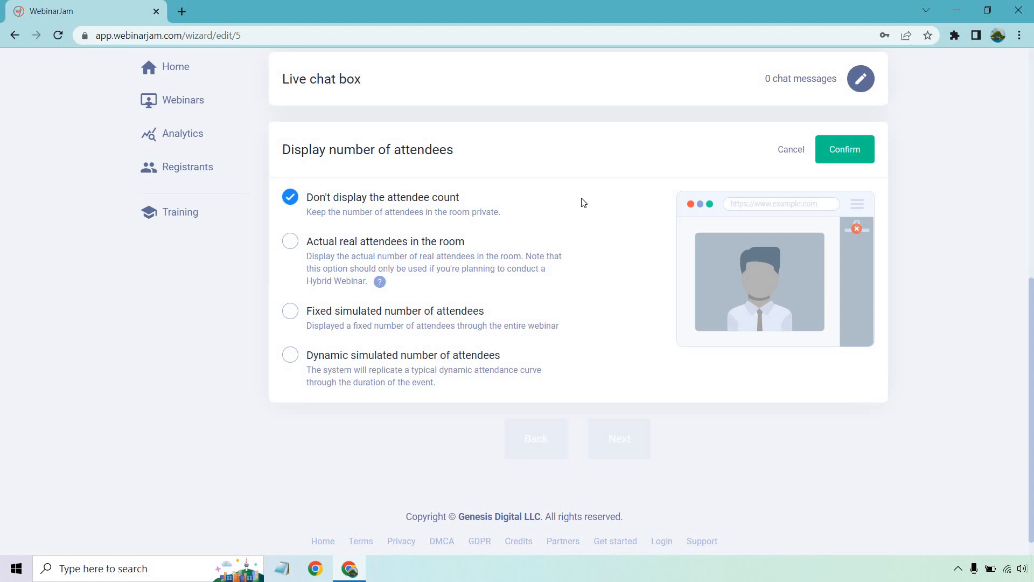
{"action": "mouse_move", "coordinate": [445, 344]}
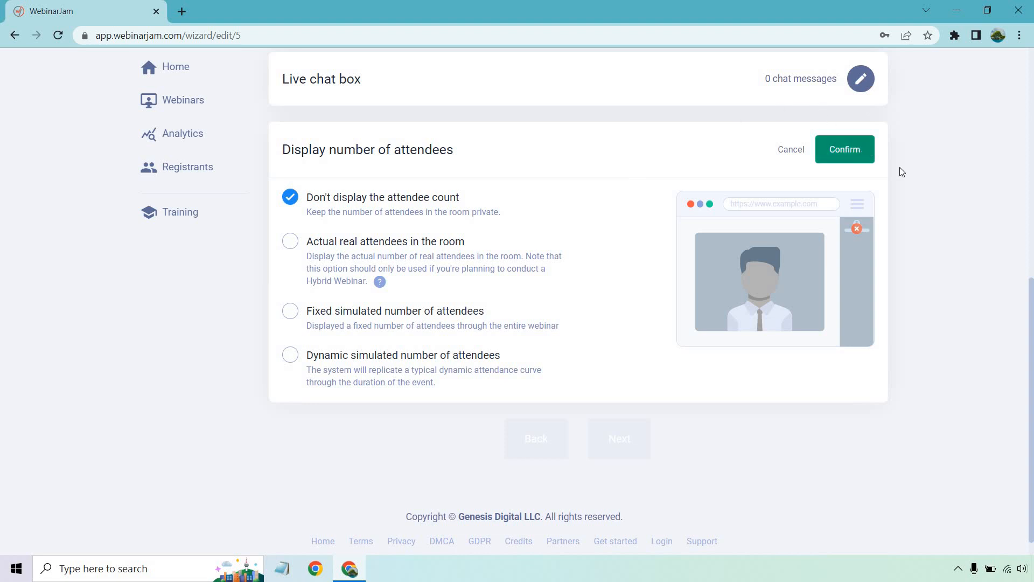
Keep the attendee count hidden and advance to the Replay step
{"action": "left_click", "coordinate": [845, 148]}
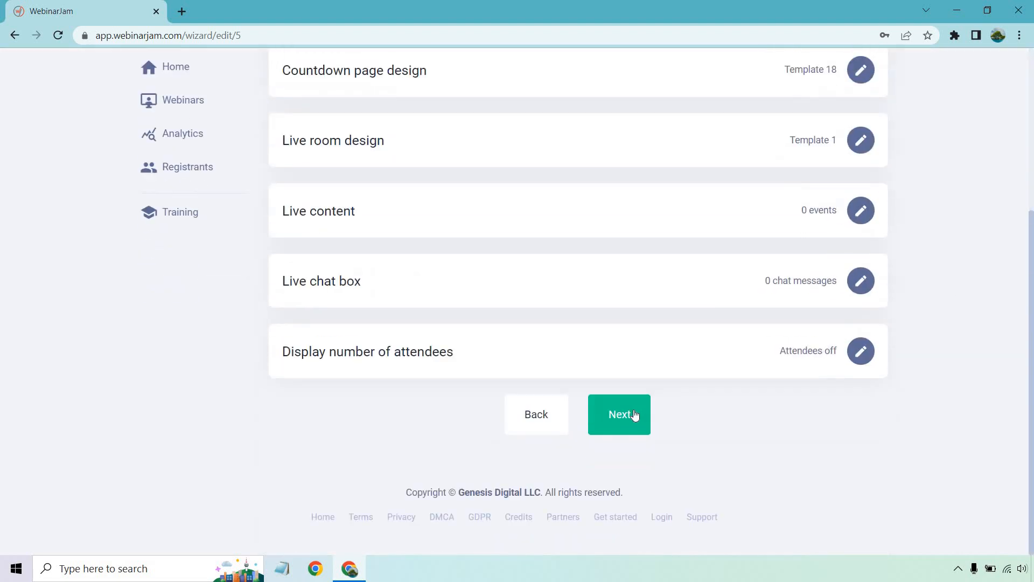
{"action": "left_click", "coordinate": [618, 414]}
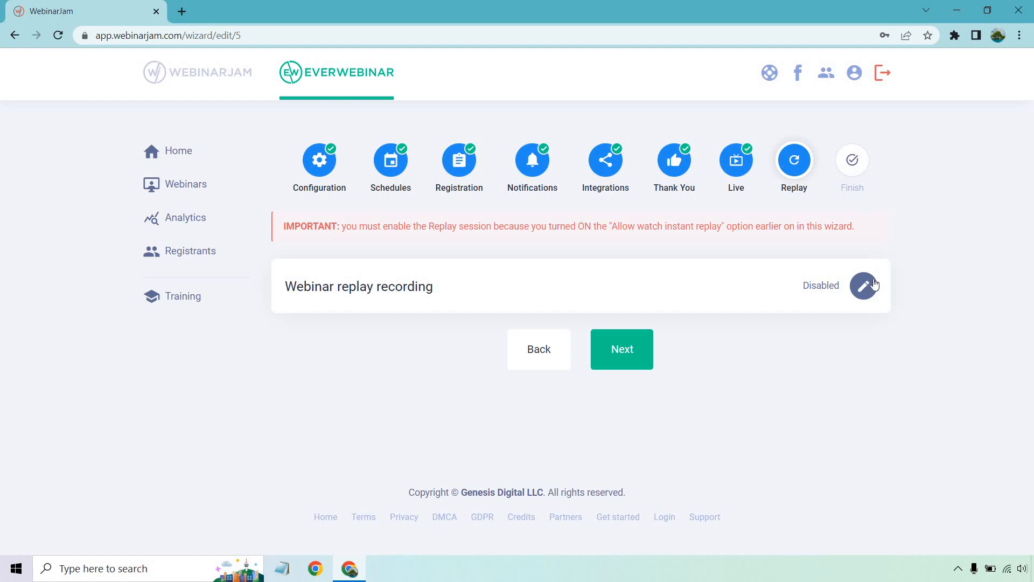
Enable webinar replay recording, allowing access to the replay page
{"action": "left_click", "coordinate": [864, 286]}
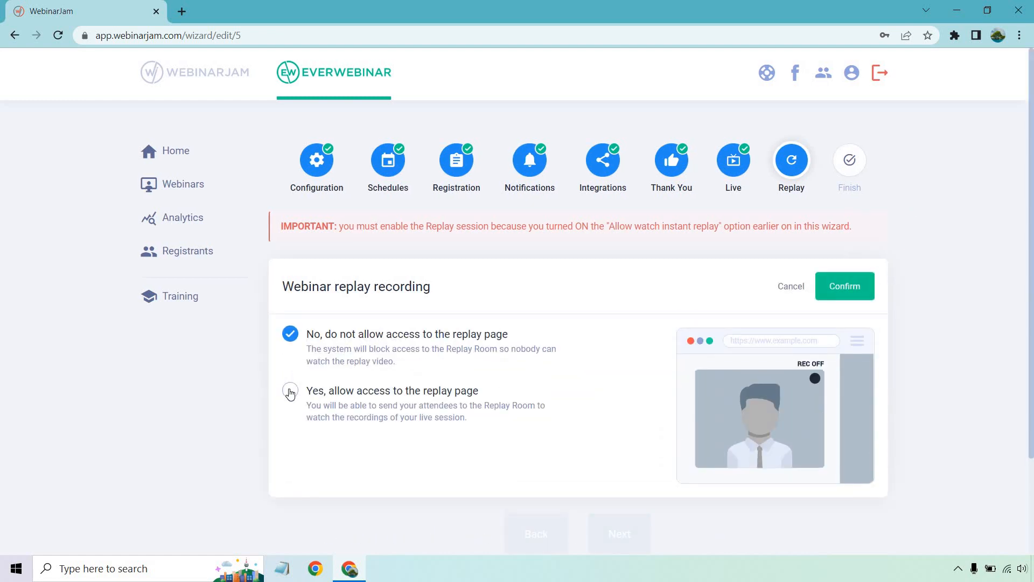
{"action": "left_click", "coordinate": [290, 390]}
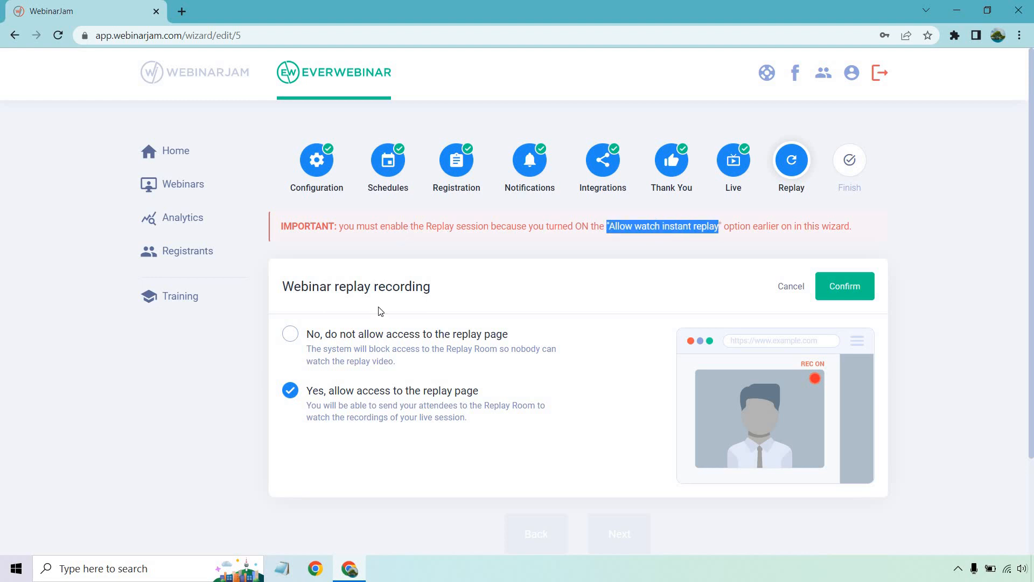
{"action": "left_click", "coordinate": [844, 286]}
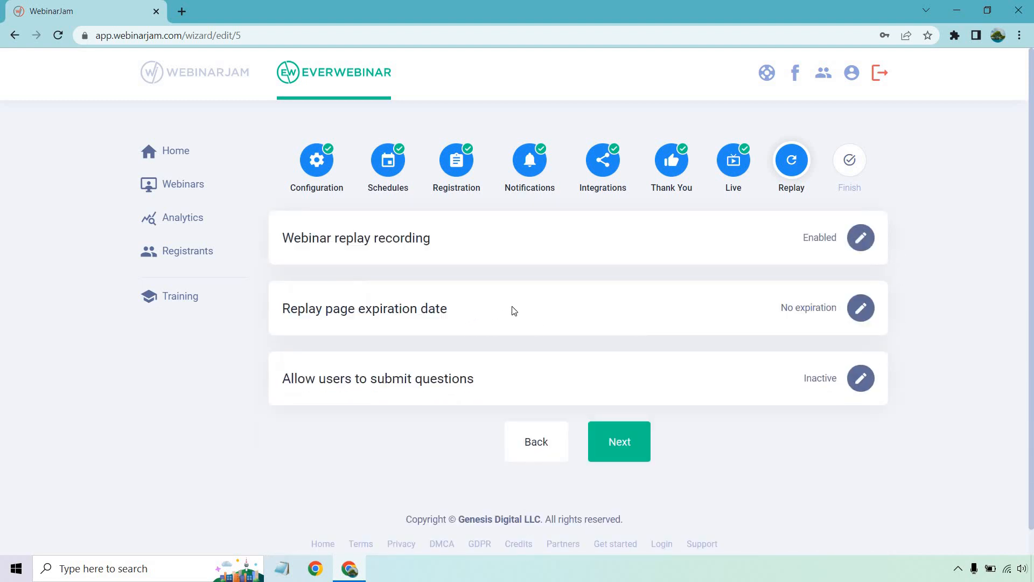
{"action": "mouse_move", "coordinate": [723, 356]}
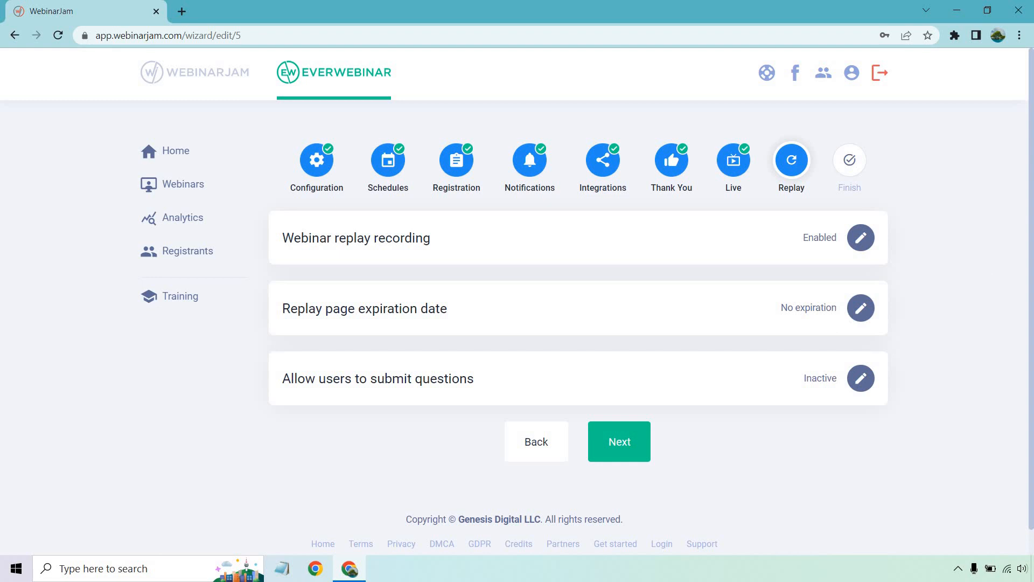
{"action": "mouse_move", "coordinate": [986, 272]}
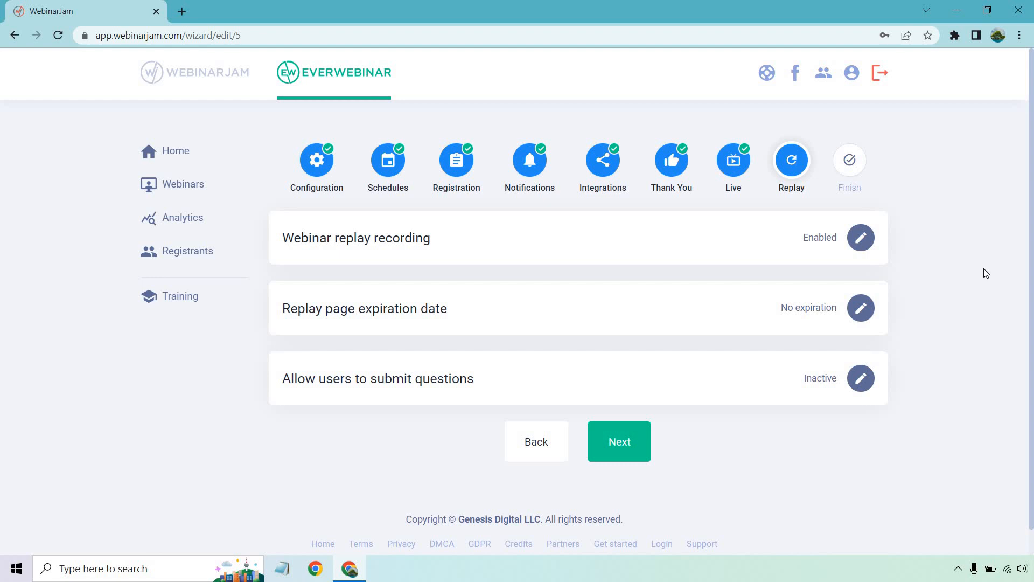